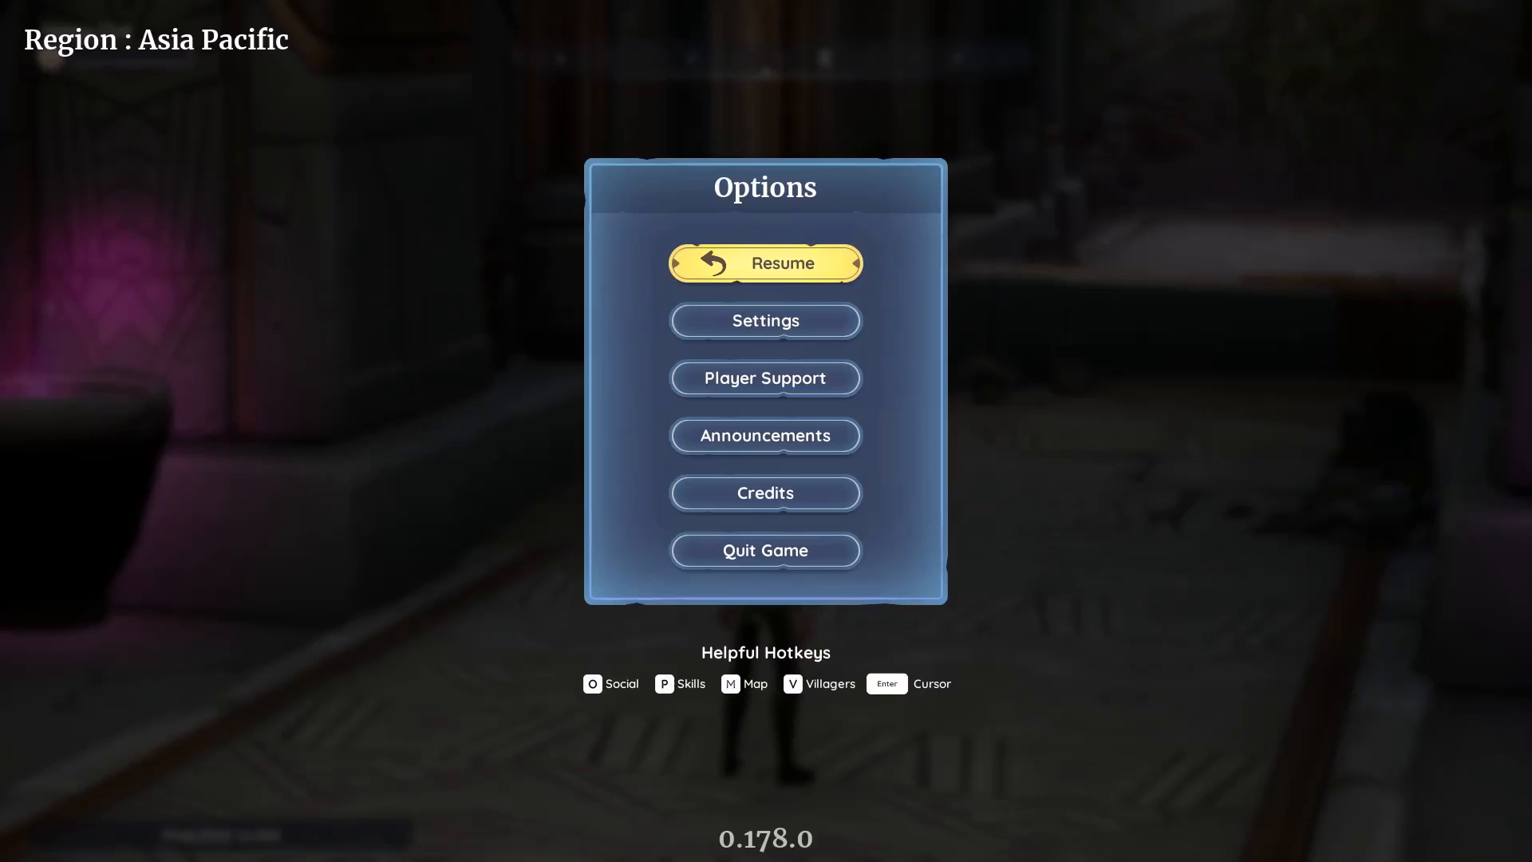
In Palia's advanced graphics settings, try Field of View values 90 and 80.
left_click(764, 320)
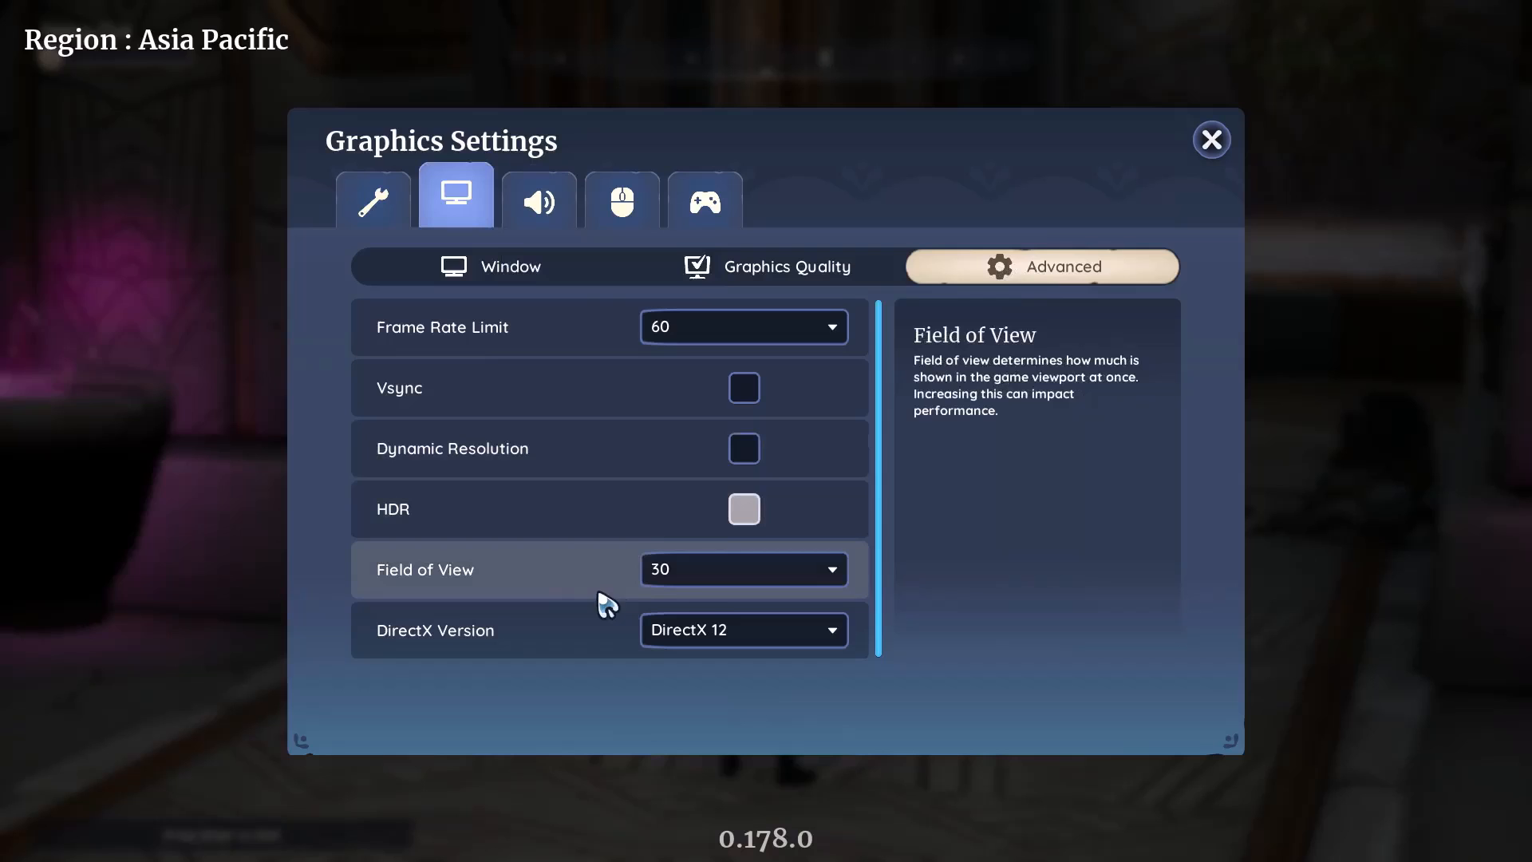
left_click(742, 570)
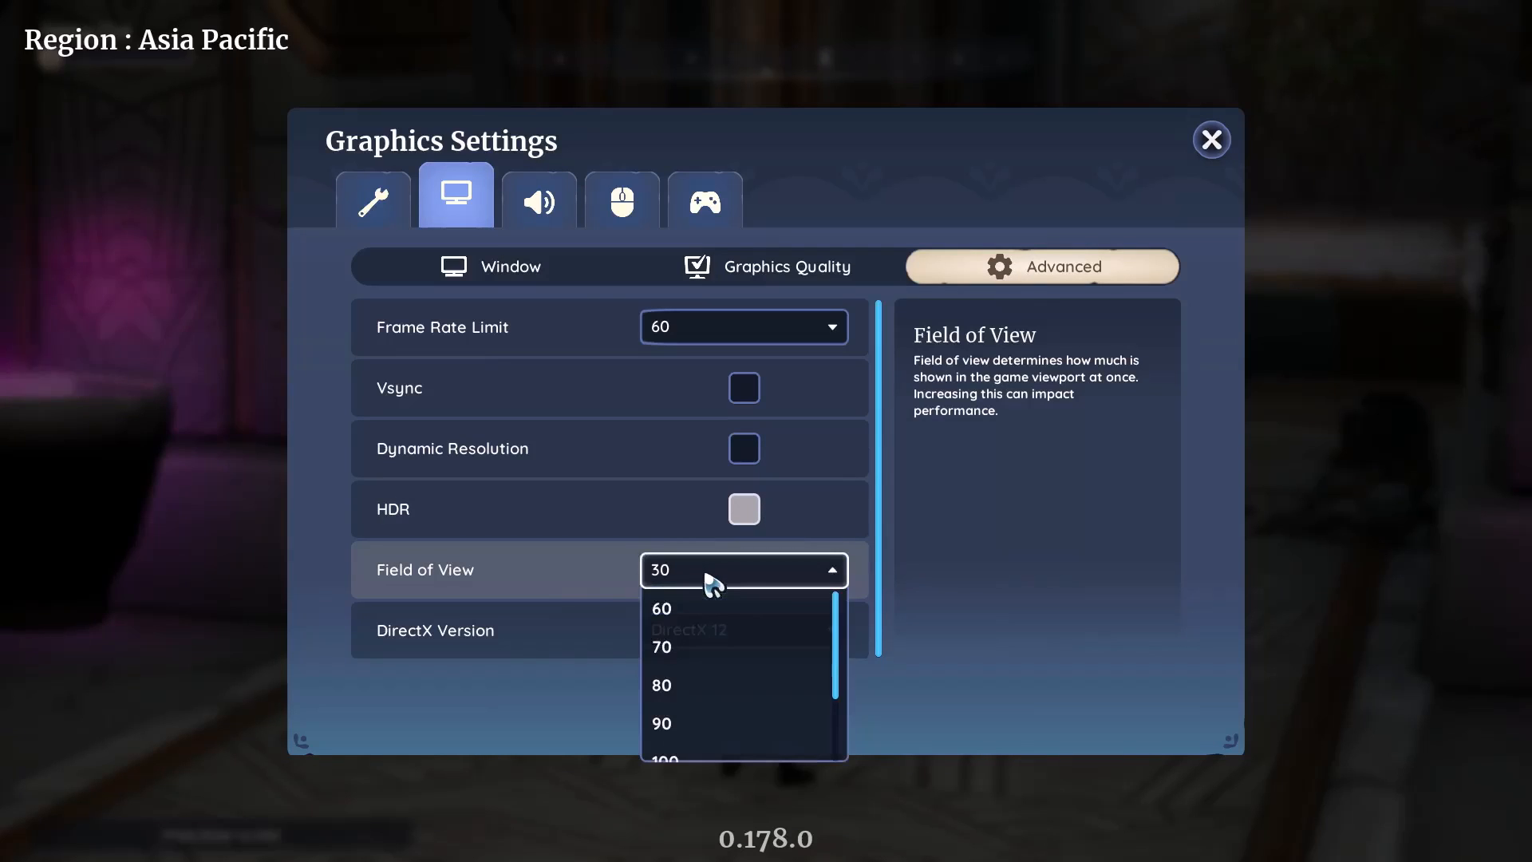
mouse_move(702, 626)
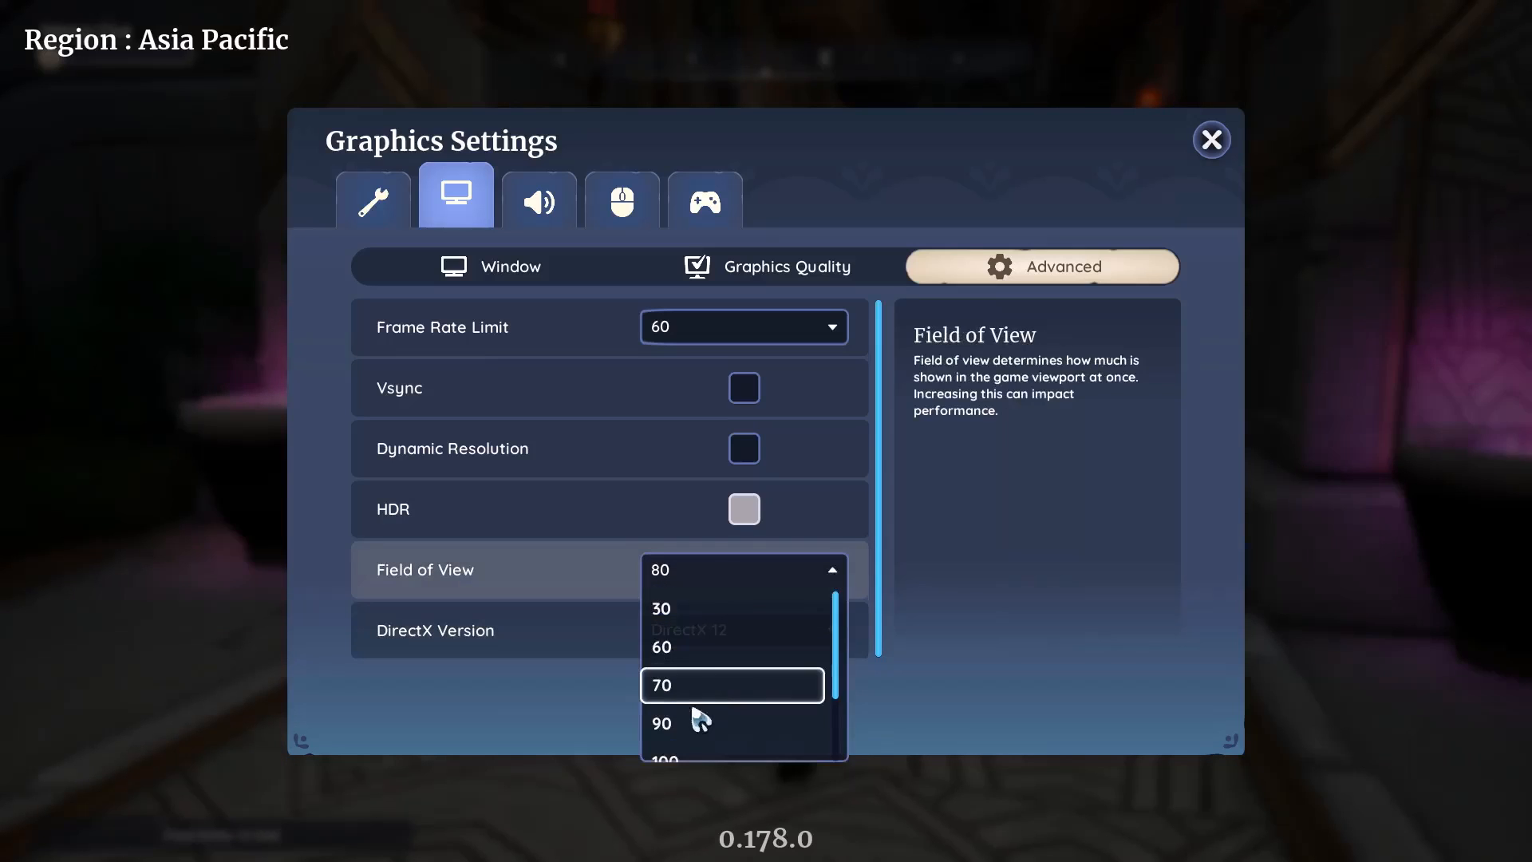
left_click(661, 722)
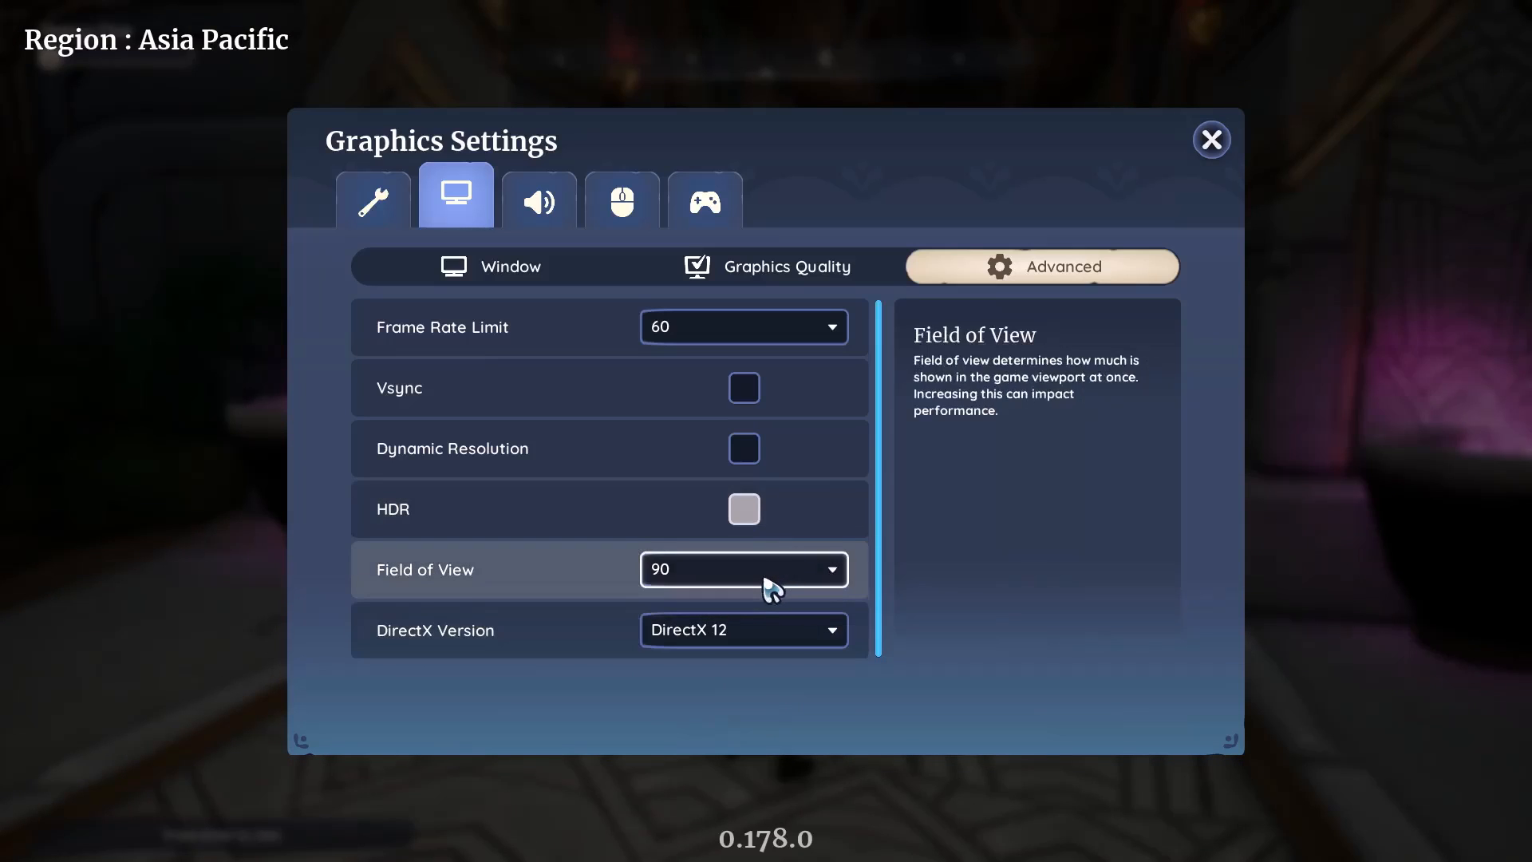
left_click(742, 568)
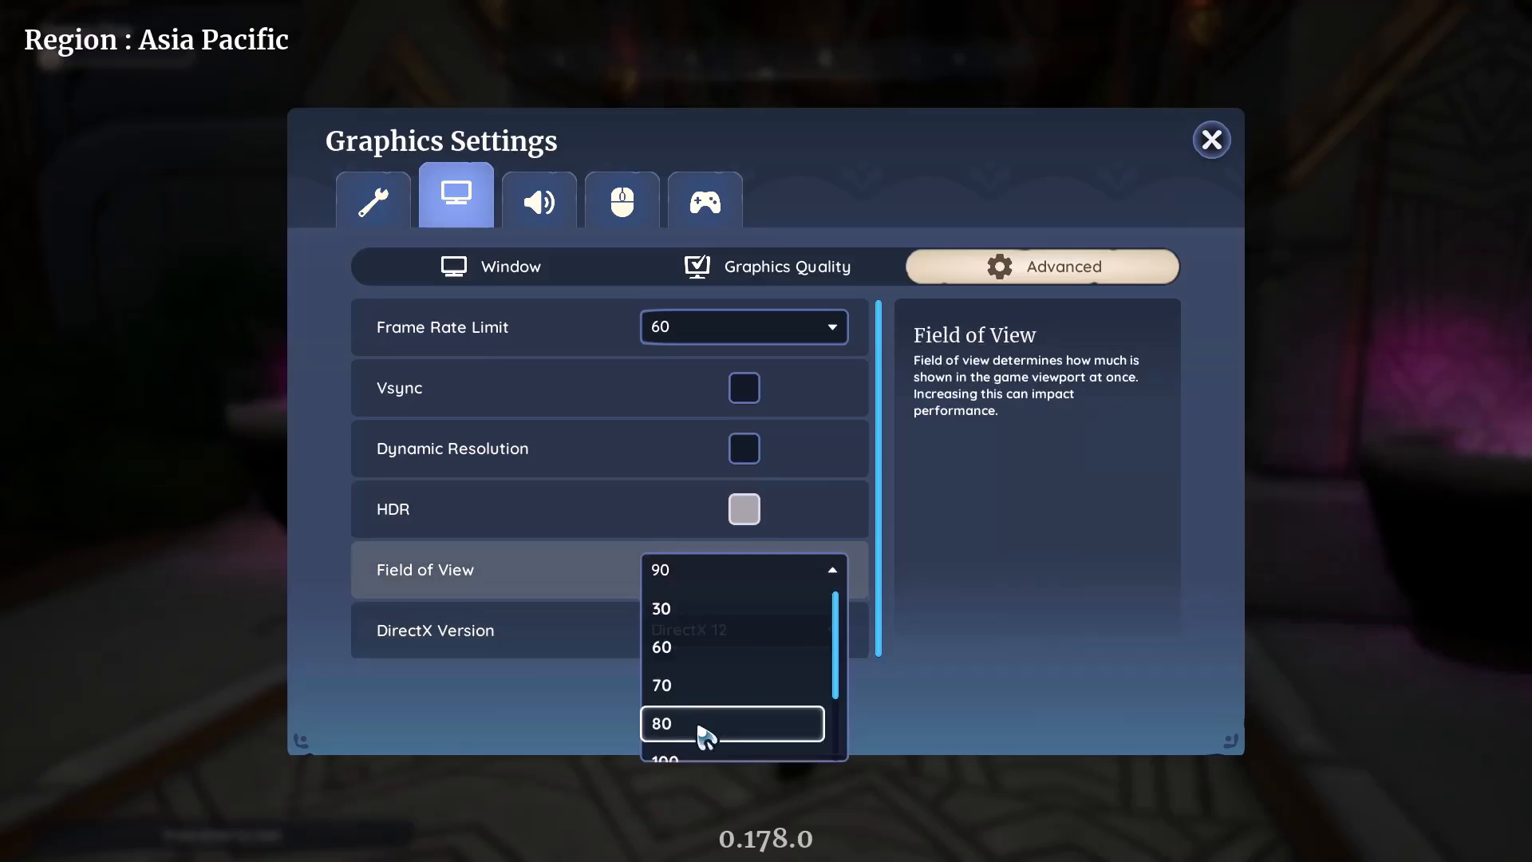
left_click(661, 723)
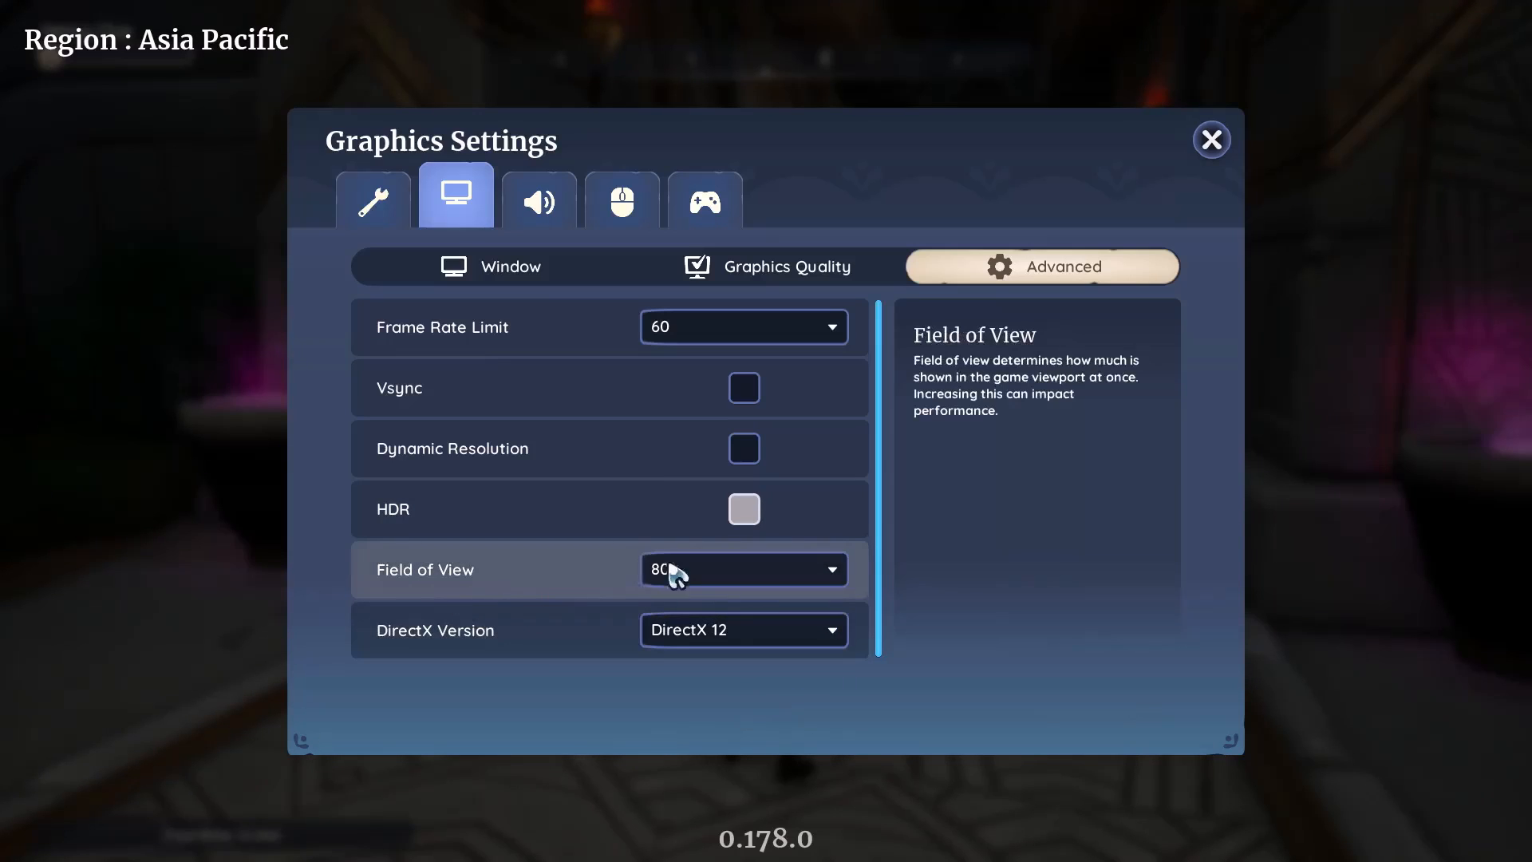
Pick a final wider field of view and leave the settings screen.
left_click(742, 570)
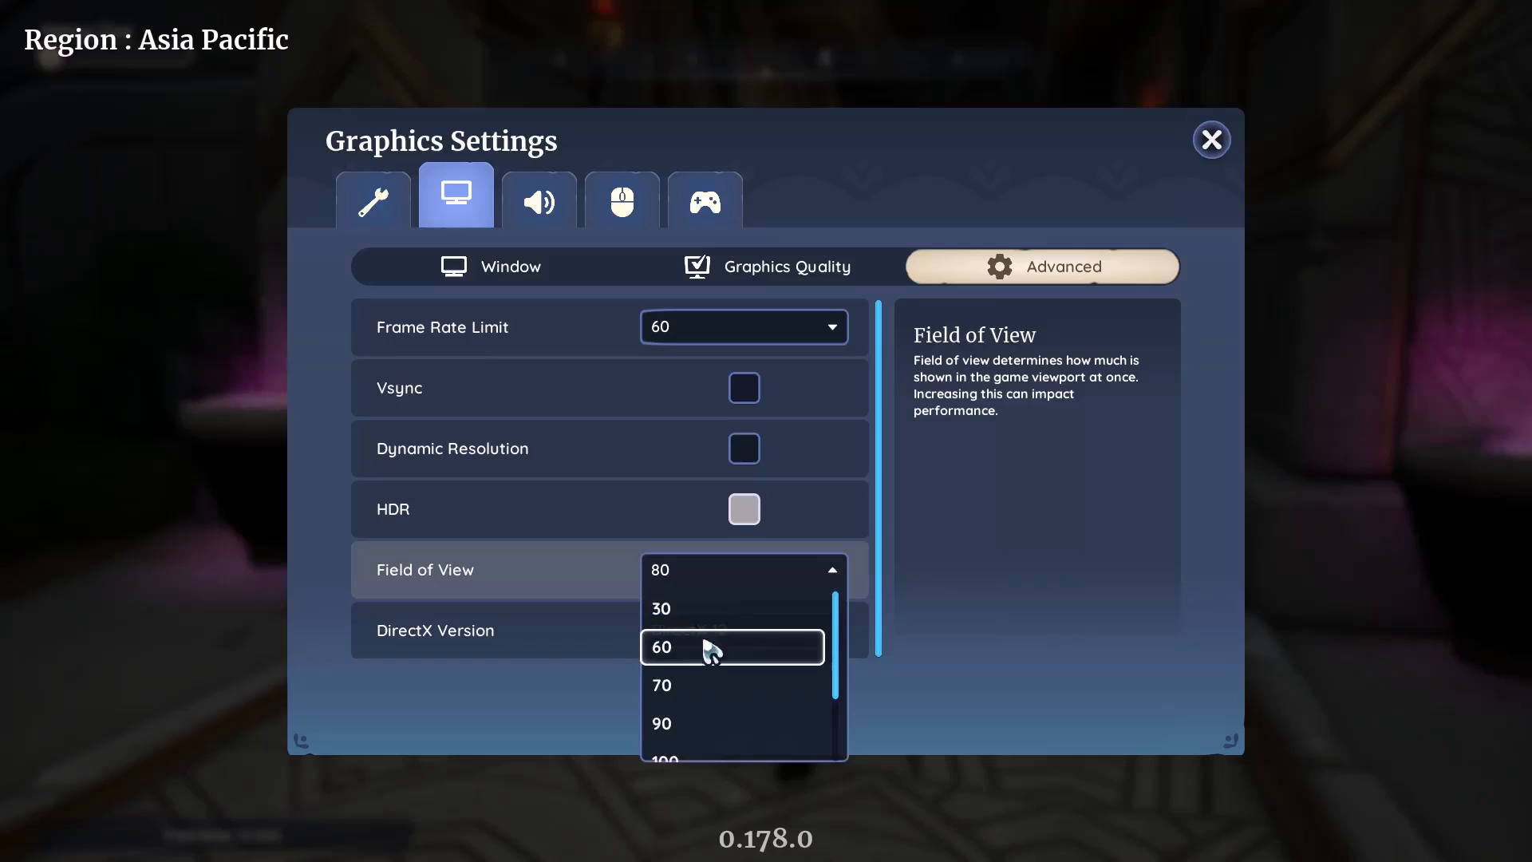
left_click(1211, 140)
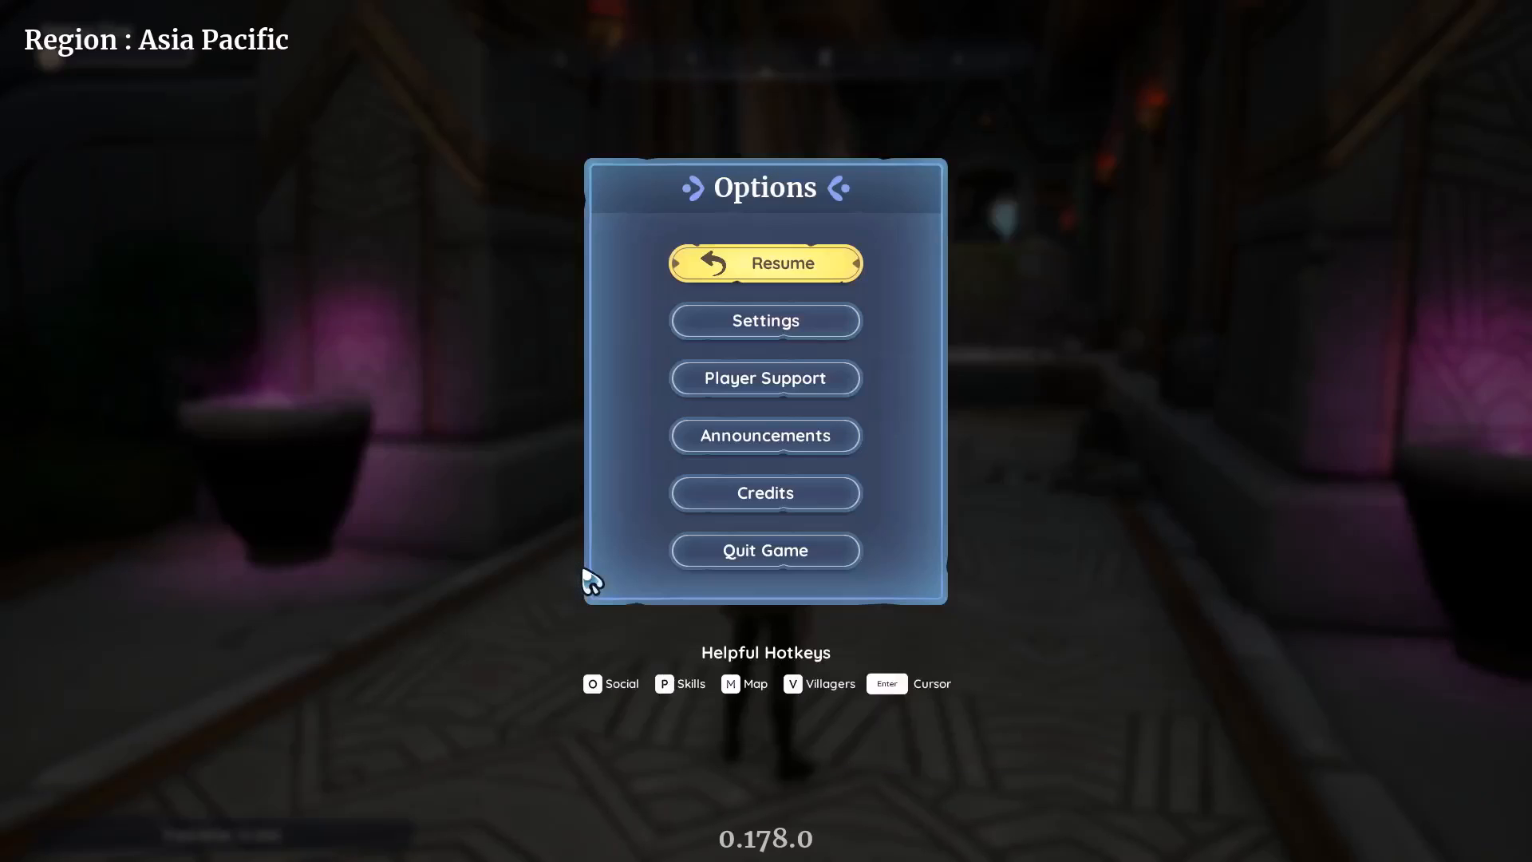
left_click(764, 263)
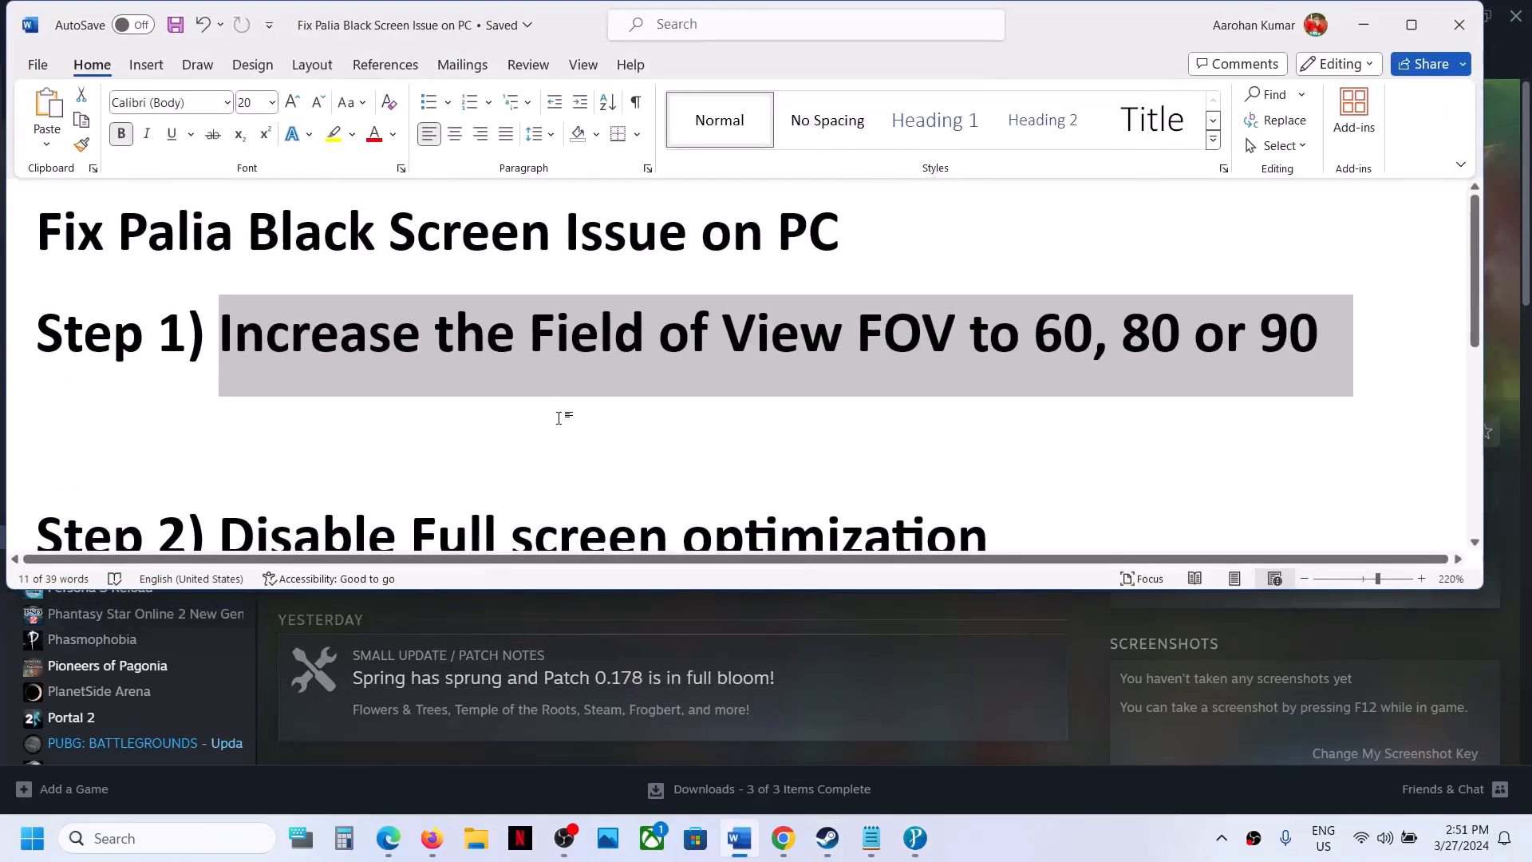
scroll("down", 3)
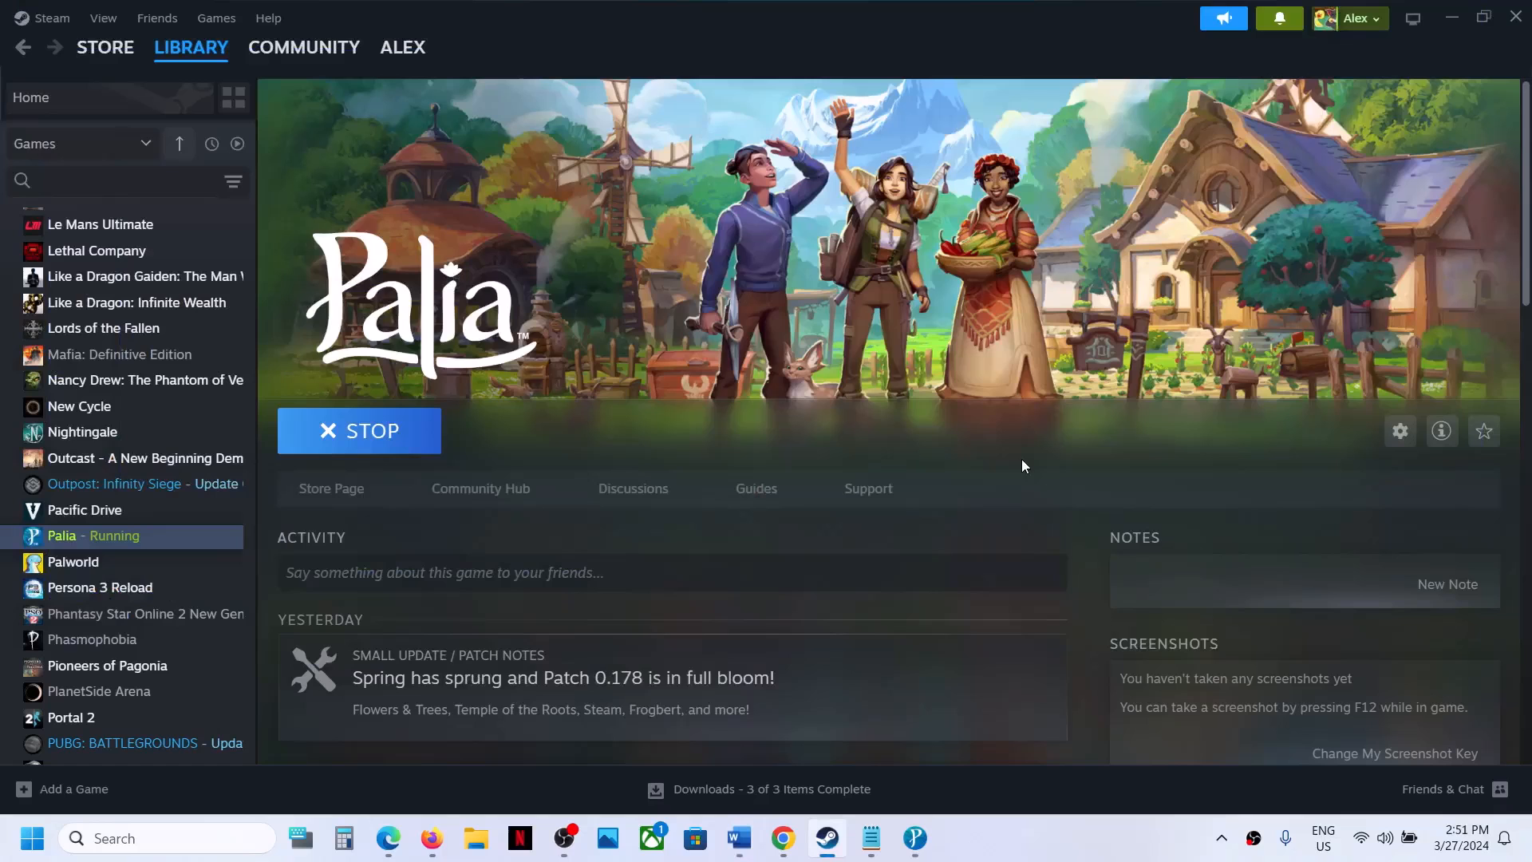
Stop the running Palia in Steam and browse its local game files.
right_click(915, 838)
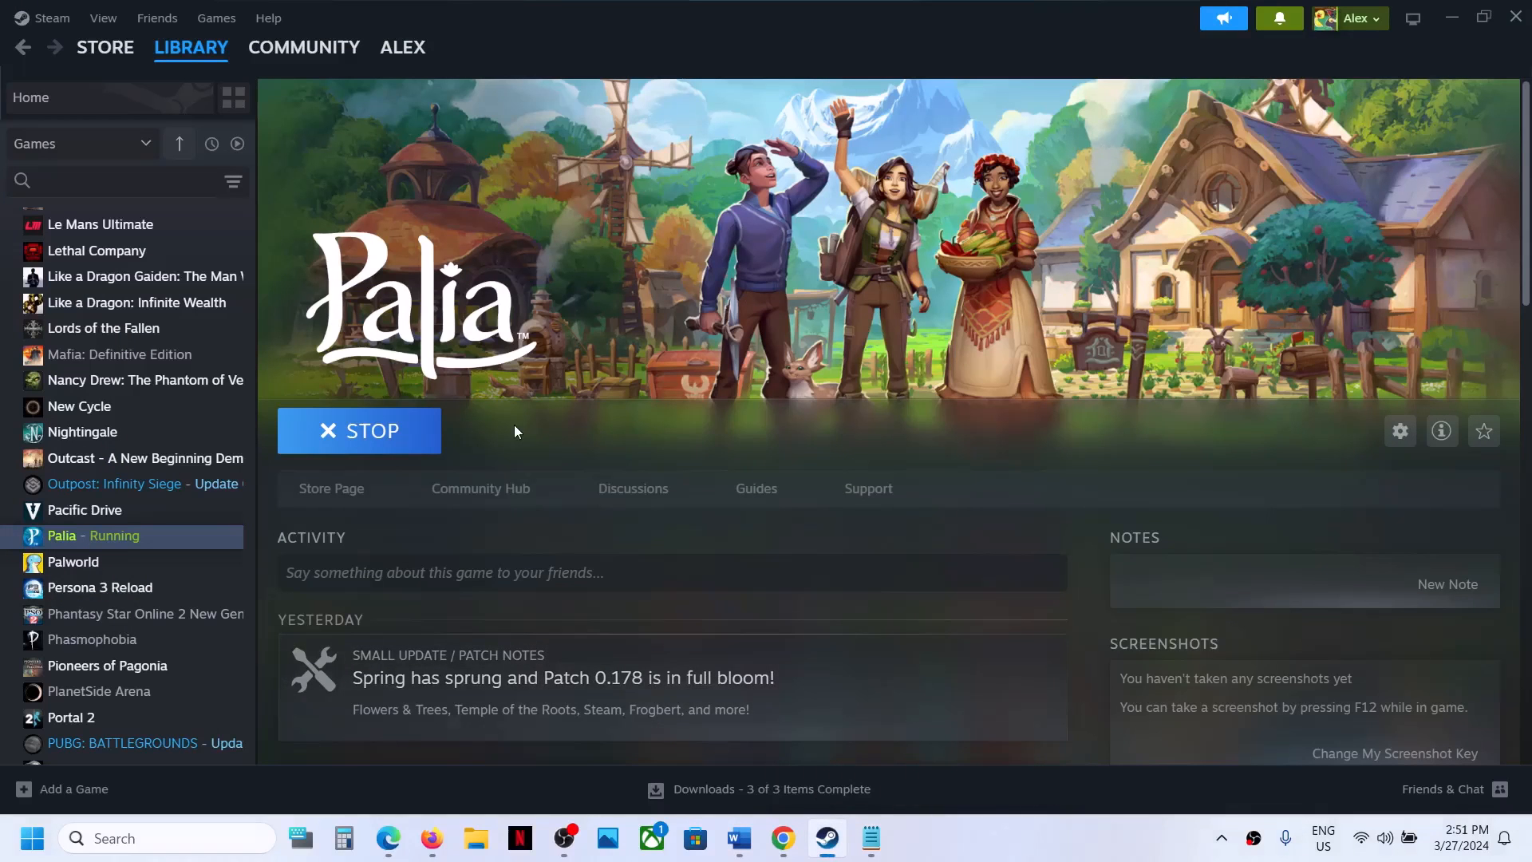
mouse_move(772, 584)
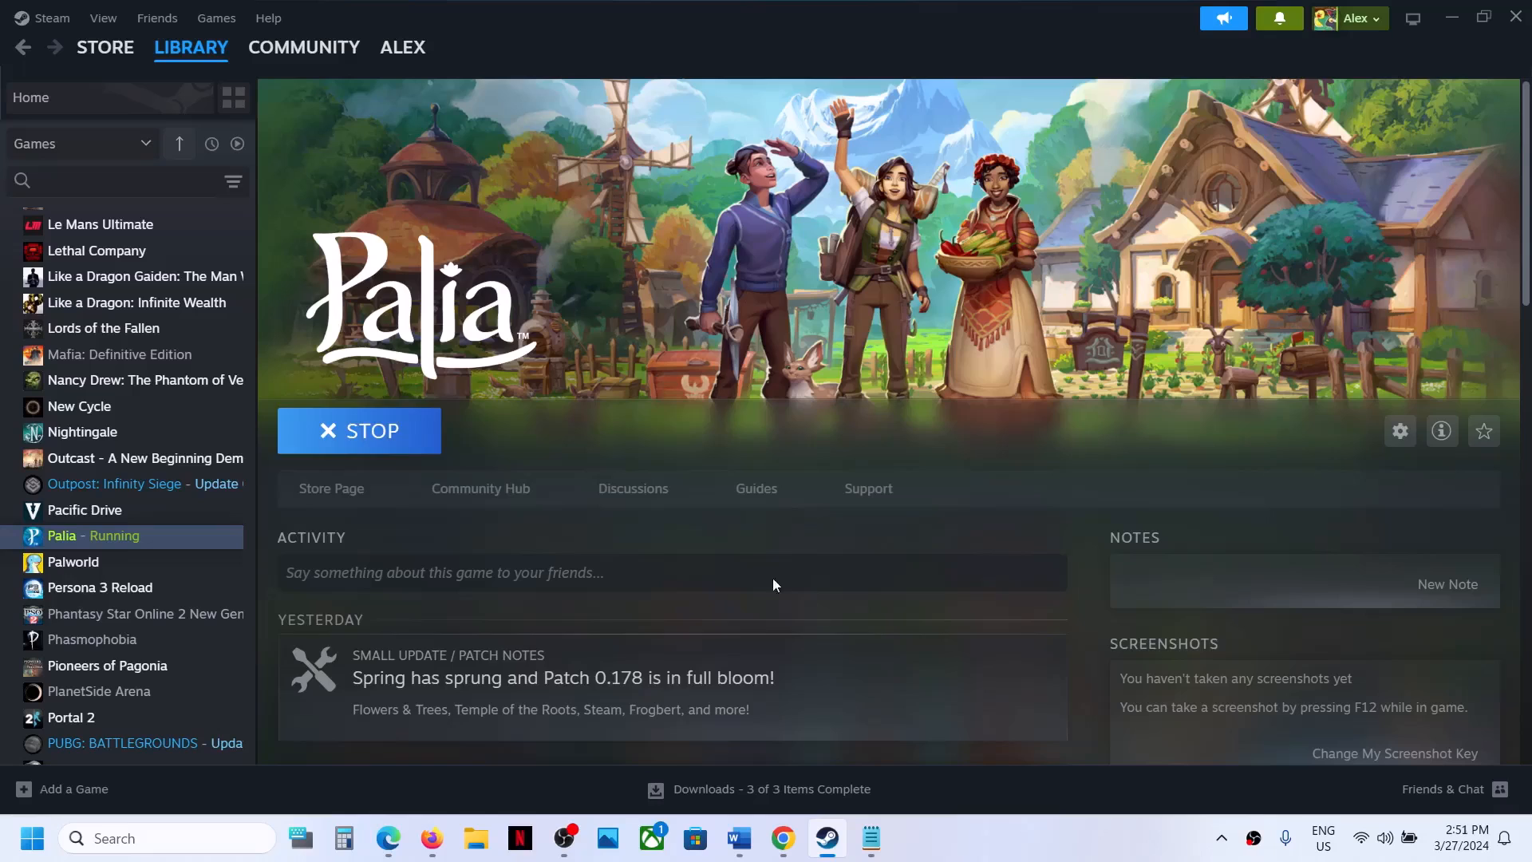
left_click(359, 431)
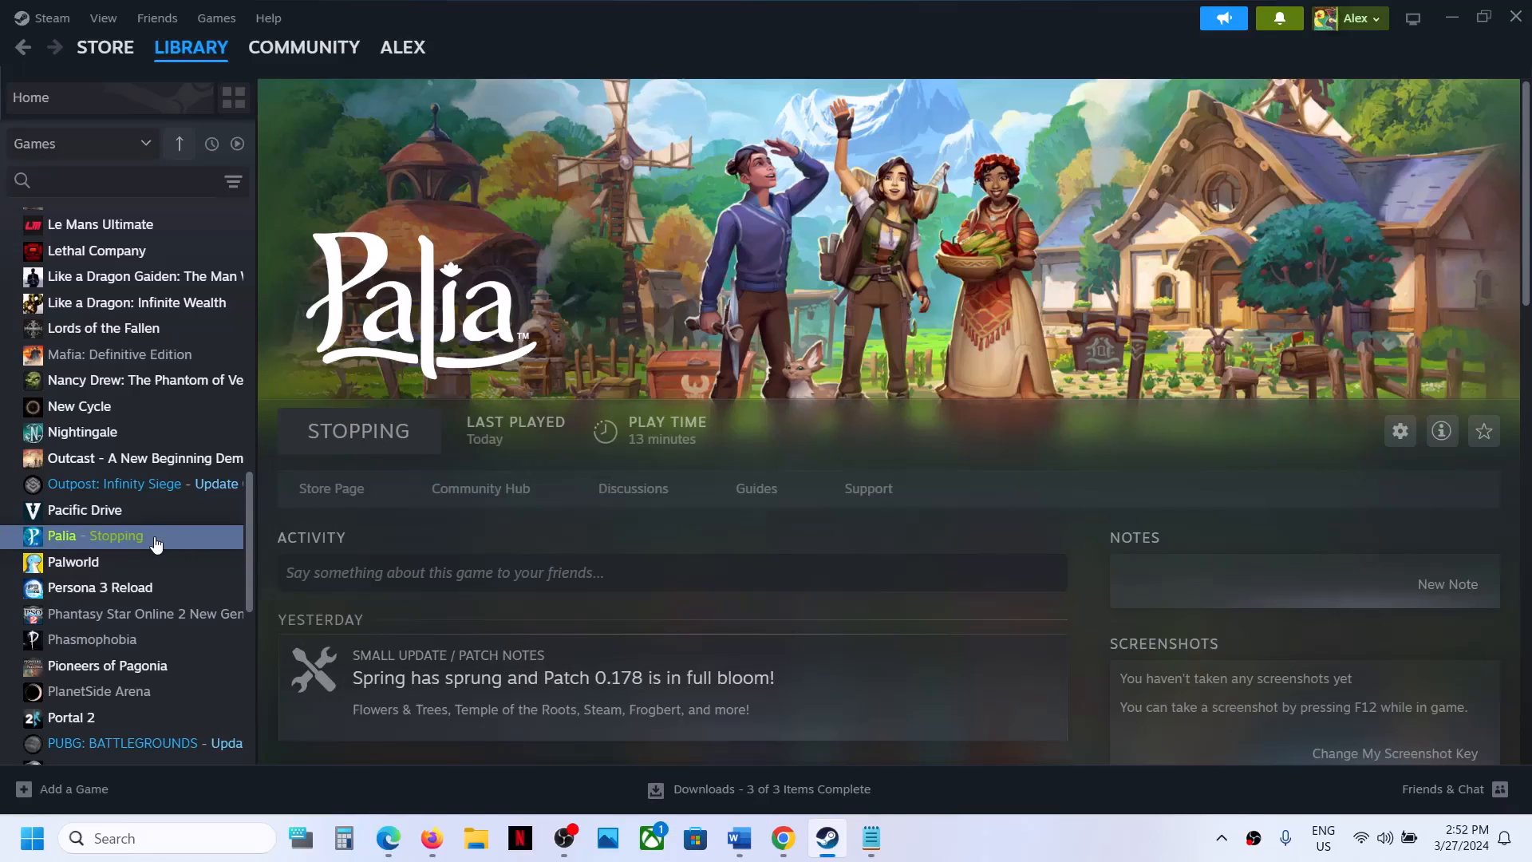
right_click(93, 536)
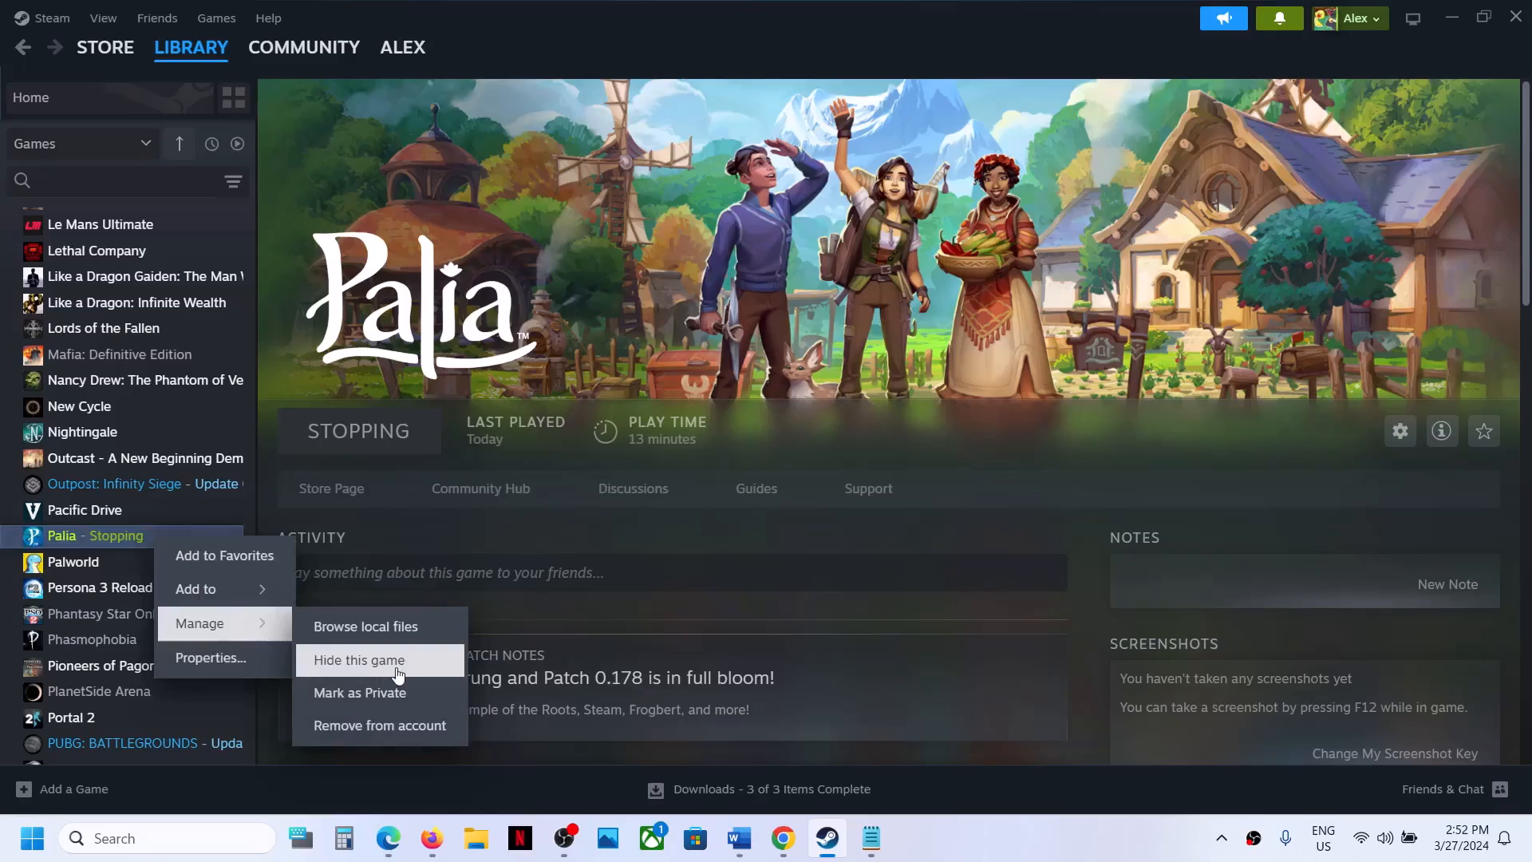
left_click(363, 626)
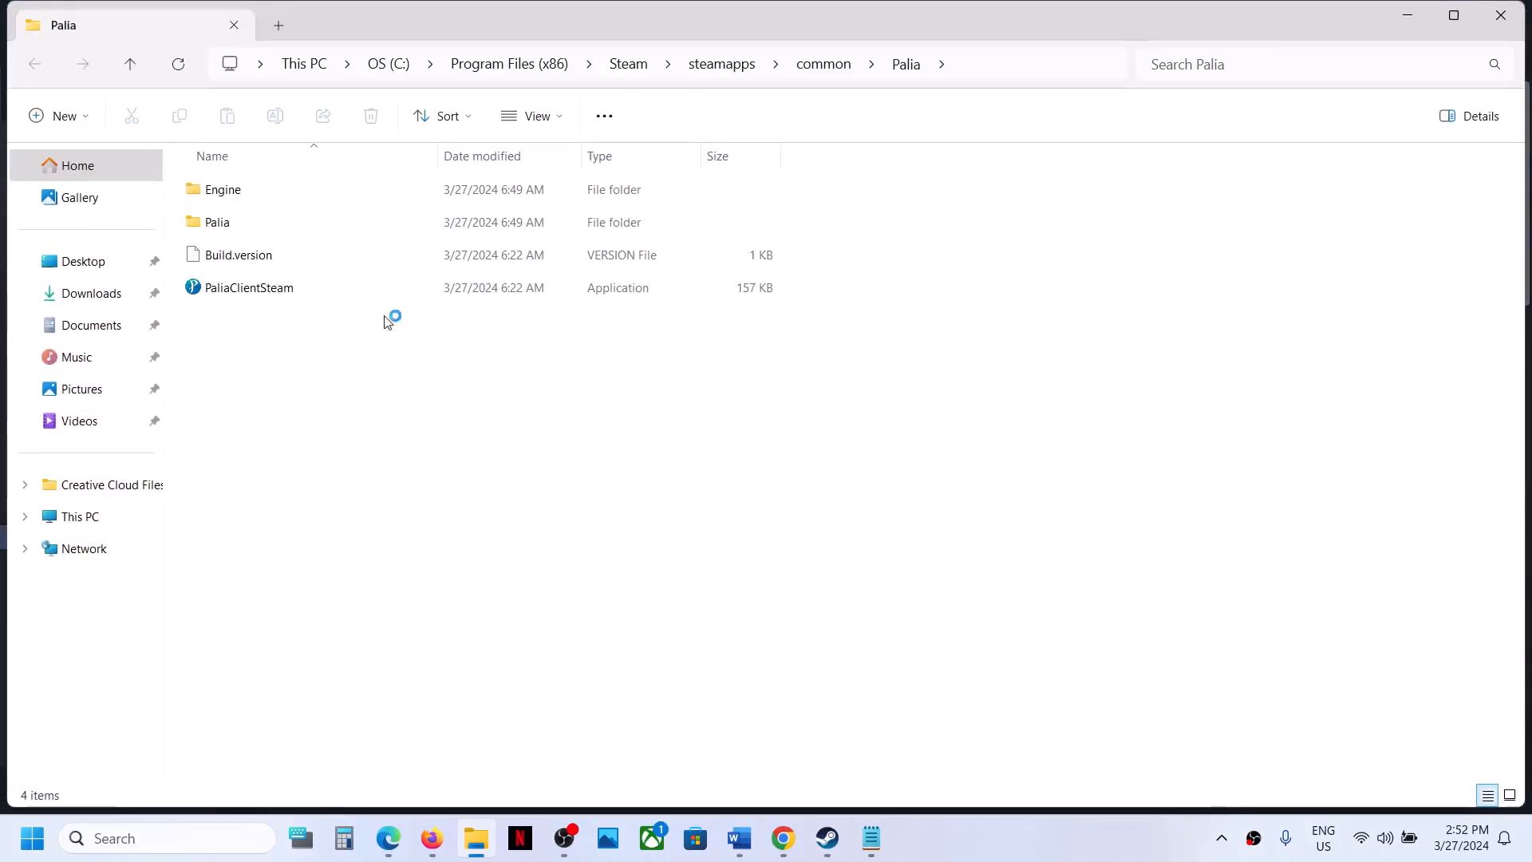
Disable fullscreen optimizations in PaliaClientSteam's compatibility properties and apply.
left_click(249, 288)
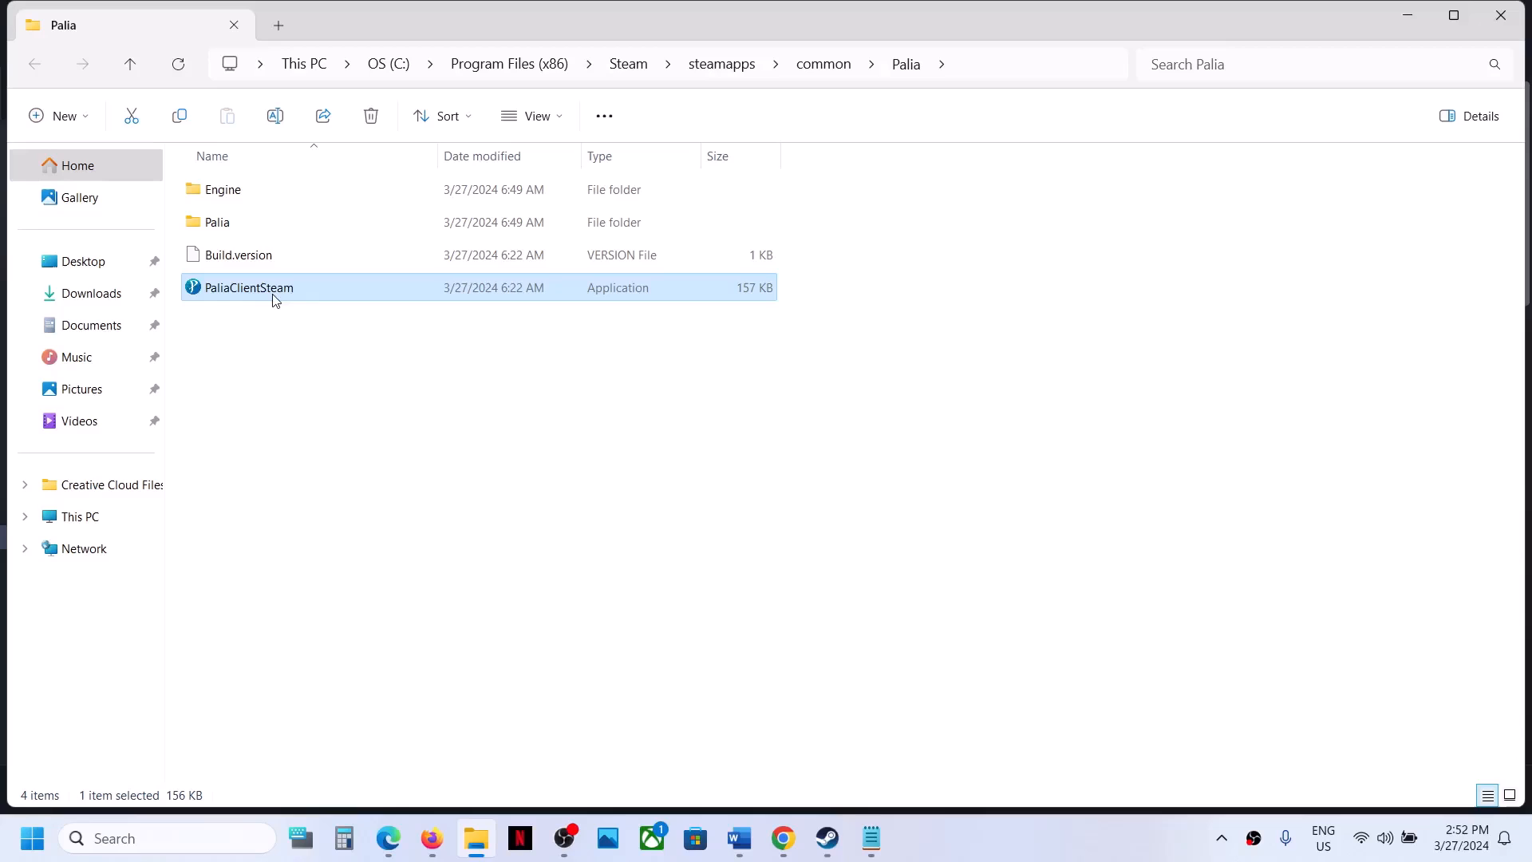
mouse_move(356, 528)
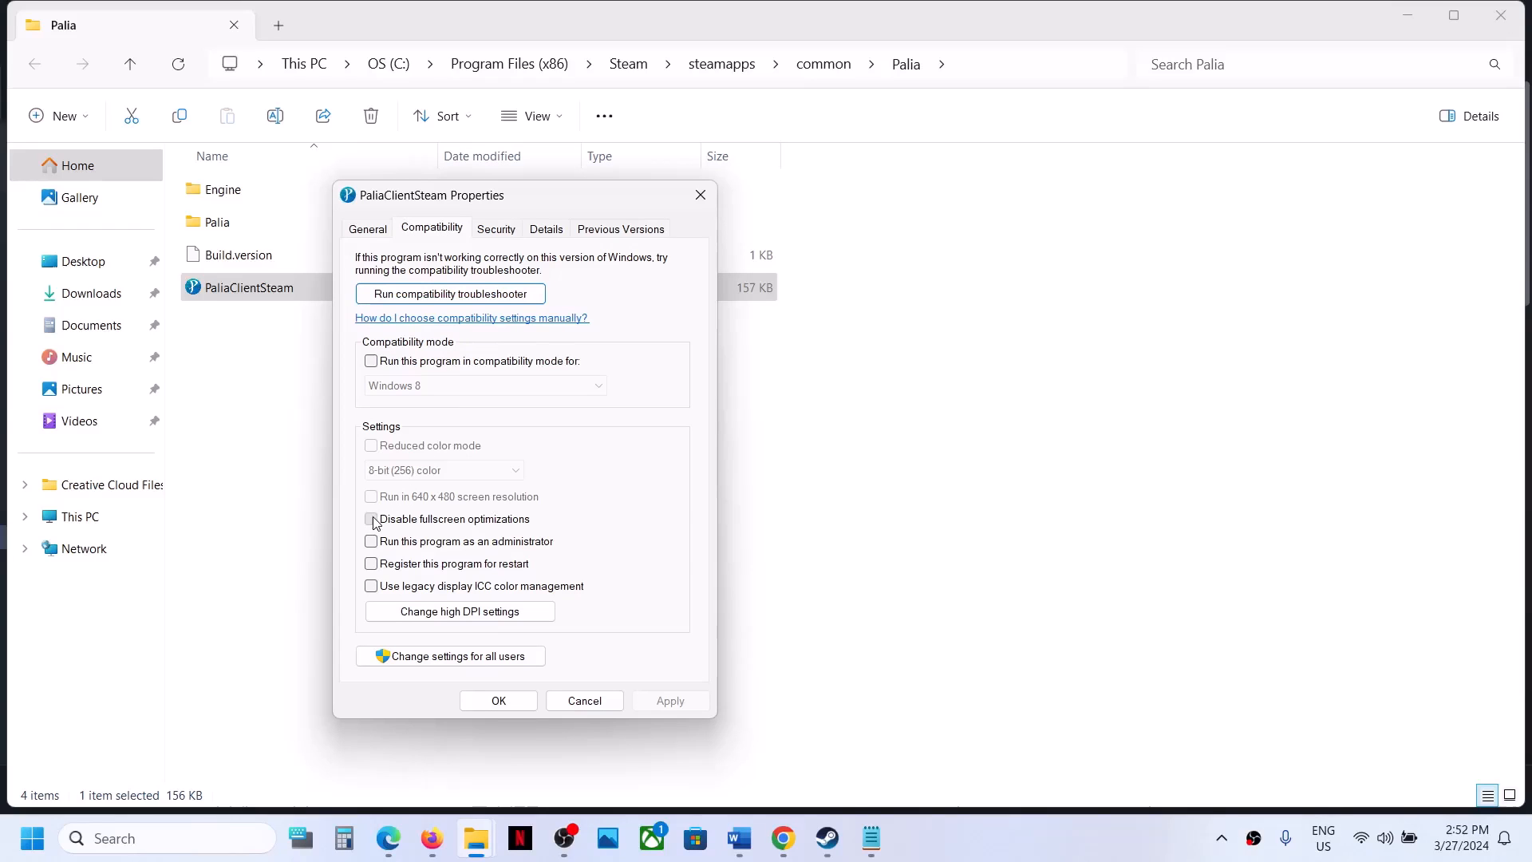
left_click(371, 518)
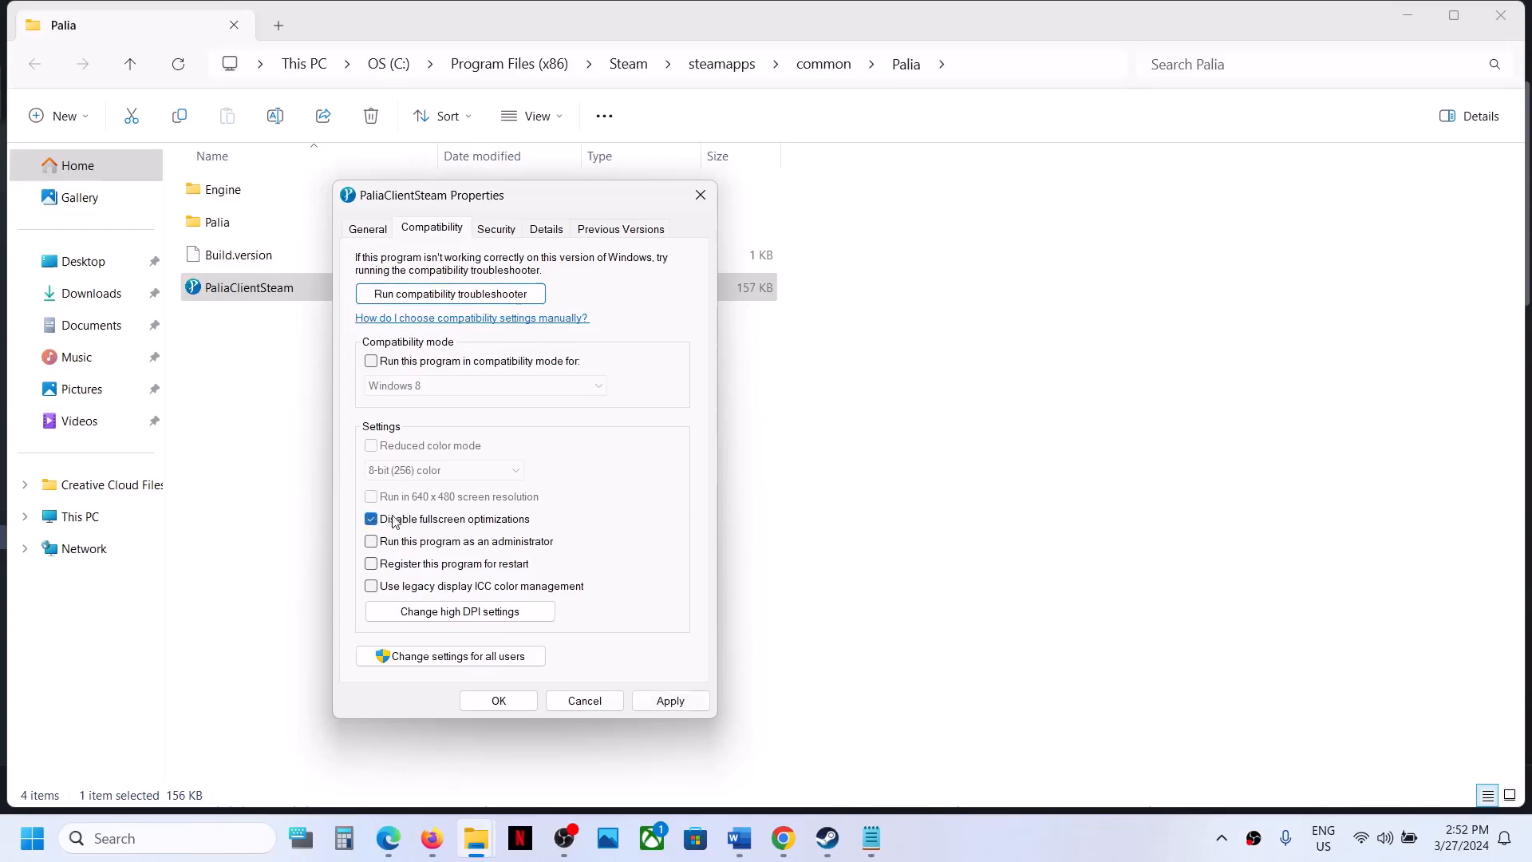
left_click(670, 700)
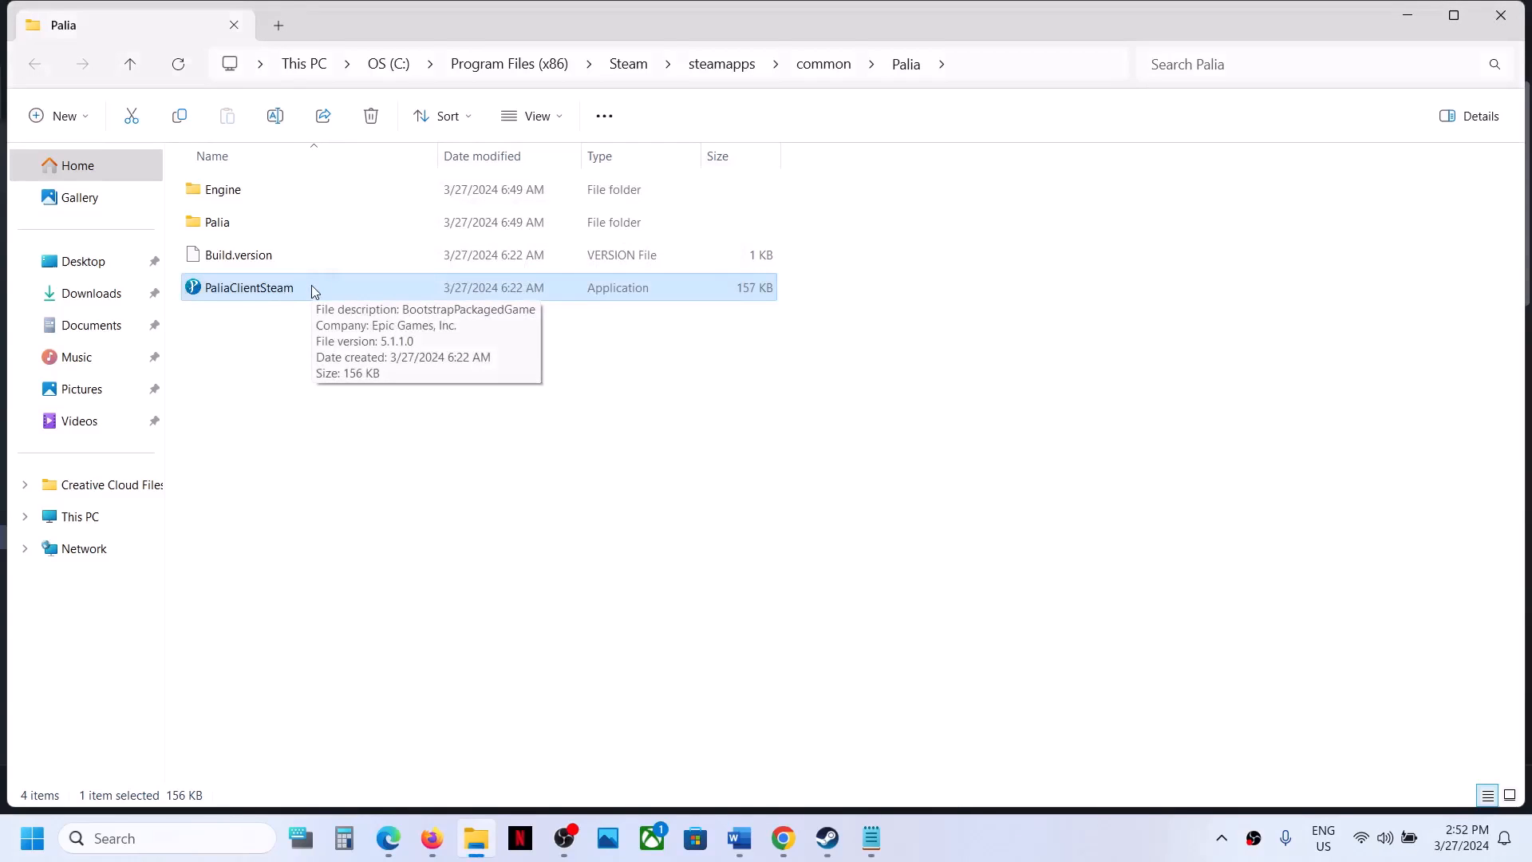
Navigate into Palia\Binaries\Win64 and bring up PaliaClientSteam-Win64-Shipping's properties.
left_click(217, 222)
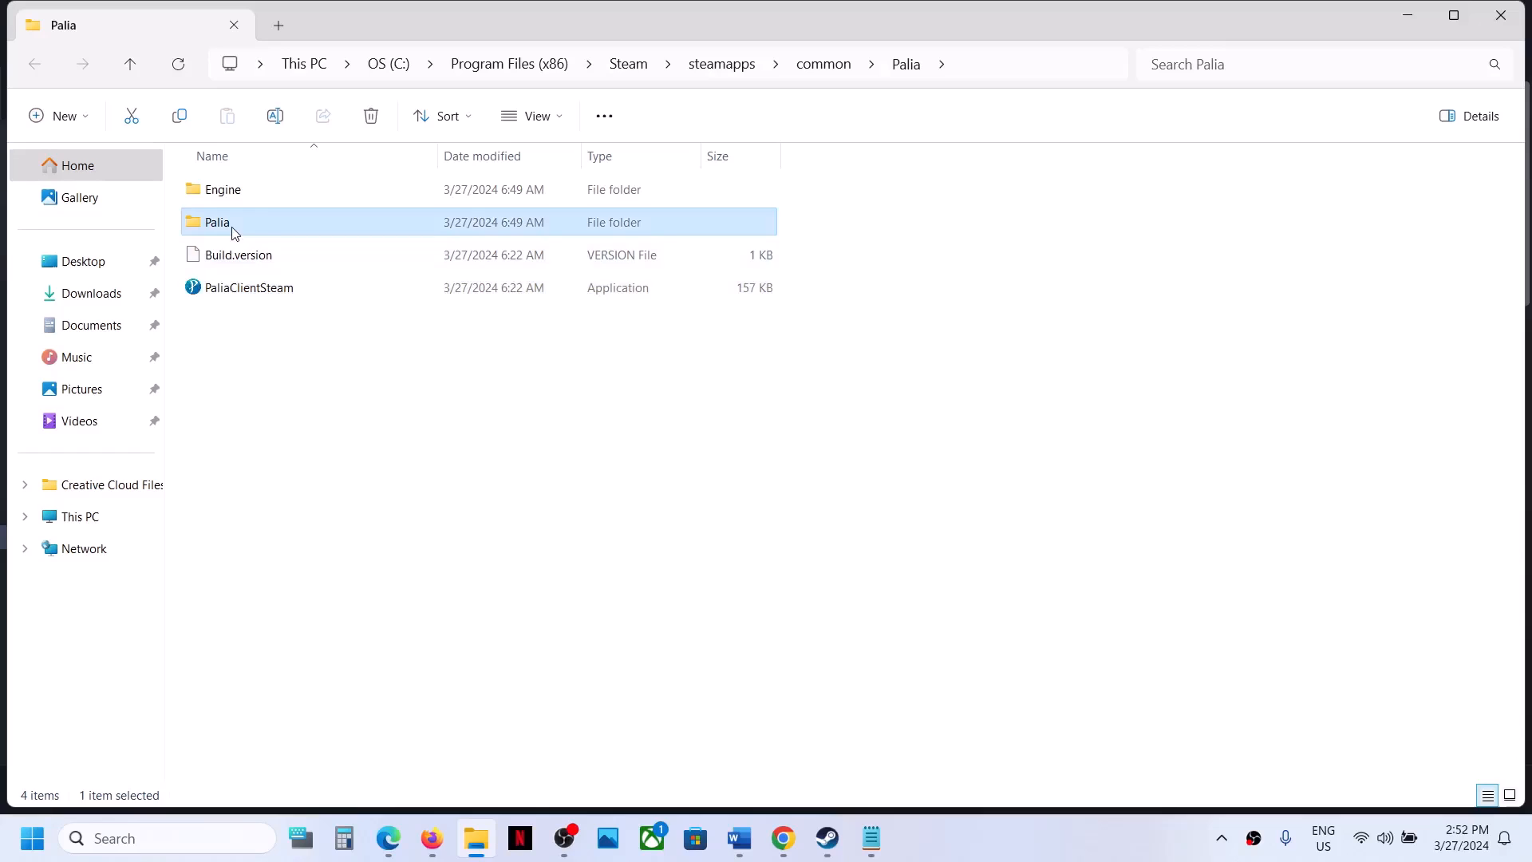
double_click(217, 222)
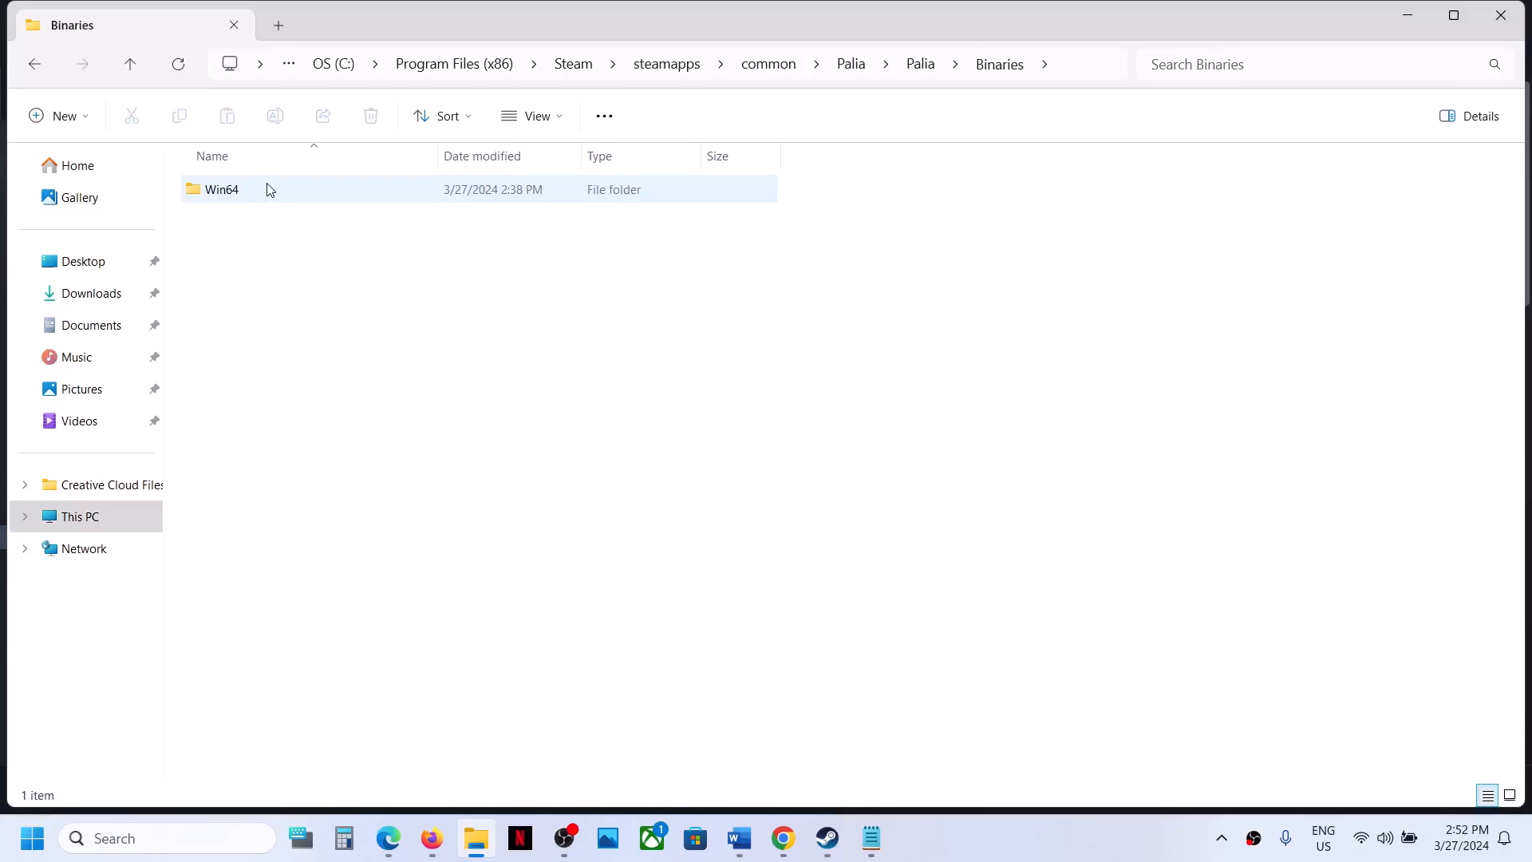
double_click(221, 188)
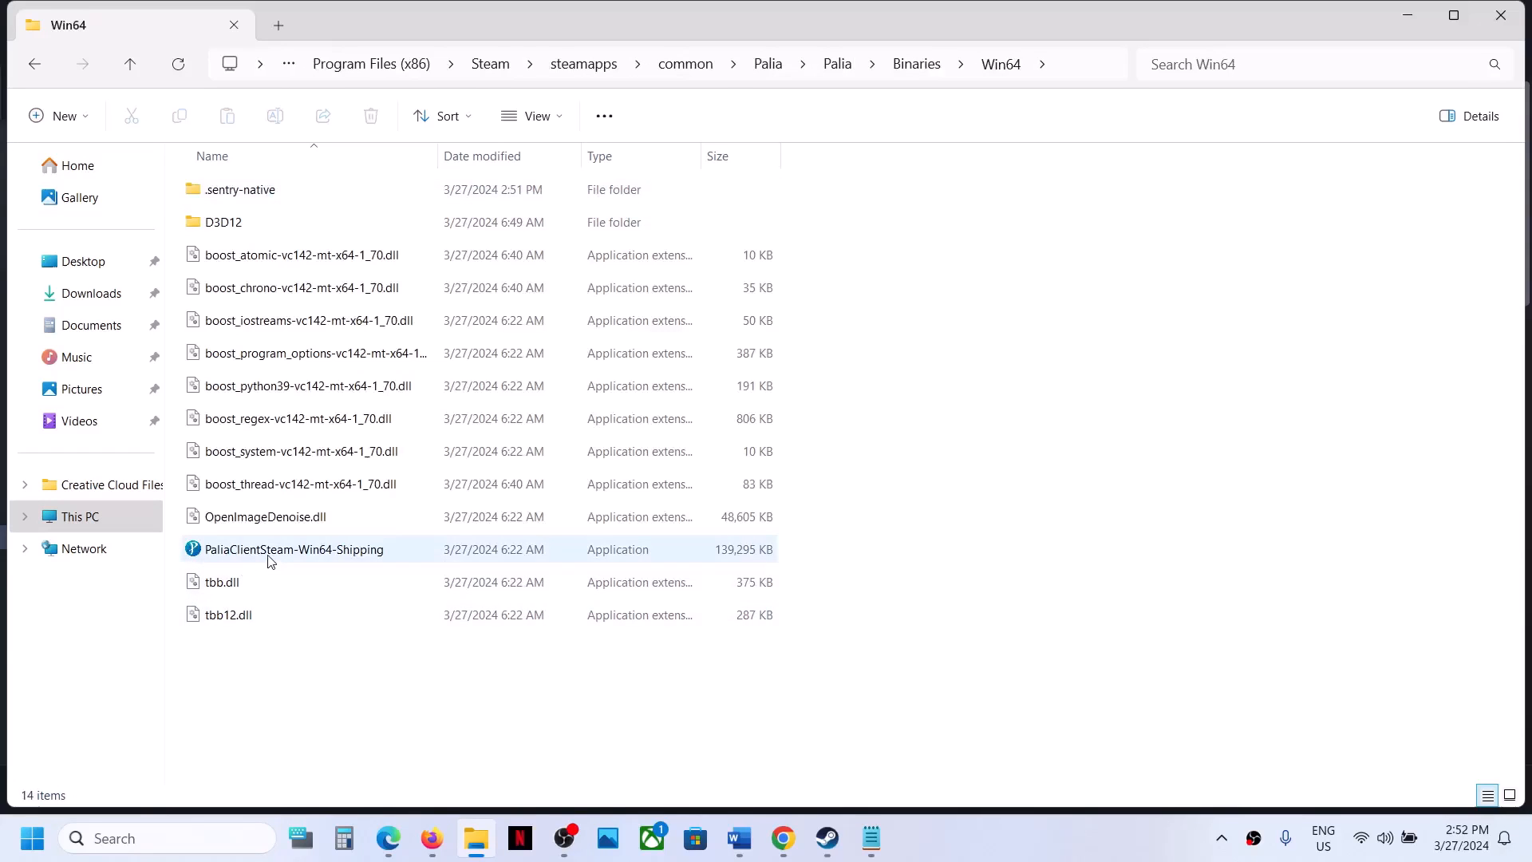
right_click(292, 547)
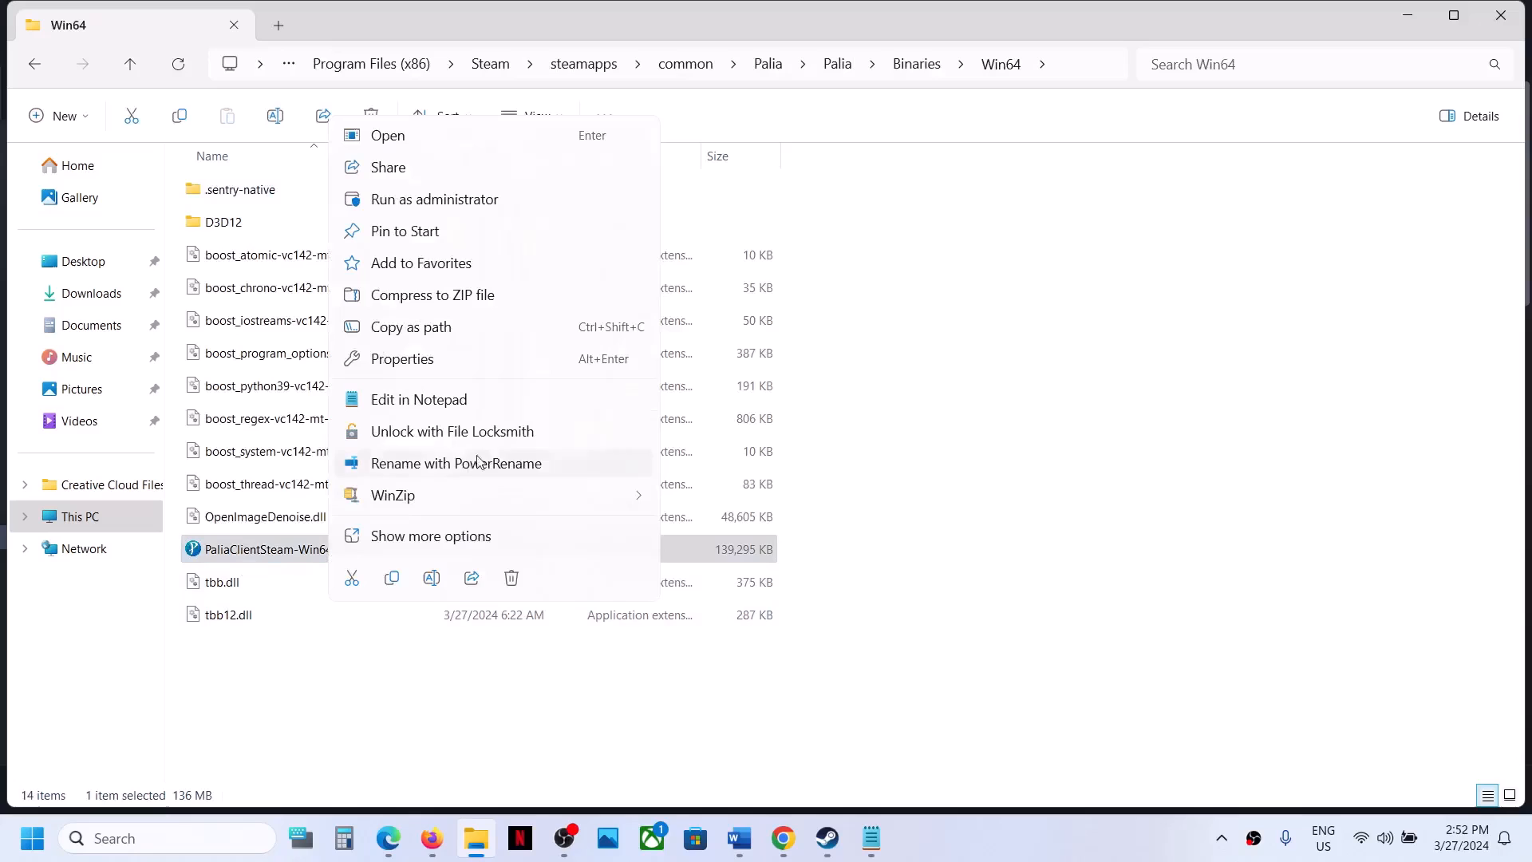
left_click(401, 359)
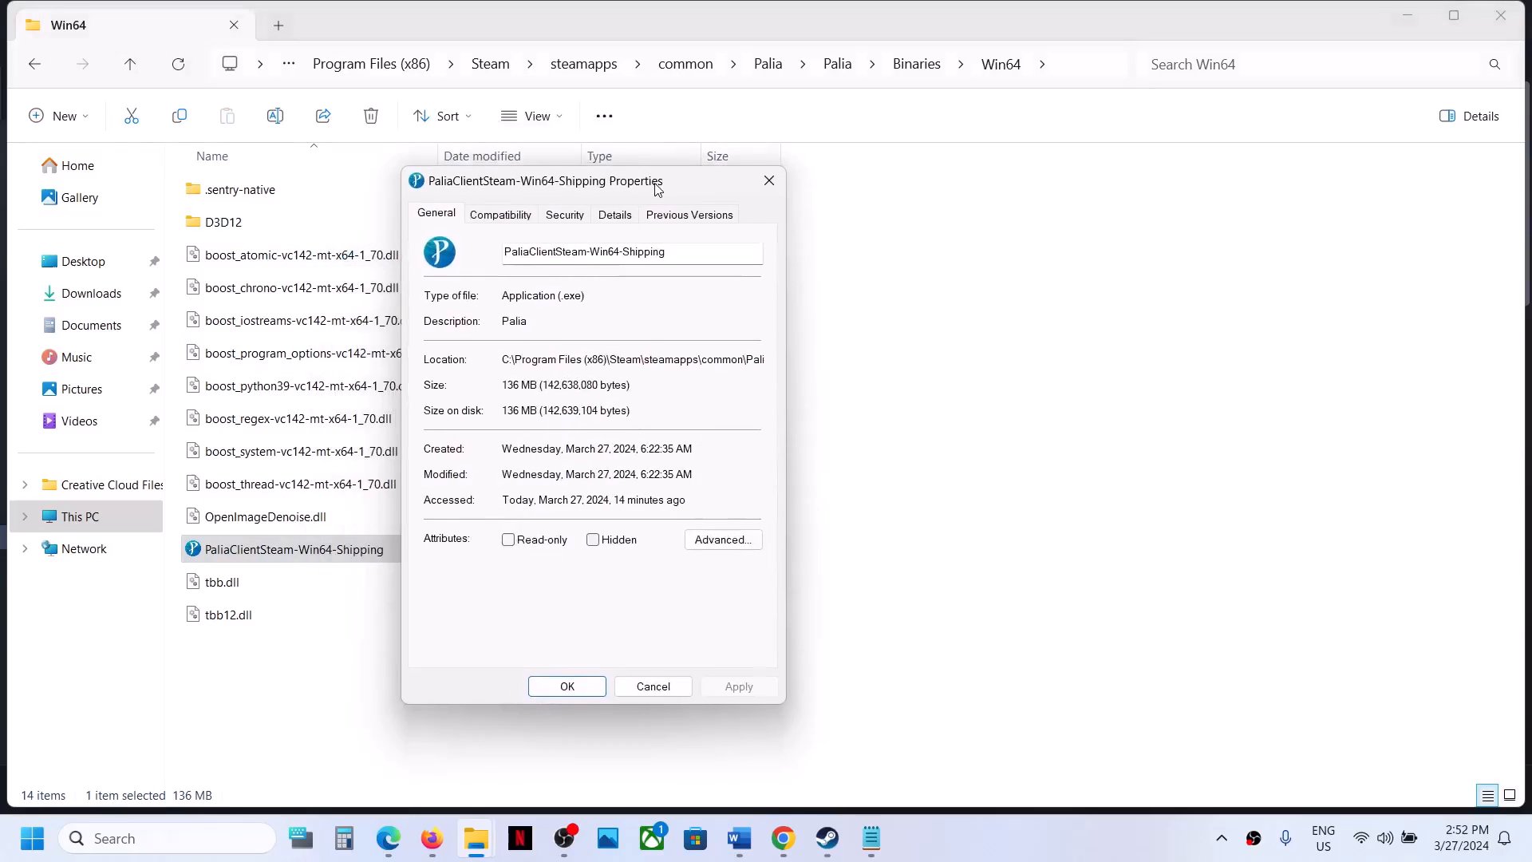
Disable fullscreen optimizations on its Compatibility settings and apply the change.
left_click(499, 213)
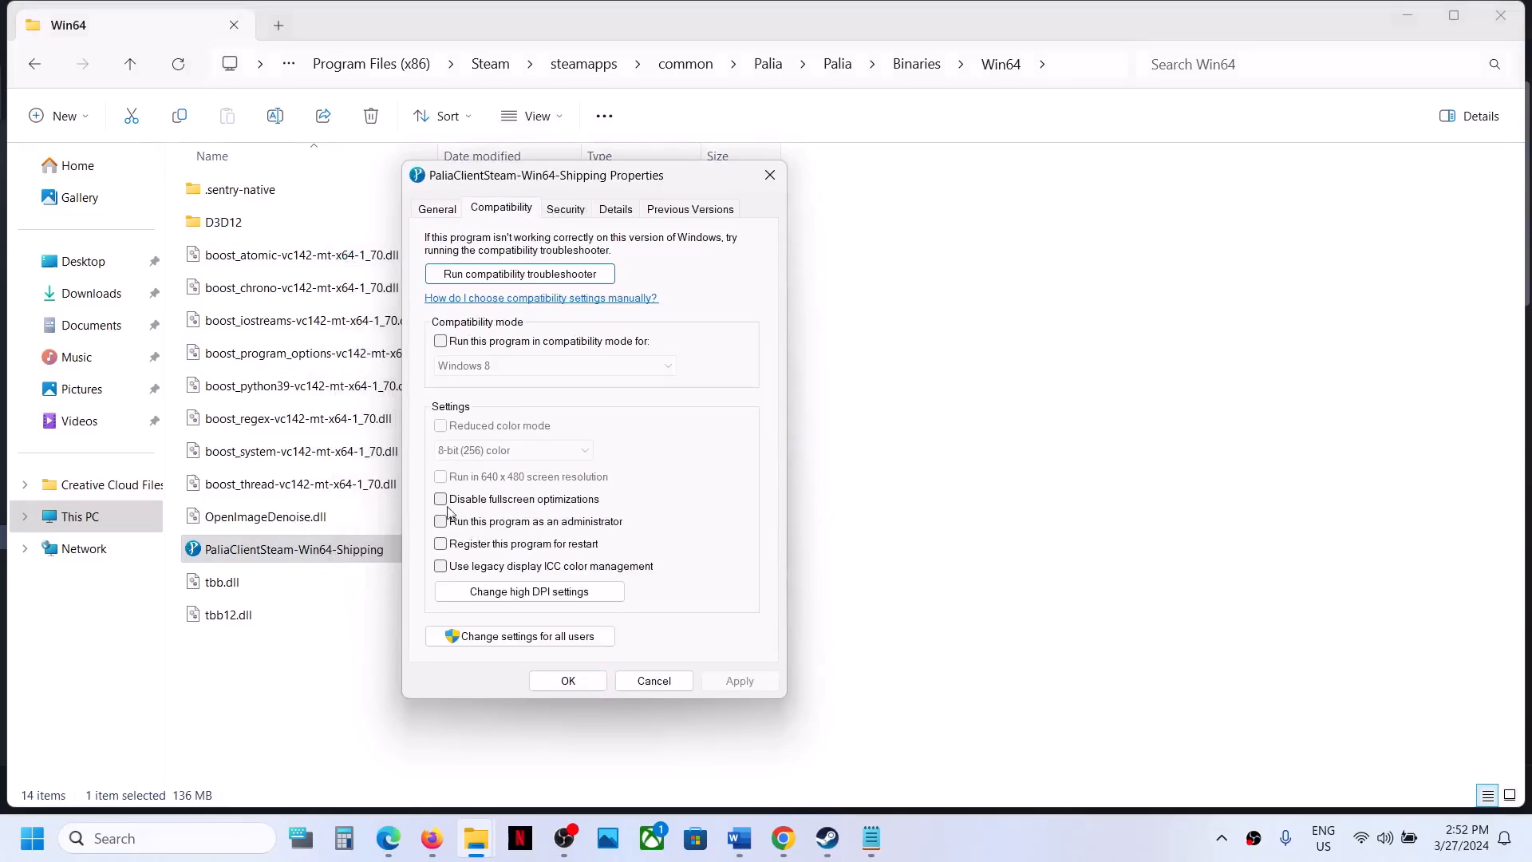
left_click(441, 498)
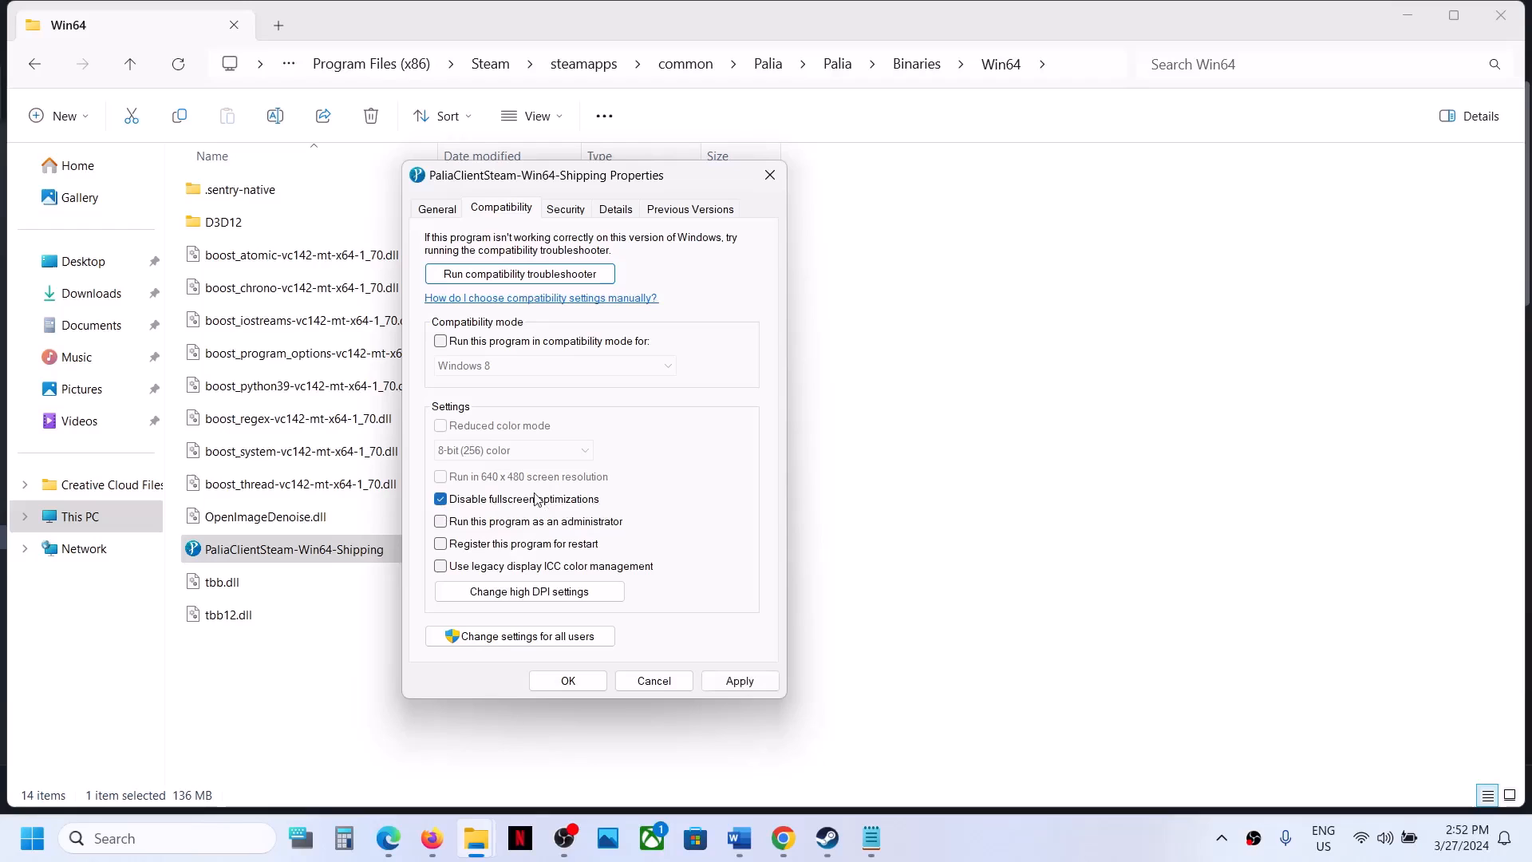
left_click(739, 680)
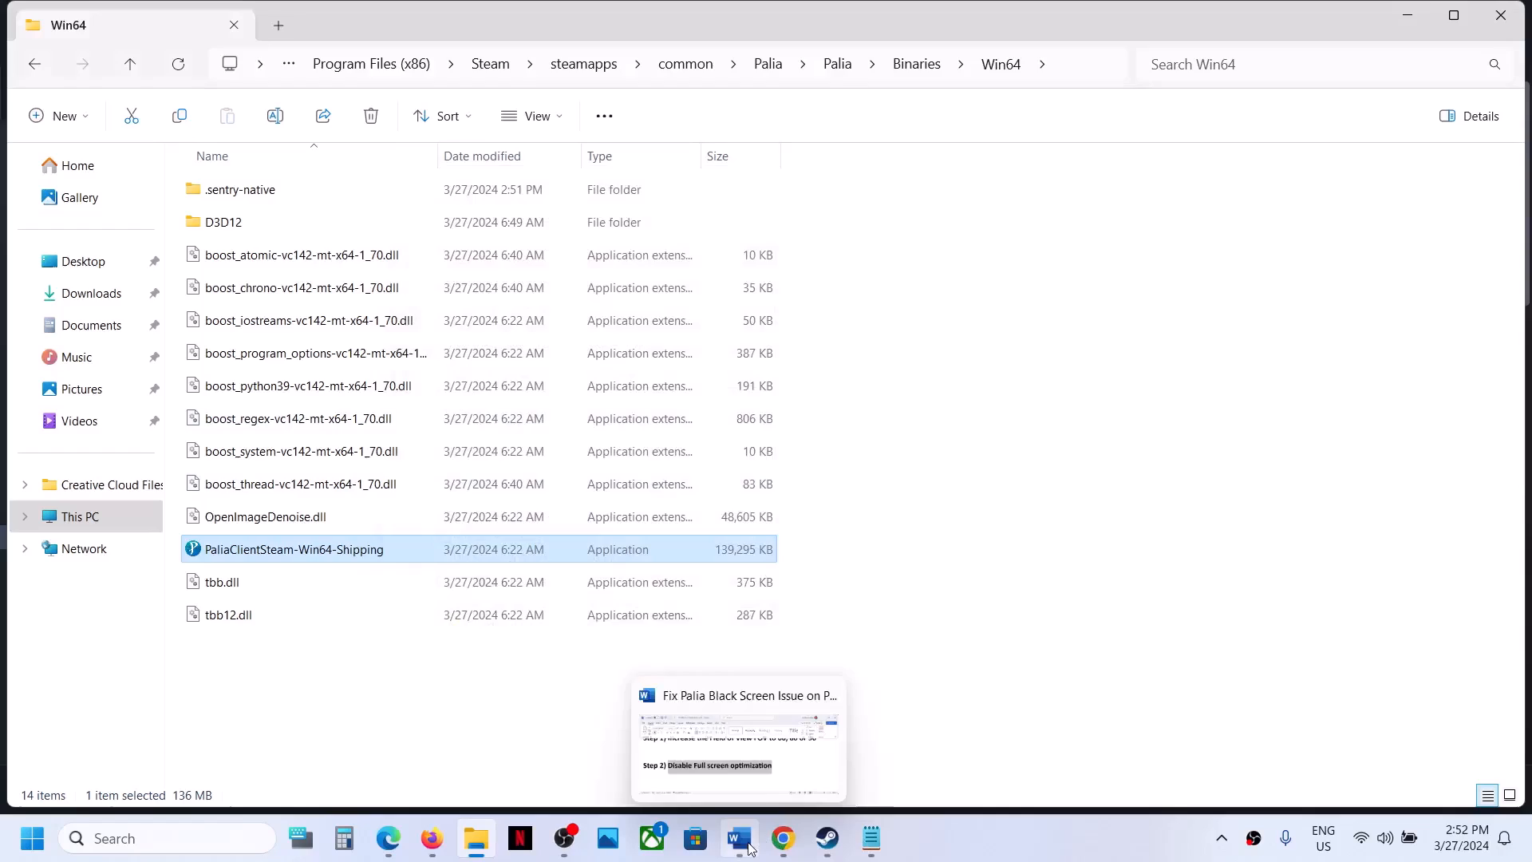
Check the Step 3 note, then show the Windows sound output device list with Realtek speakers.
left_click(739, 838)
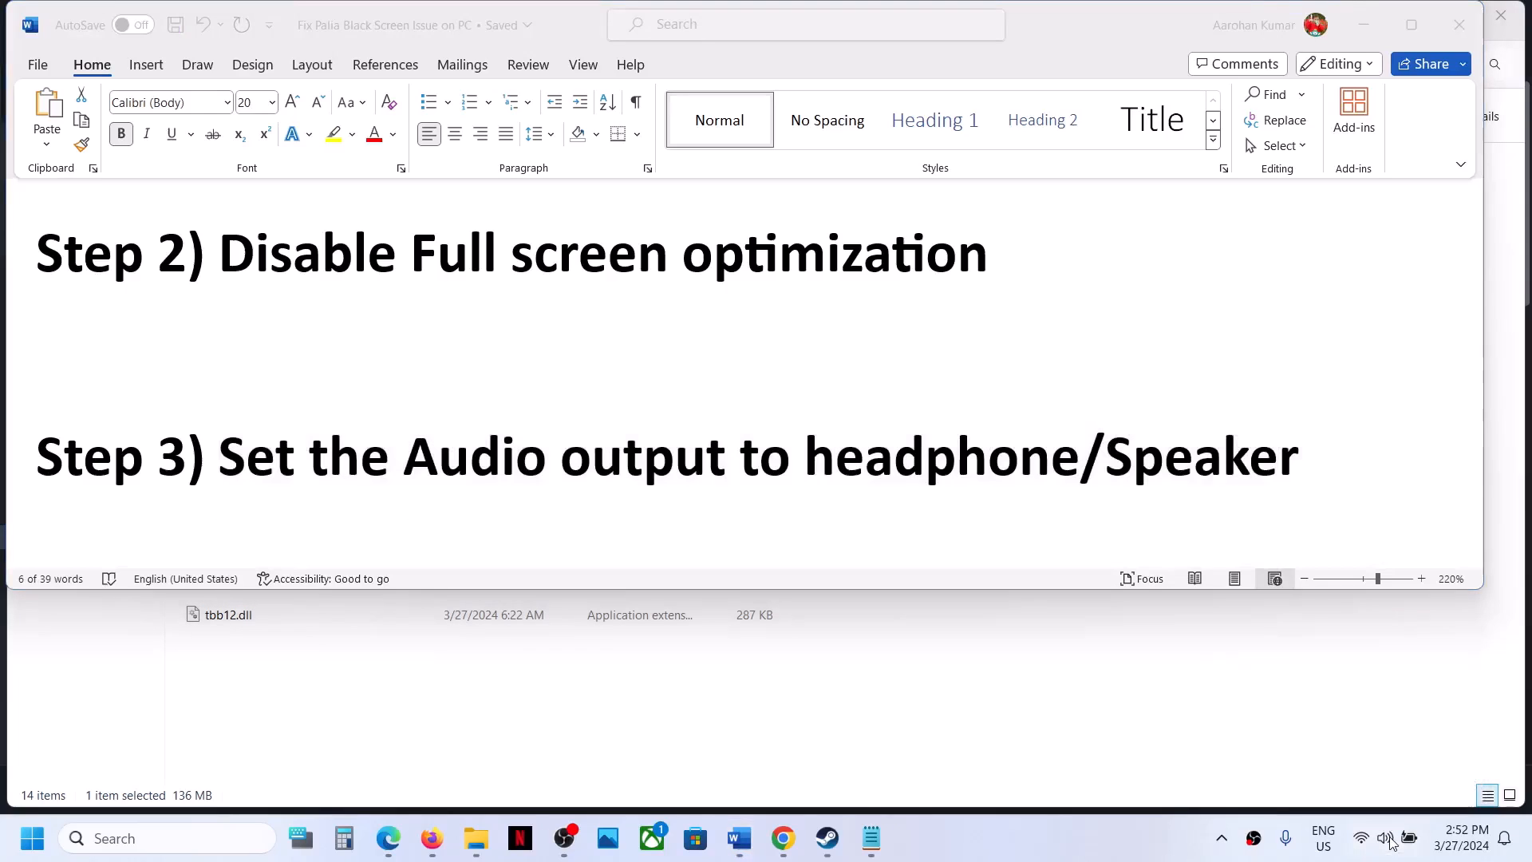
left_click(1383, 838)
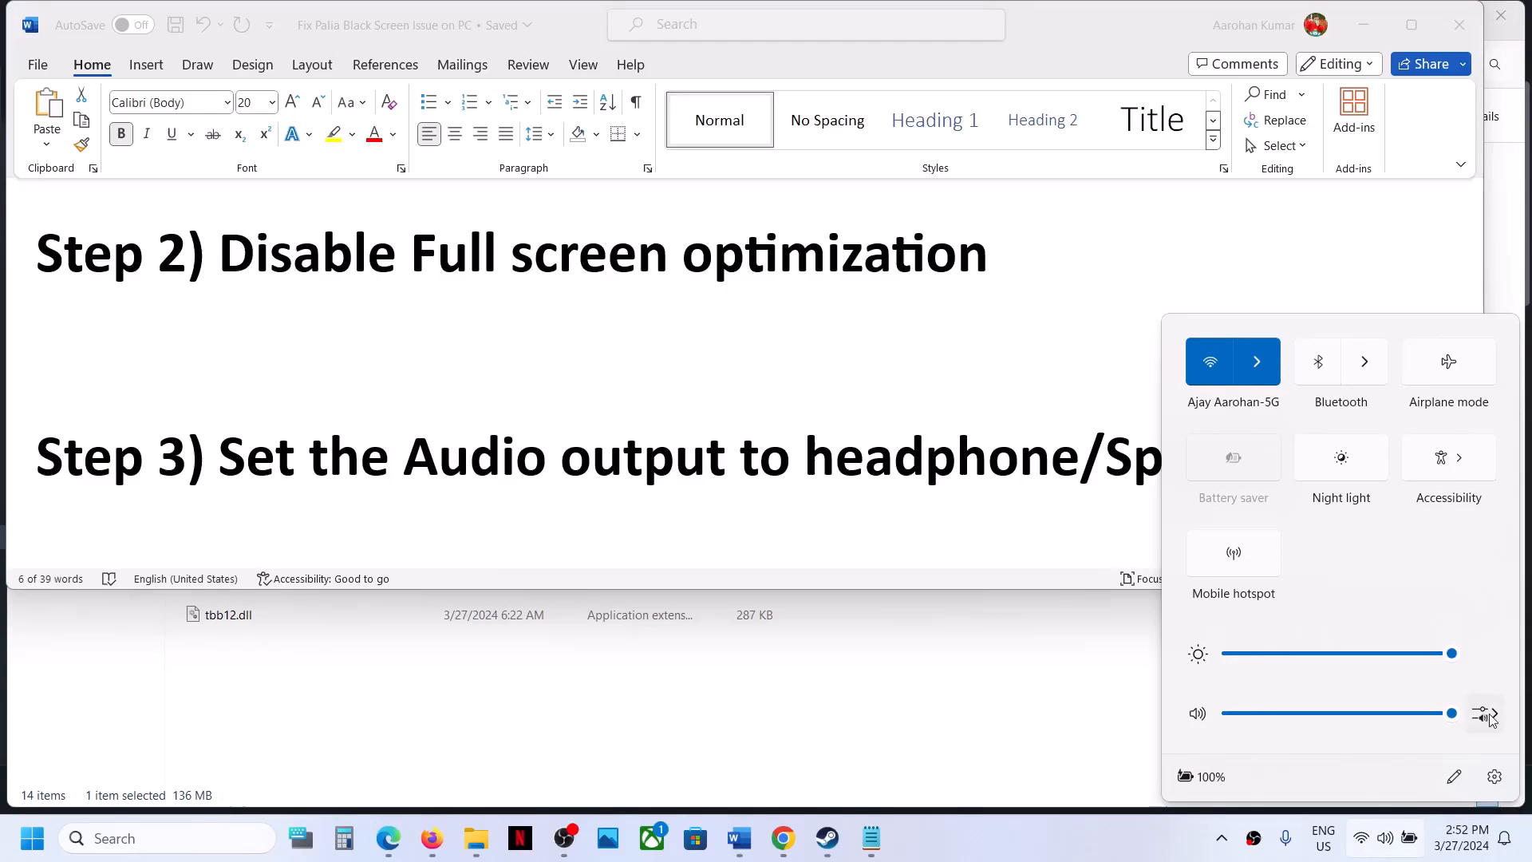
mouse_move(1486, 713)
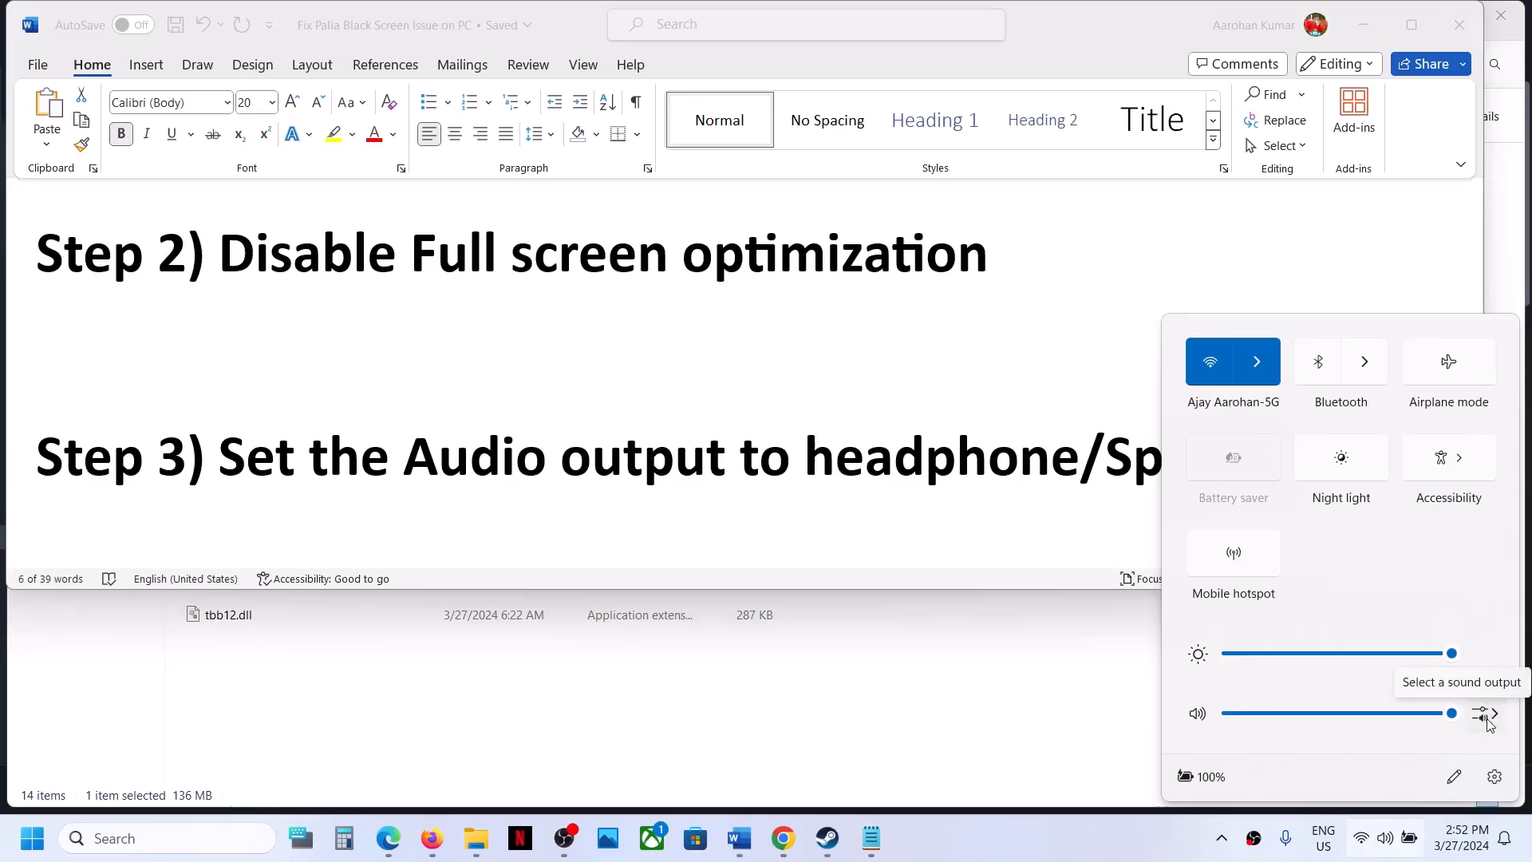
left_click(1492, 714)
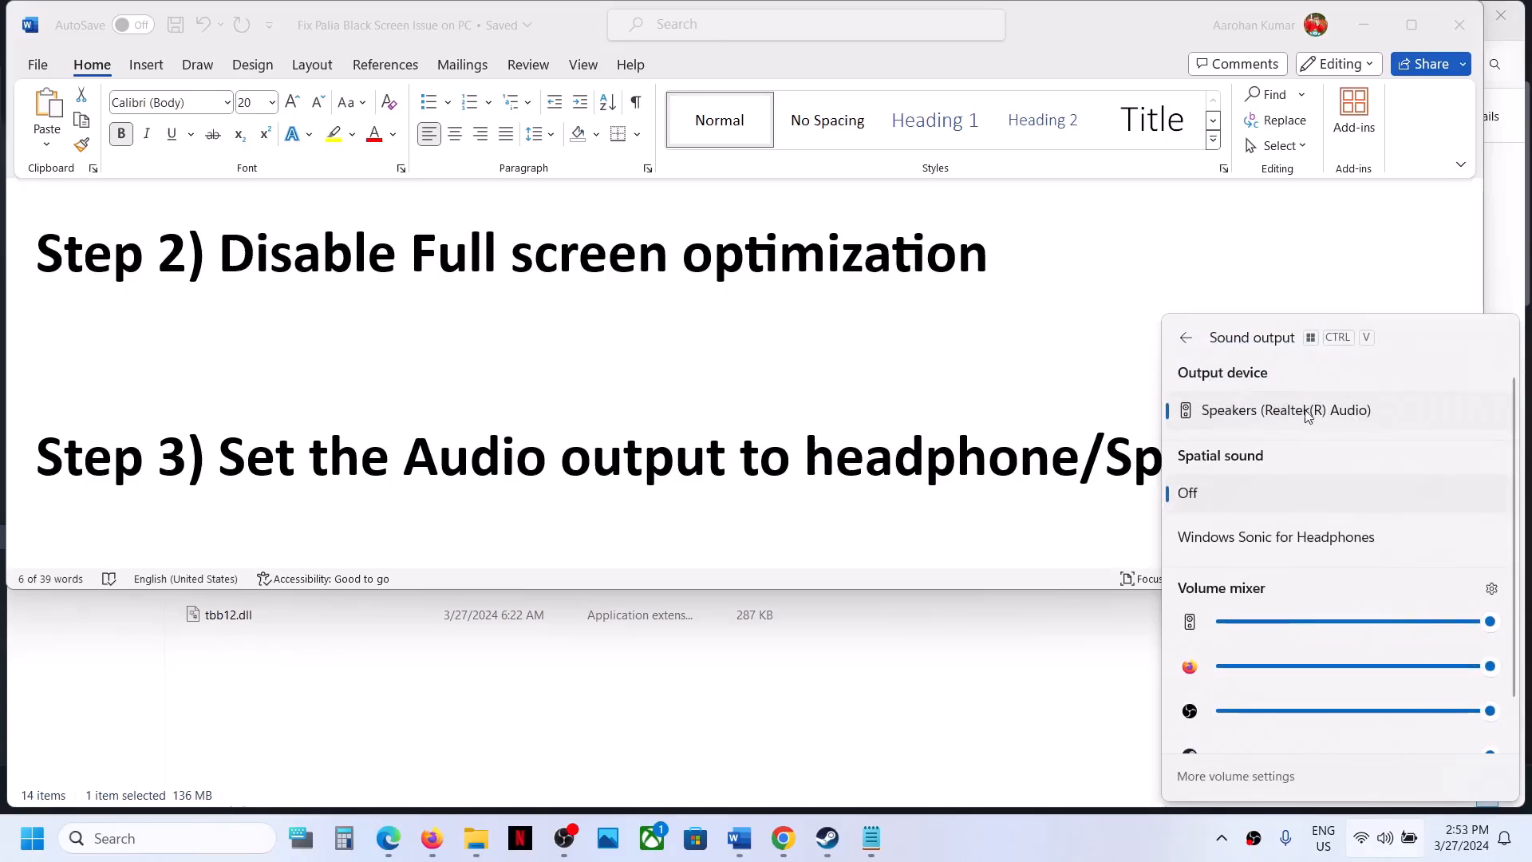
mouse_move(1230, 414)
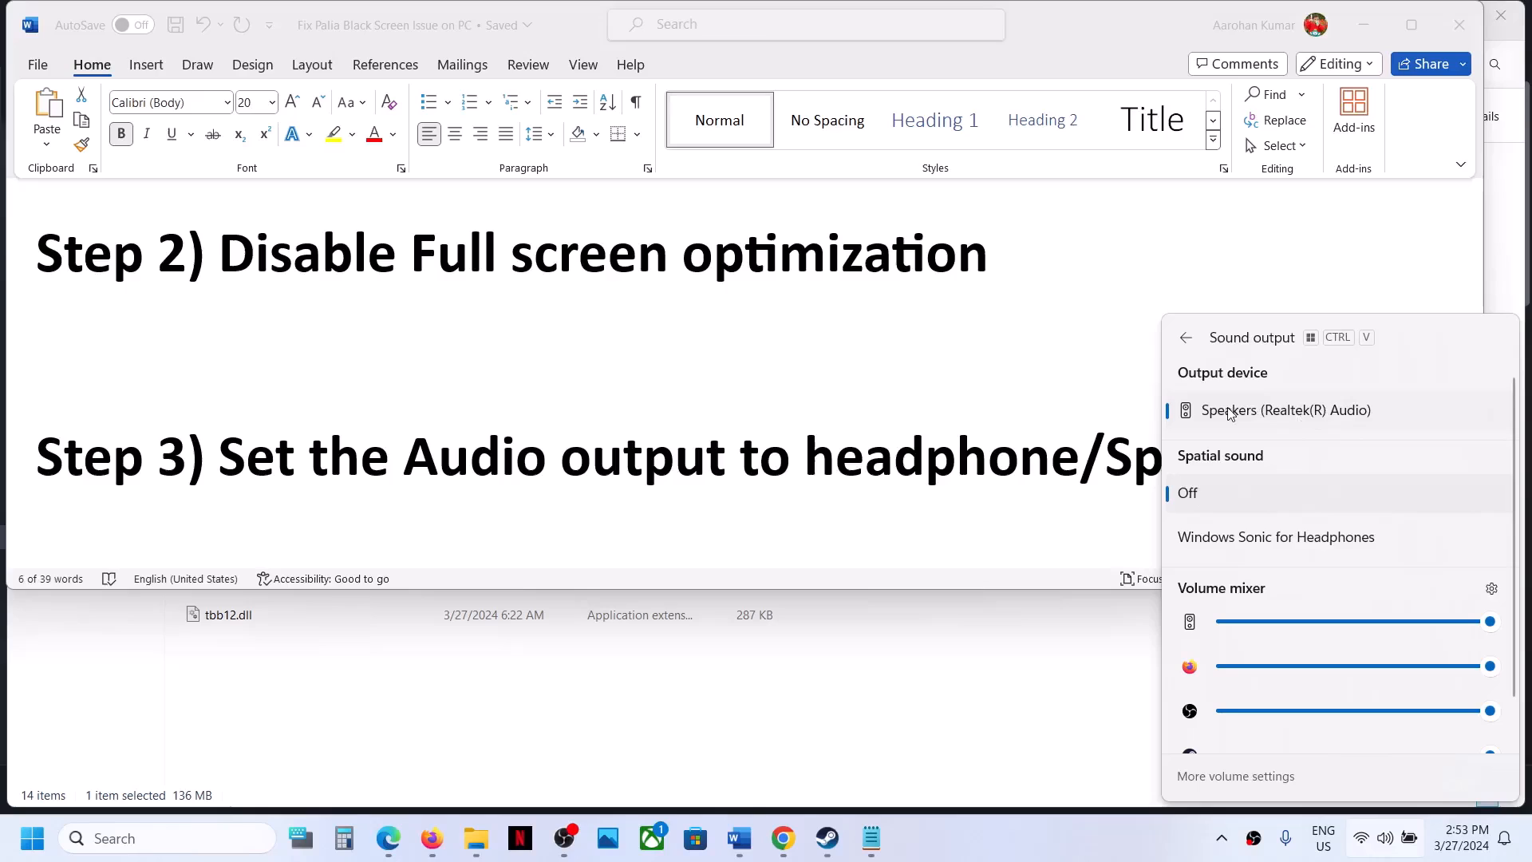
mouse_move(1291, 418)
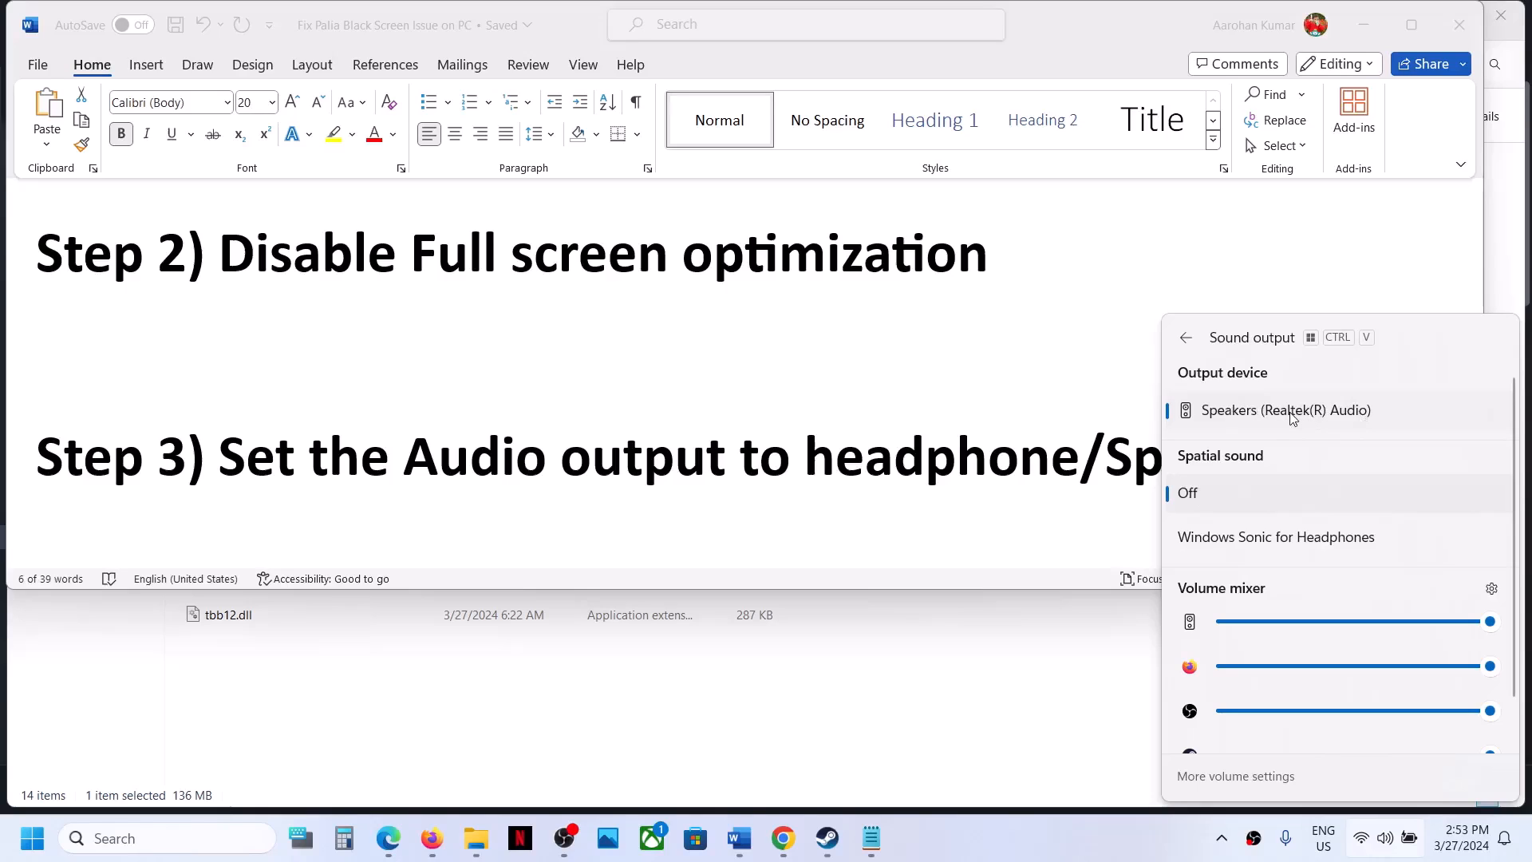
mouse_move(1339, 421)
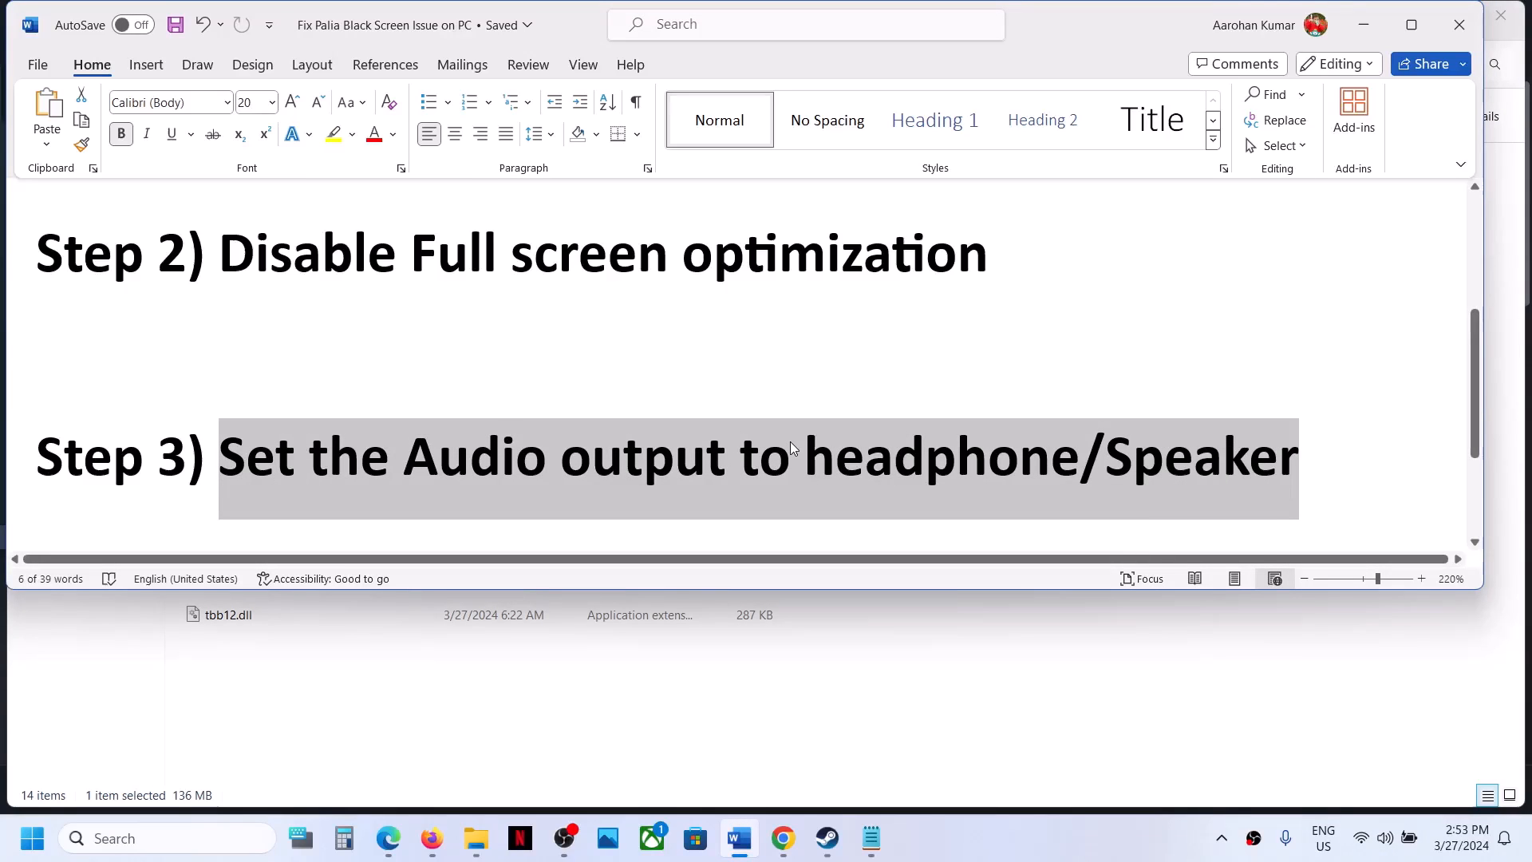
Leave Steam aside and switch back to the running Palia game.
left_click(825, 837)
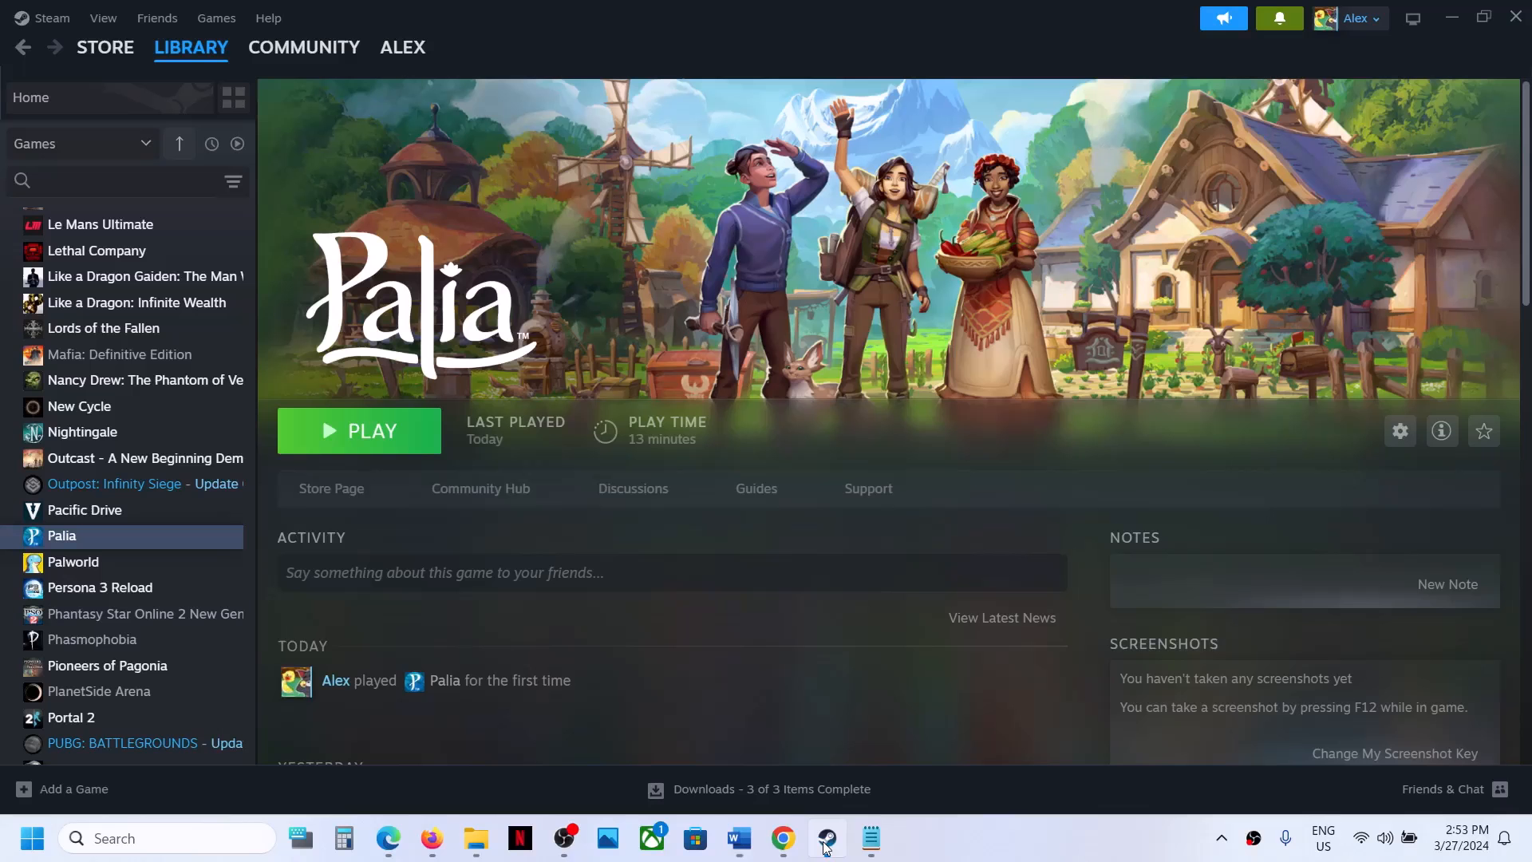
left_click(357, 429)
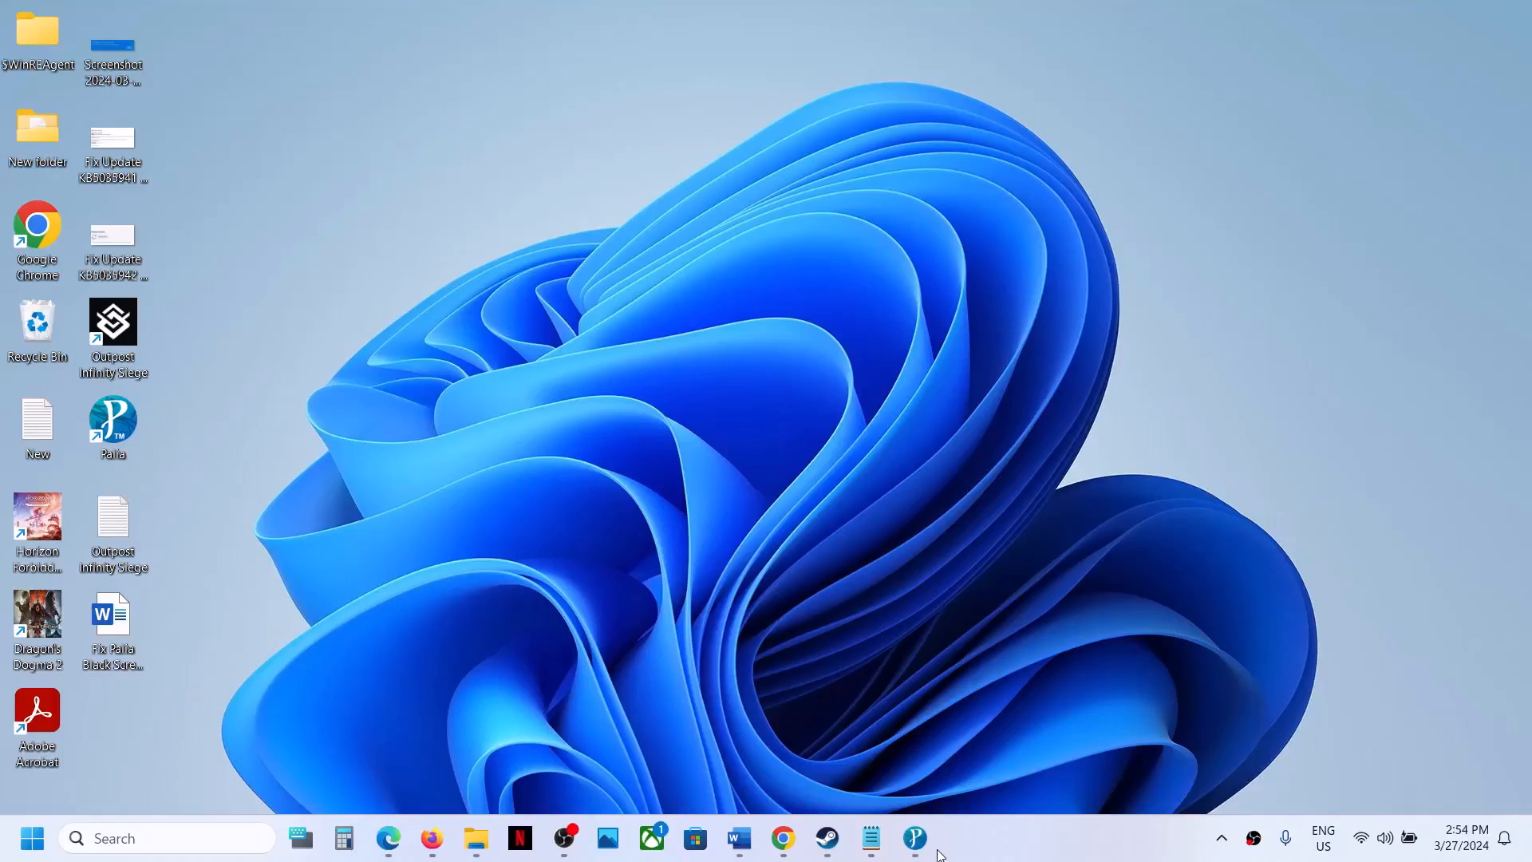
left_click(912, 837)
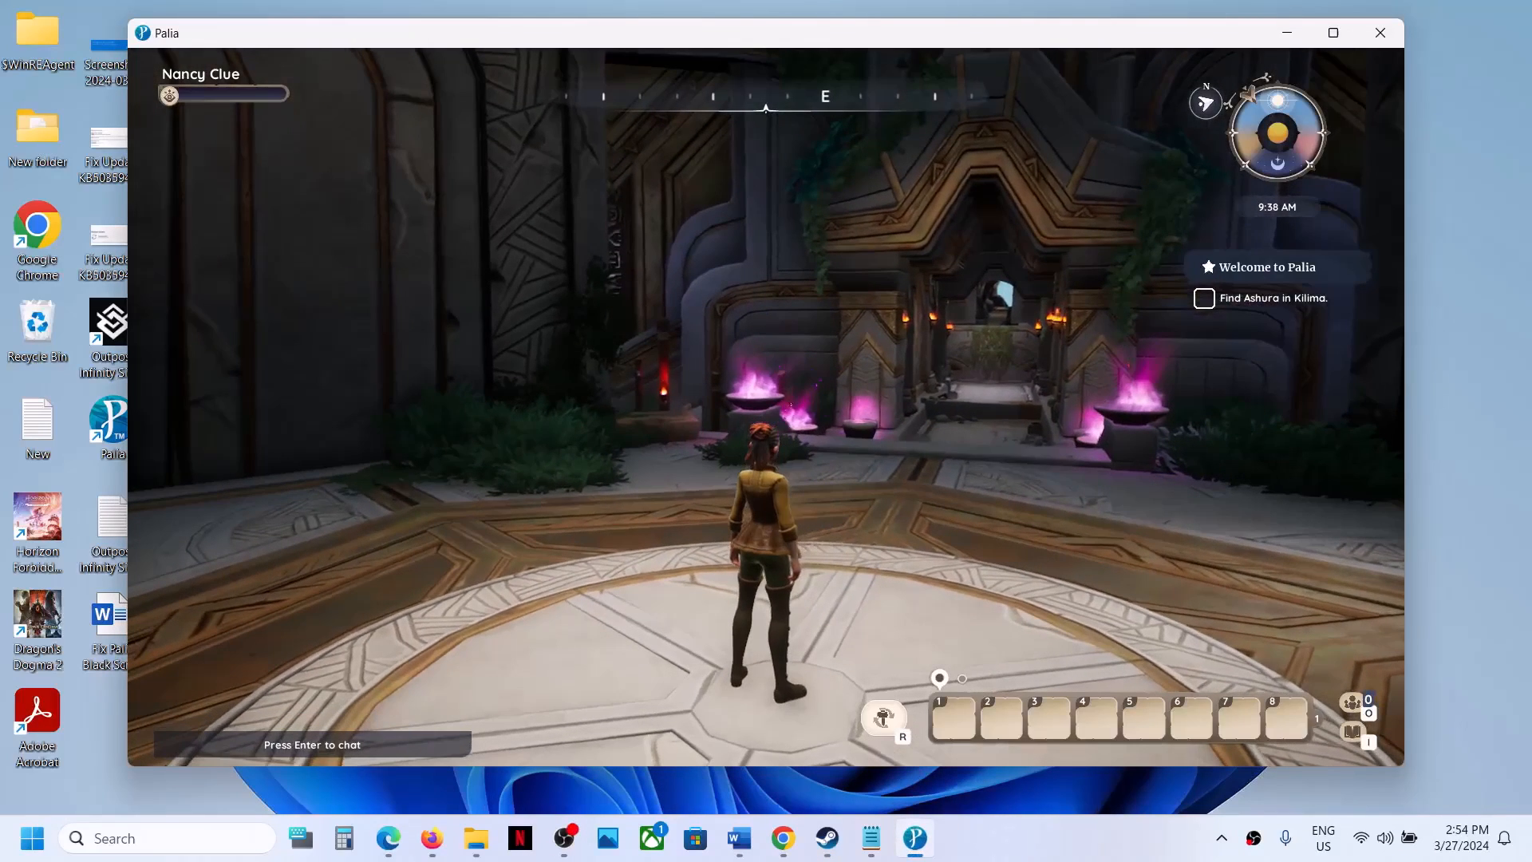
Review Palia's audio settings from the pause menu and return to the options menu.
key("Escape")
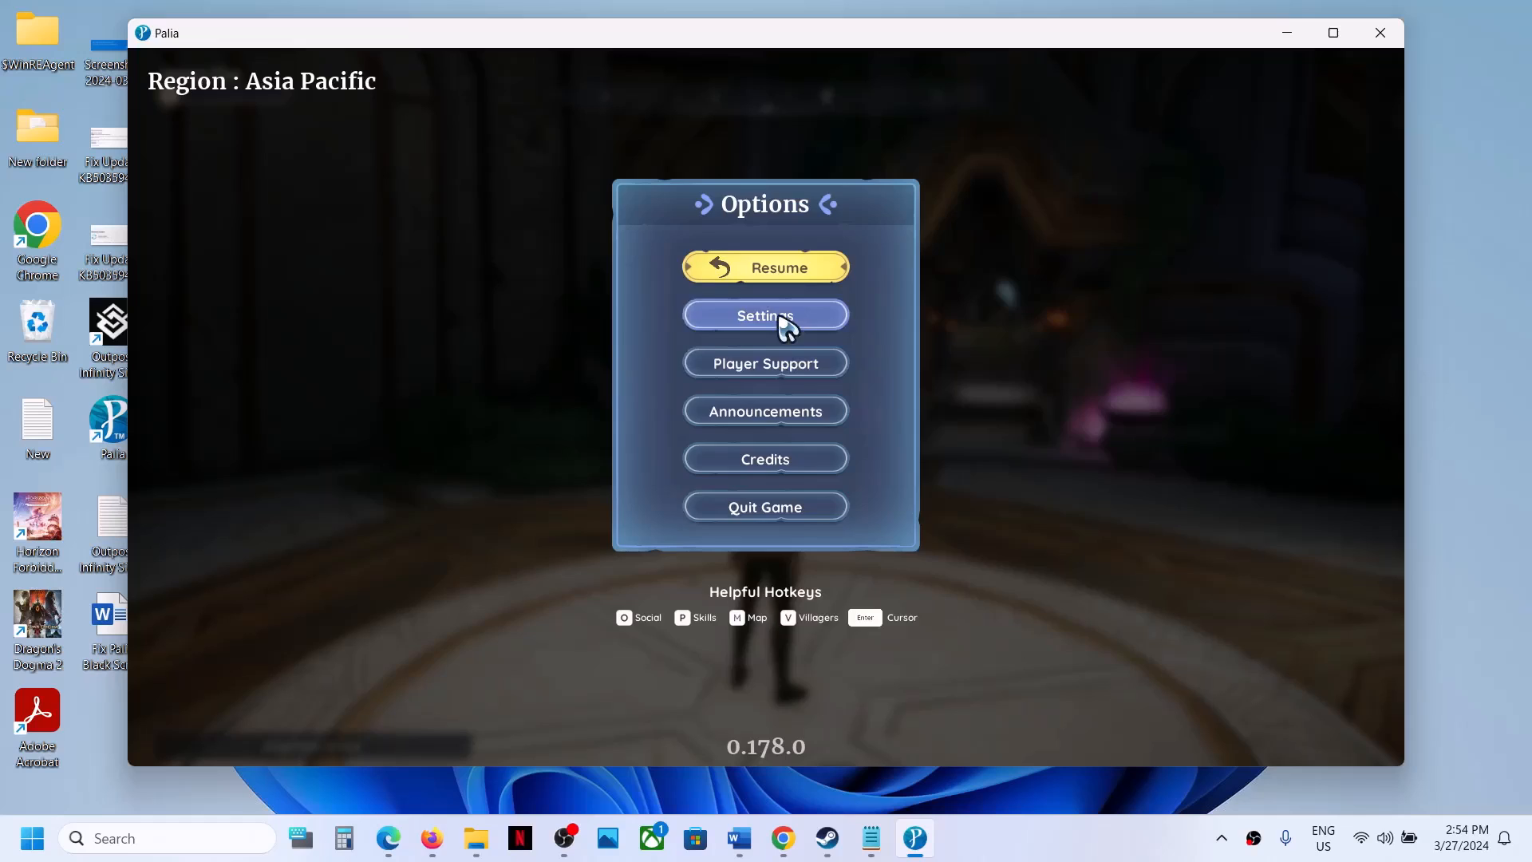
left_click(764, 315)
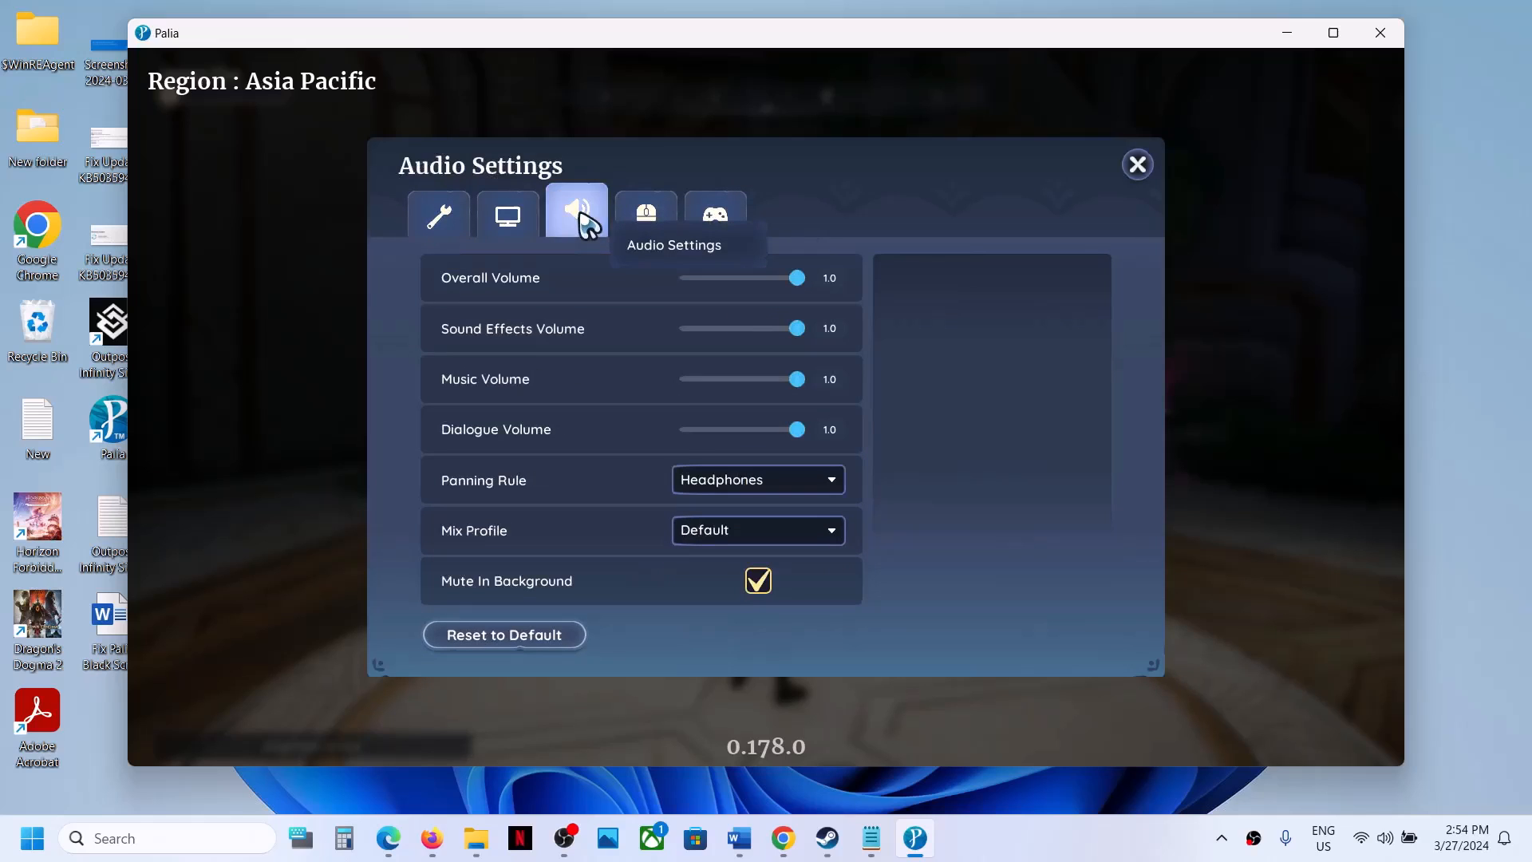
mouse_move(756, 480)
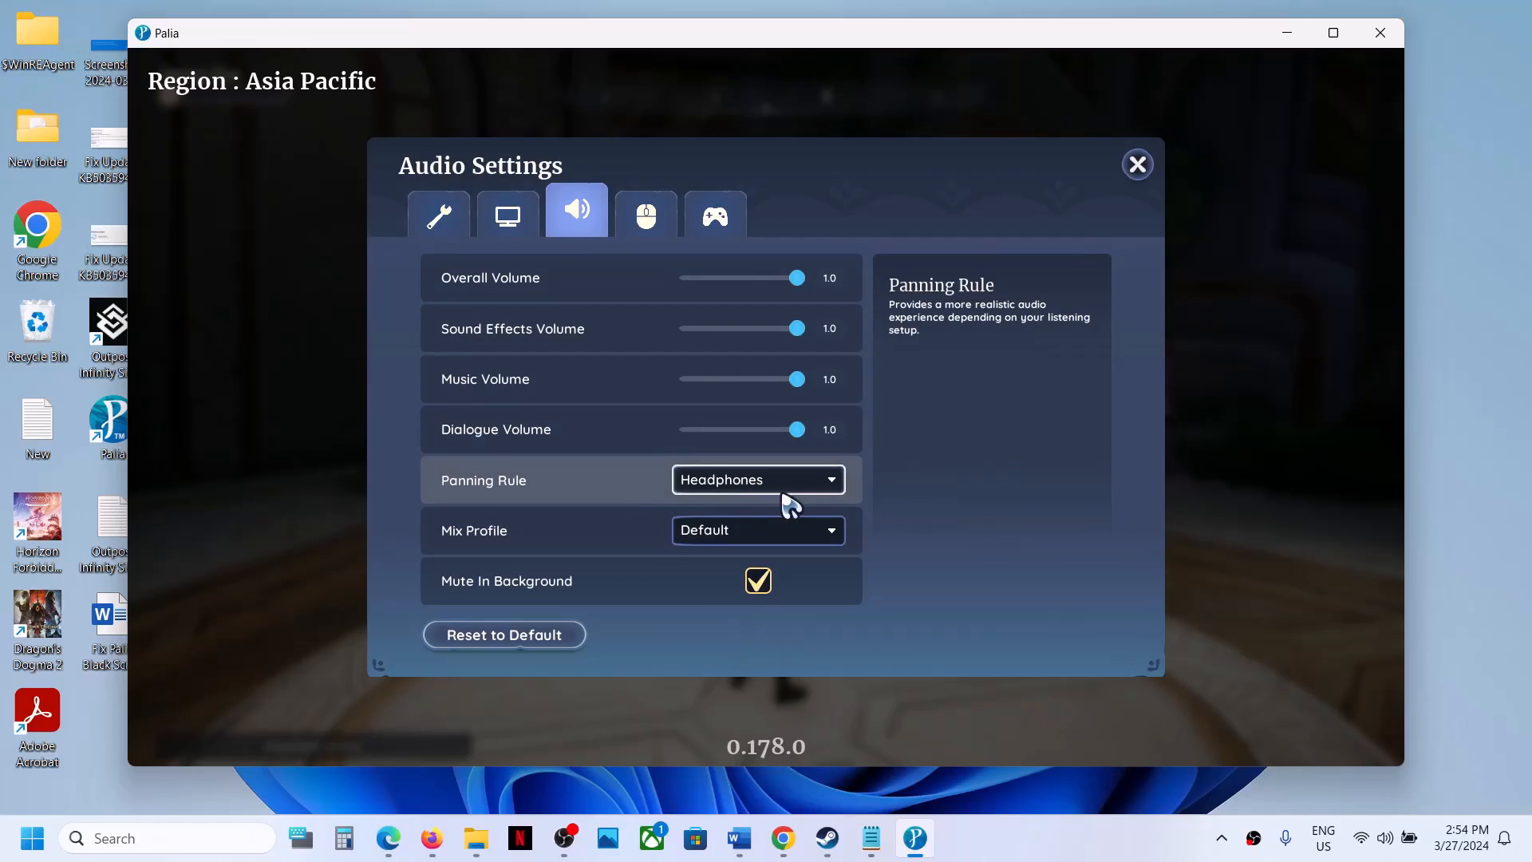
mouse_move(967, 485)
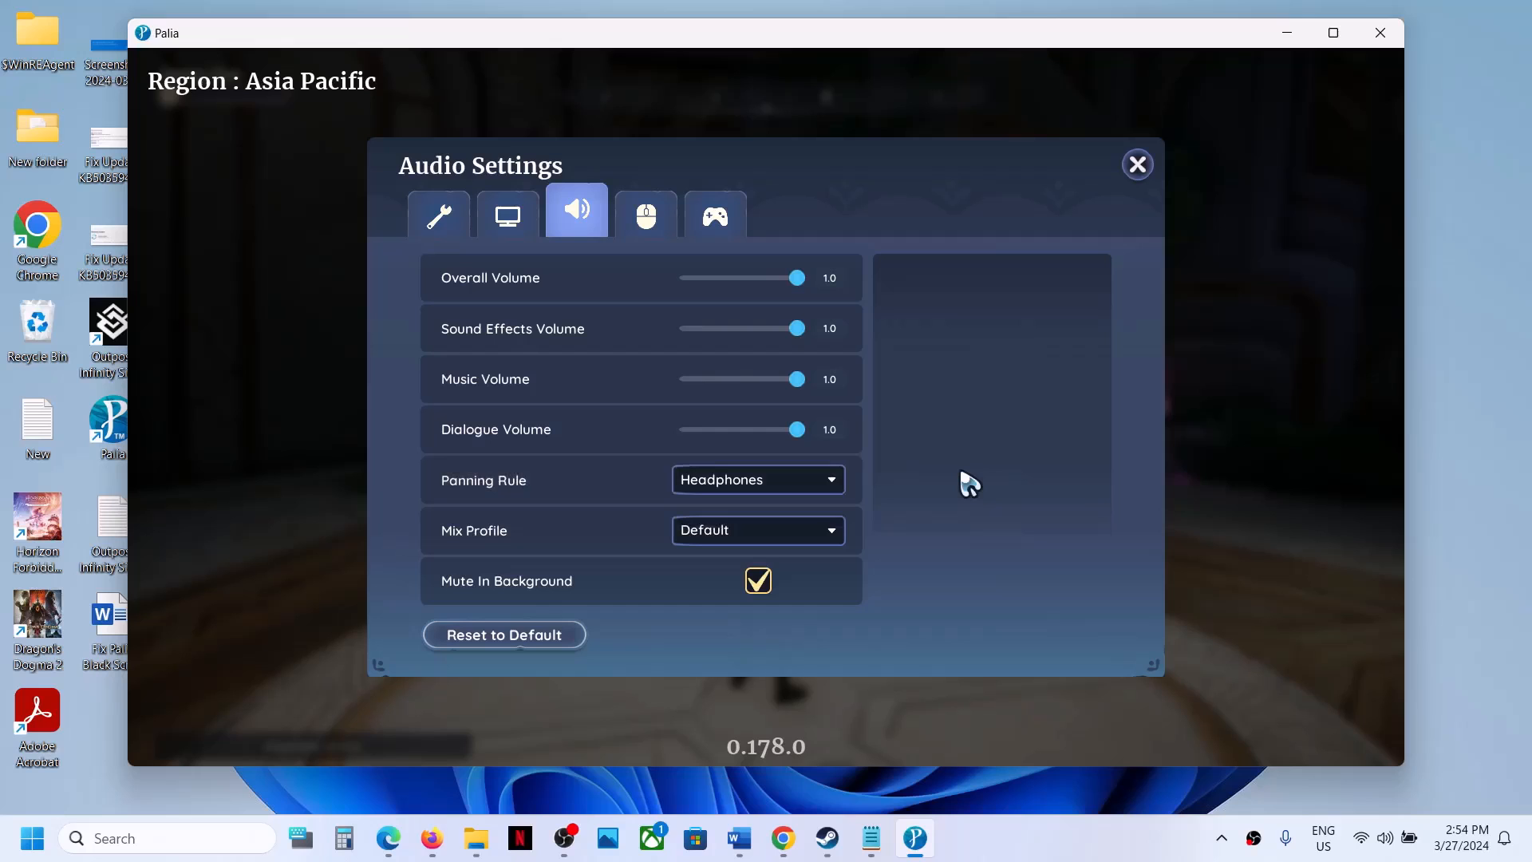
left_click(1136, 163)
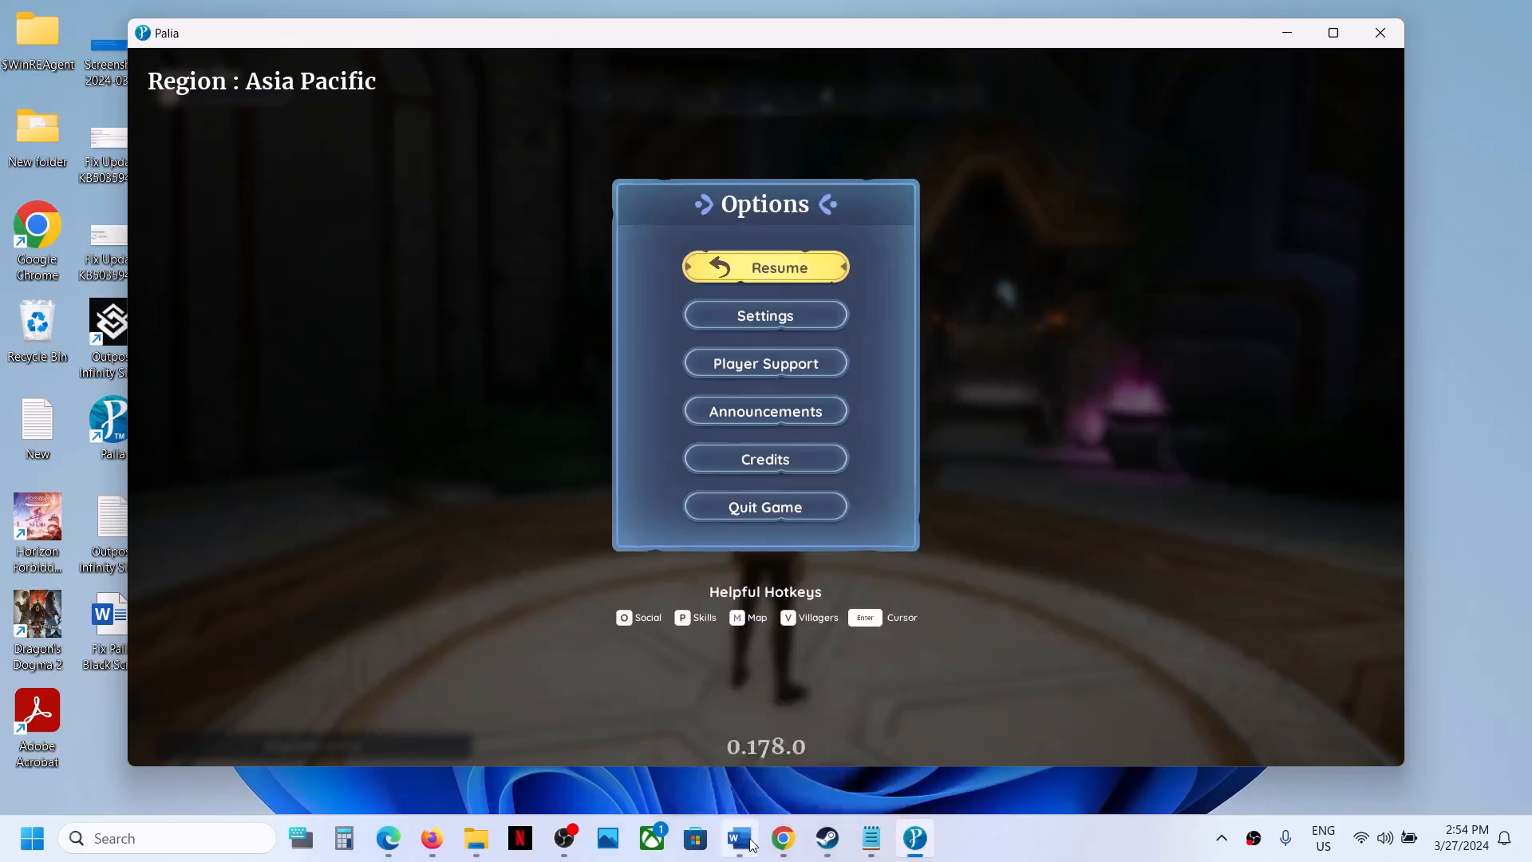
Check the next note, then reach Palia's graphics settings.
left_click(737, 838)
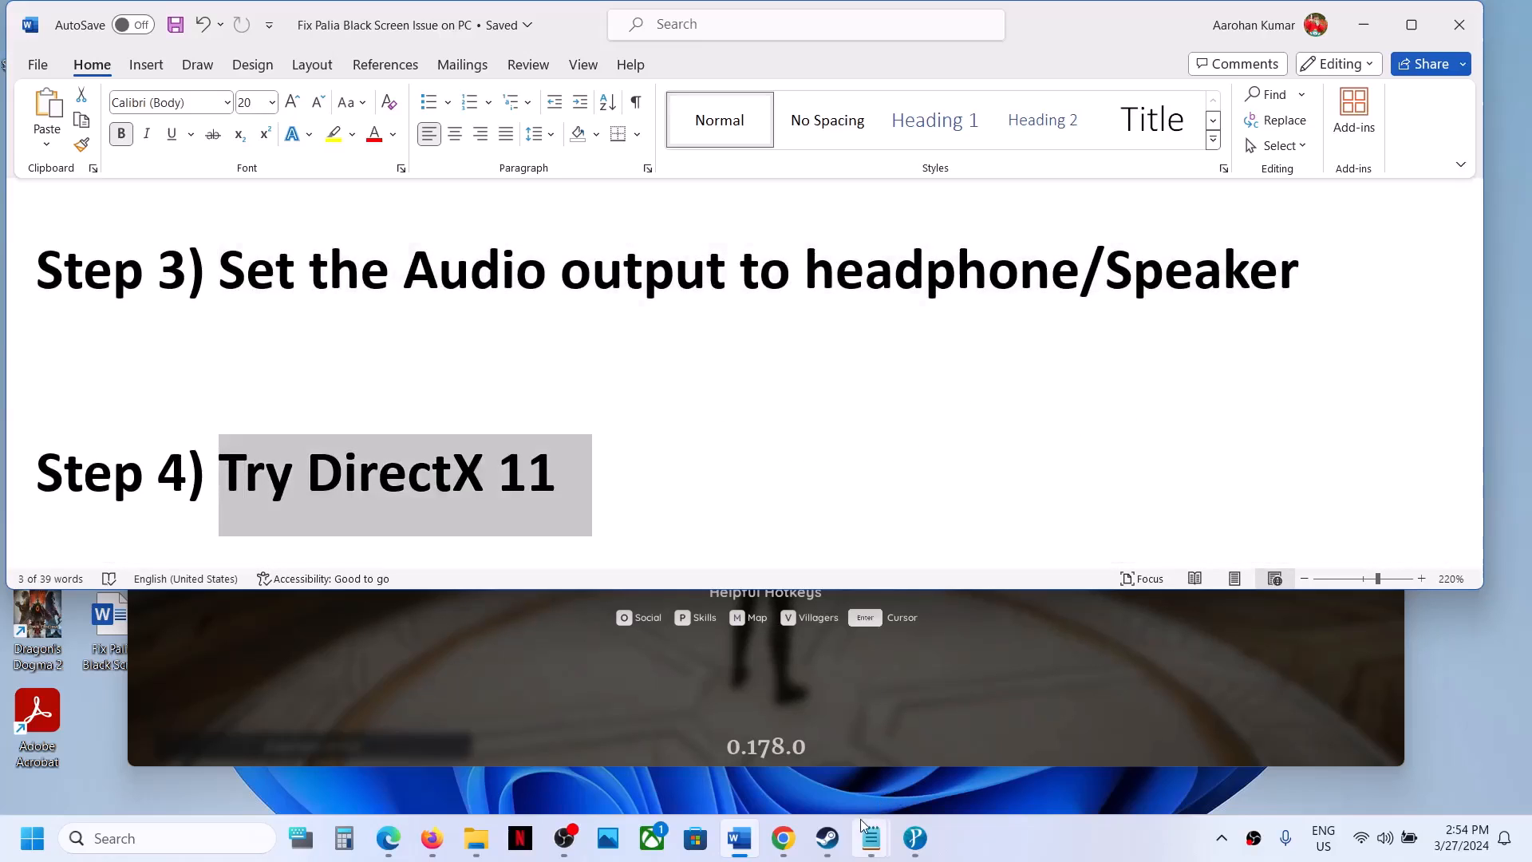
left_click(913, 838)
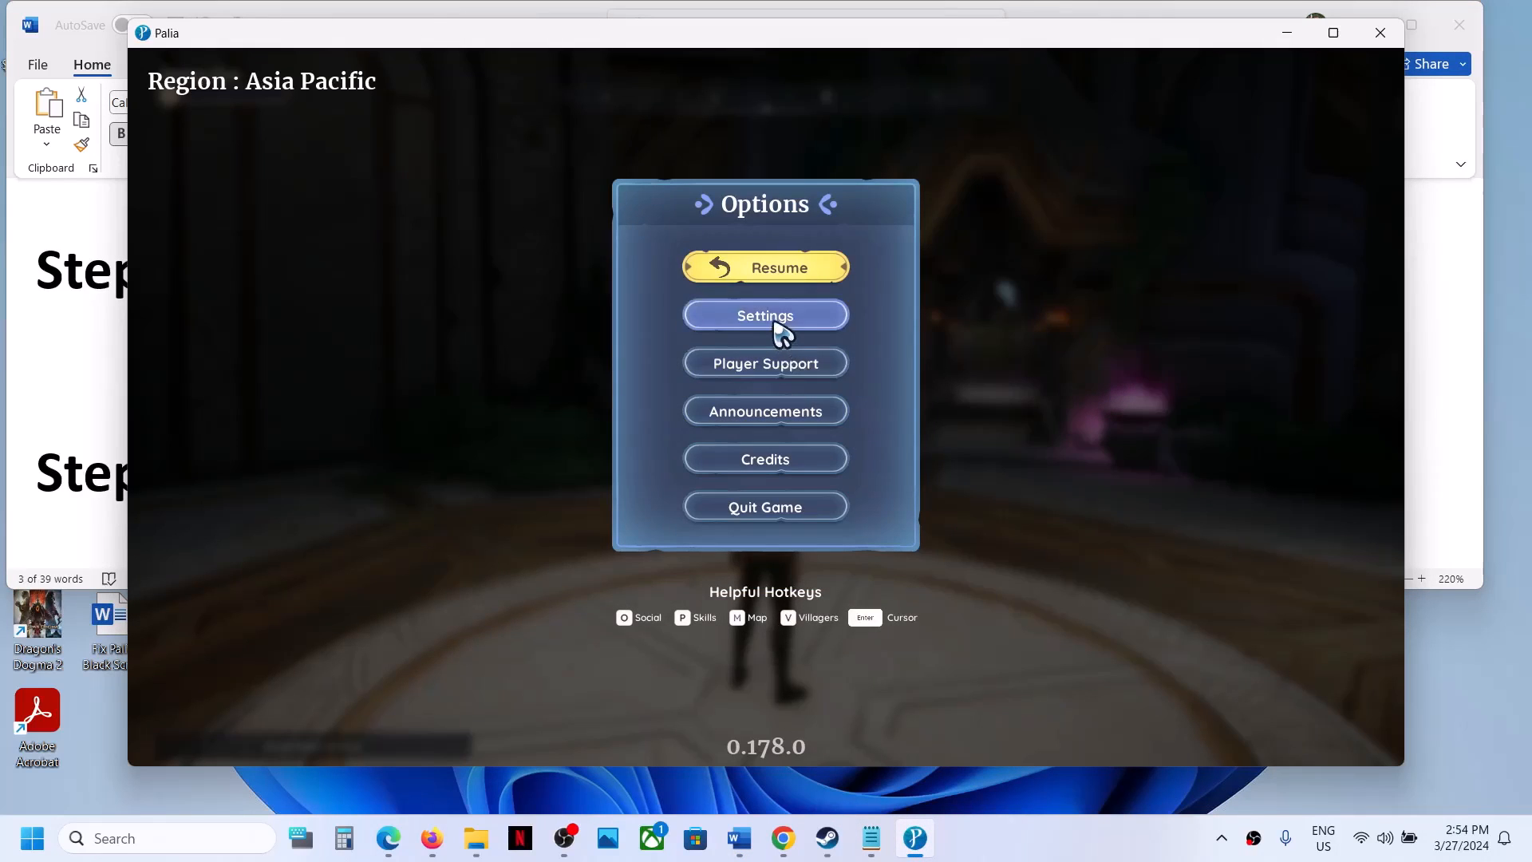
left_click(764, 315)
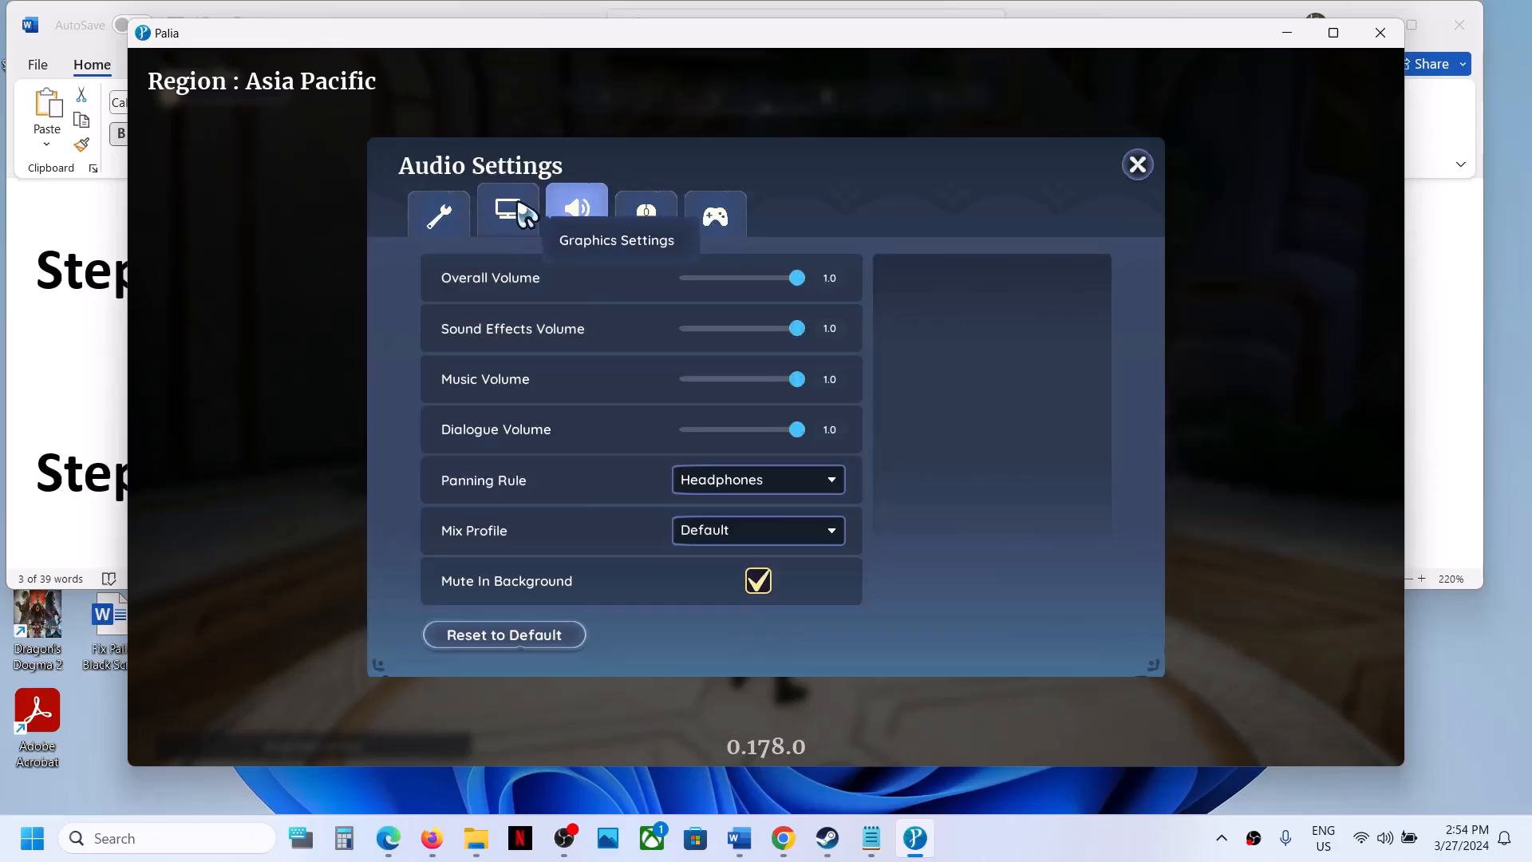
left_click(507, 212)
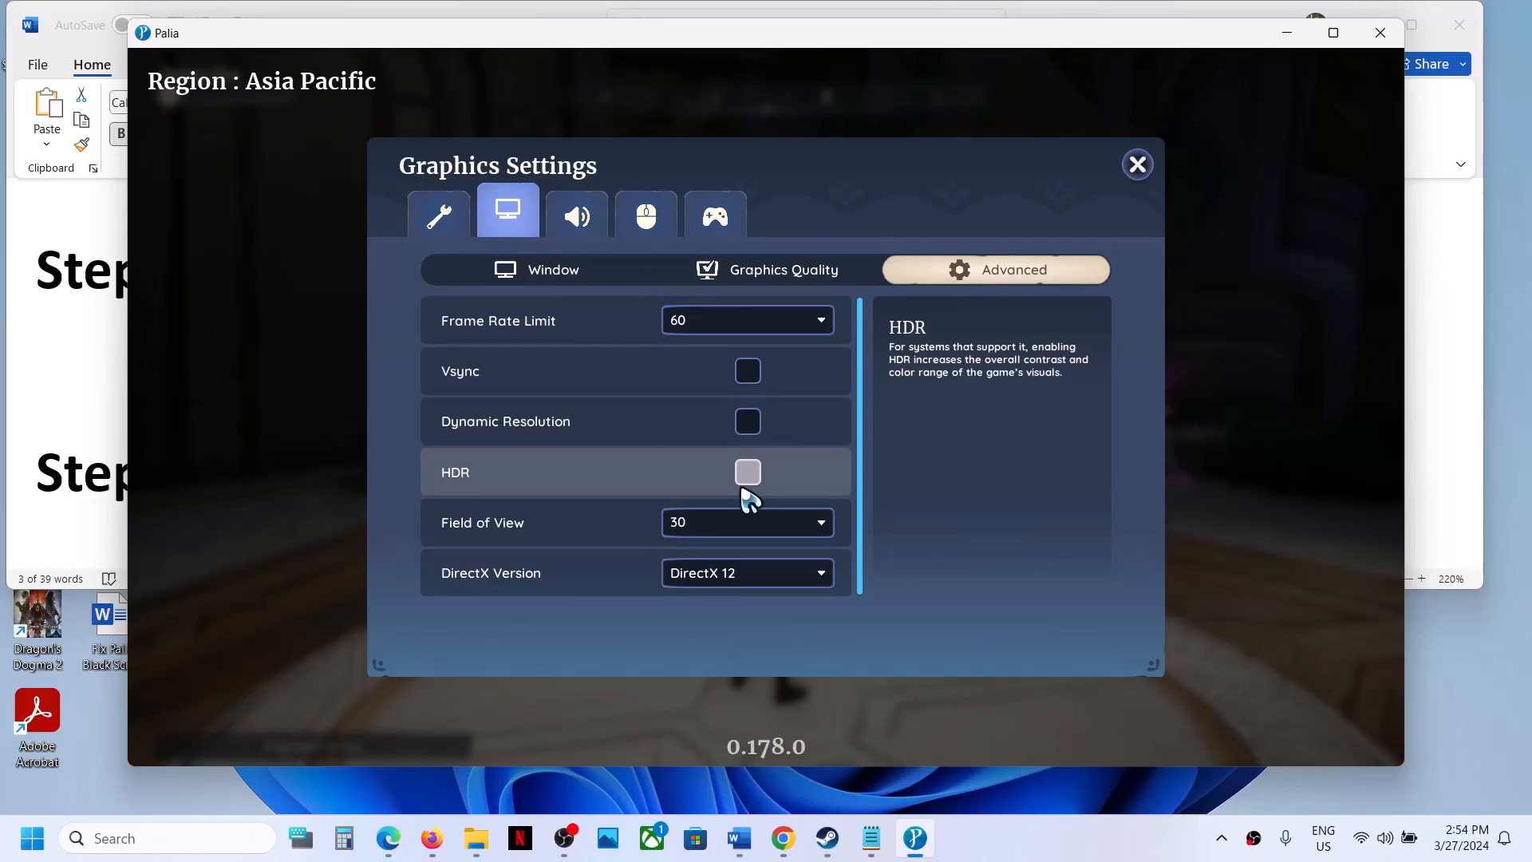
Set the DirectX Version to DirectX 11 and adjust the field of view choice.
left_click(747, 573)
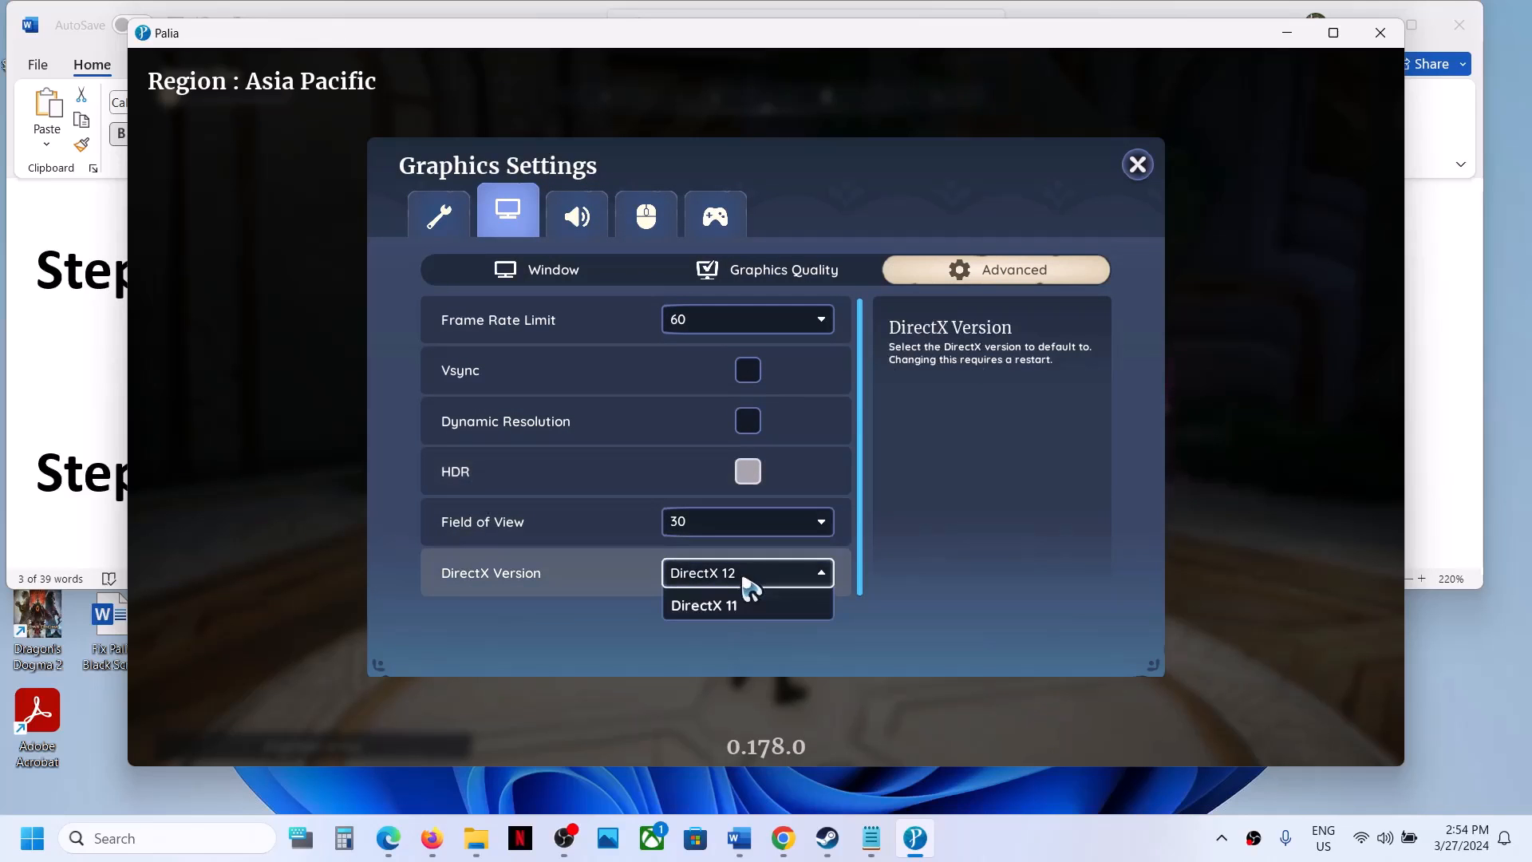
left_click(702, 605)
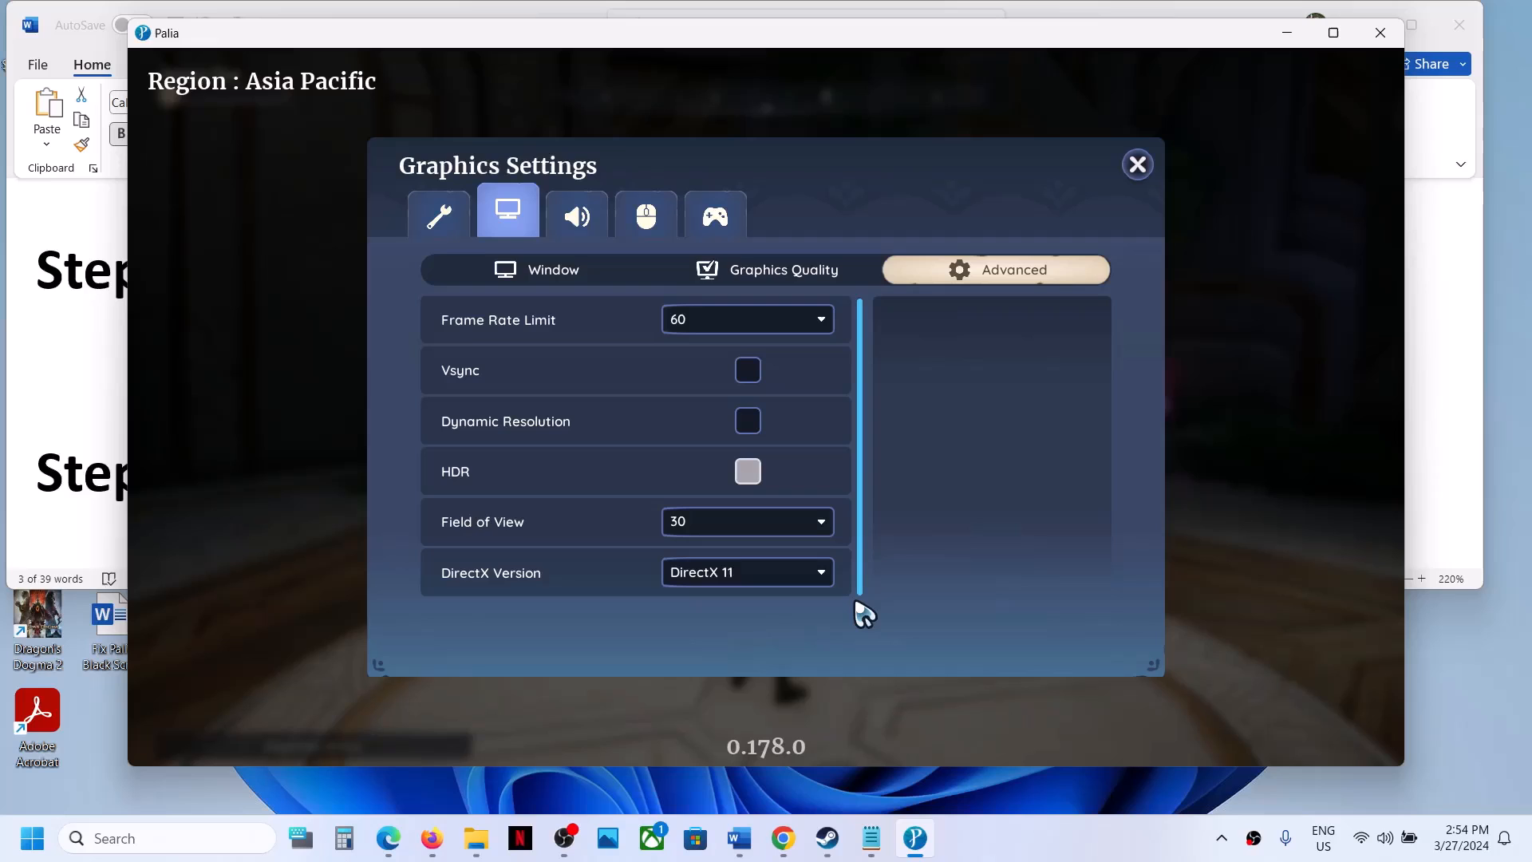
left_click(746, 522)
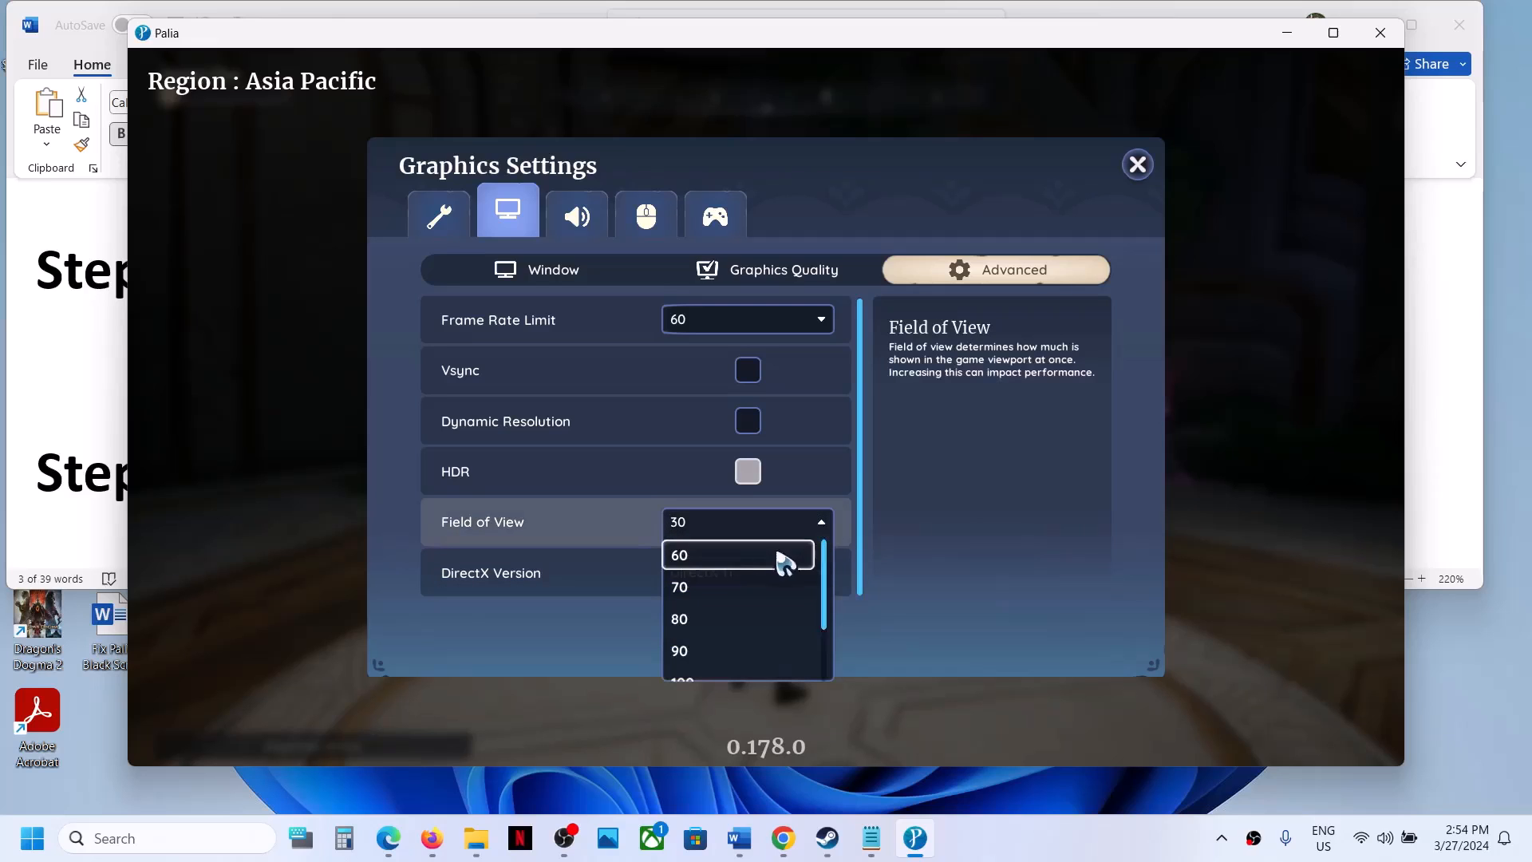
mouse_move(718, 631)
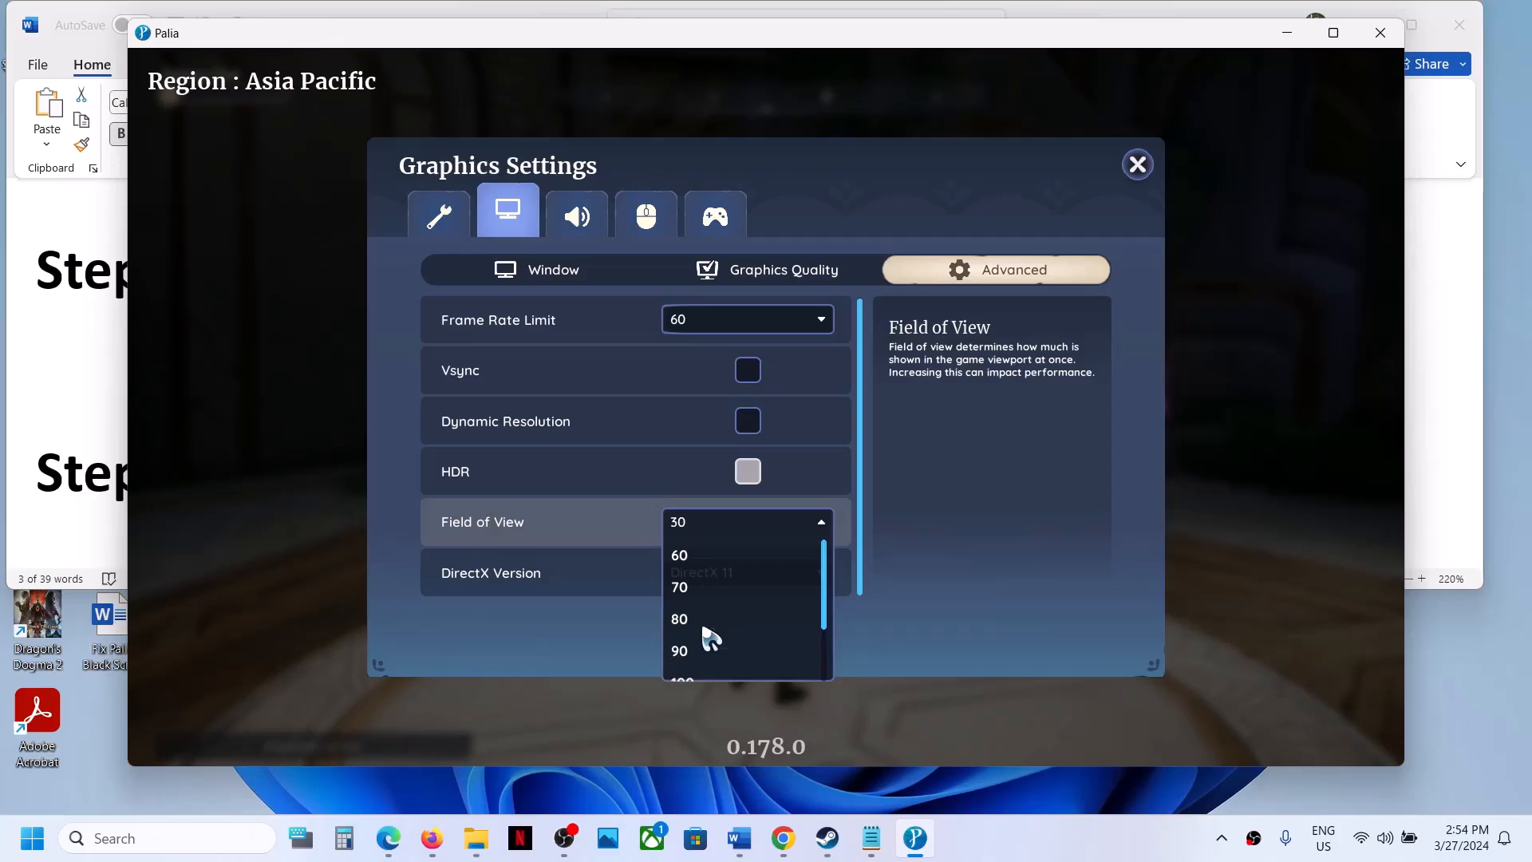
left_click(678, 619)
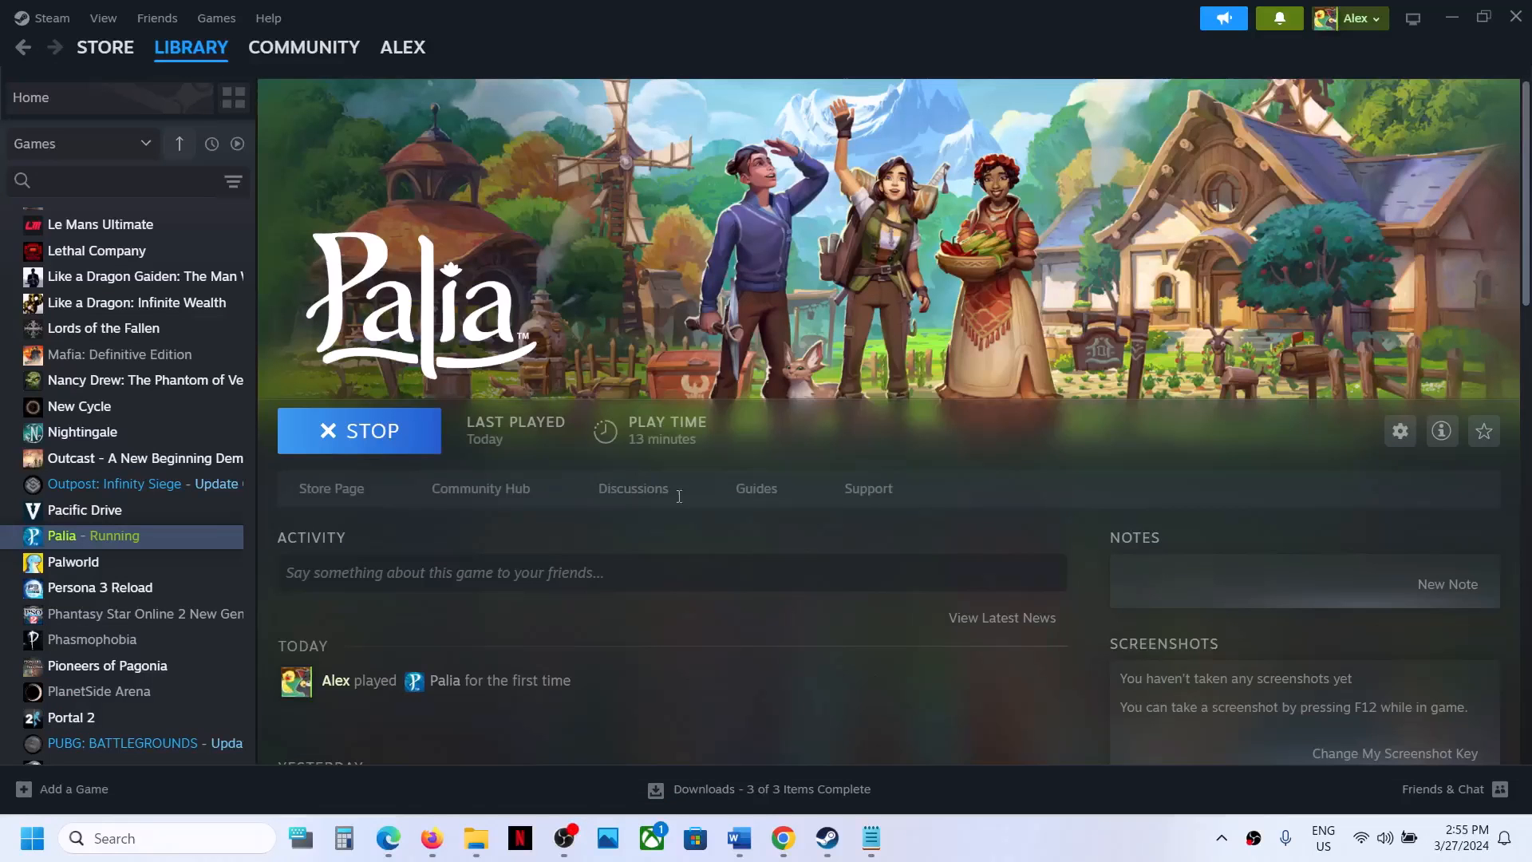
Add -dx11 to Palia's Steam launch options and close its properties.
right_click(92, 537)
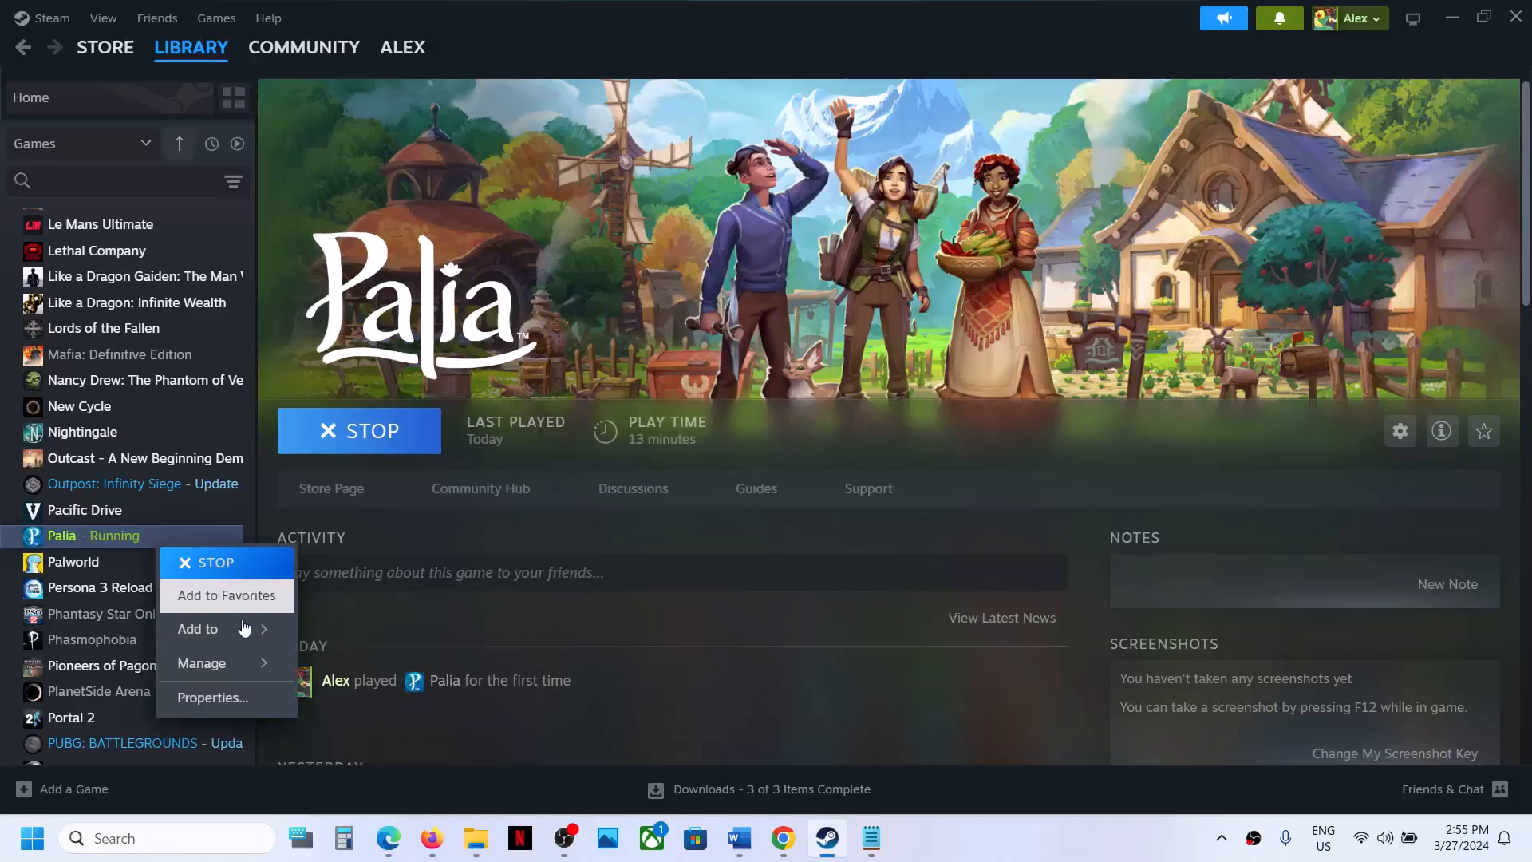
left_click(211, 698)
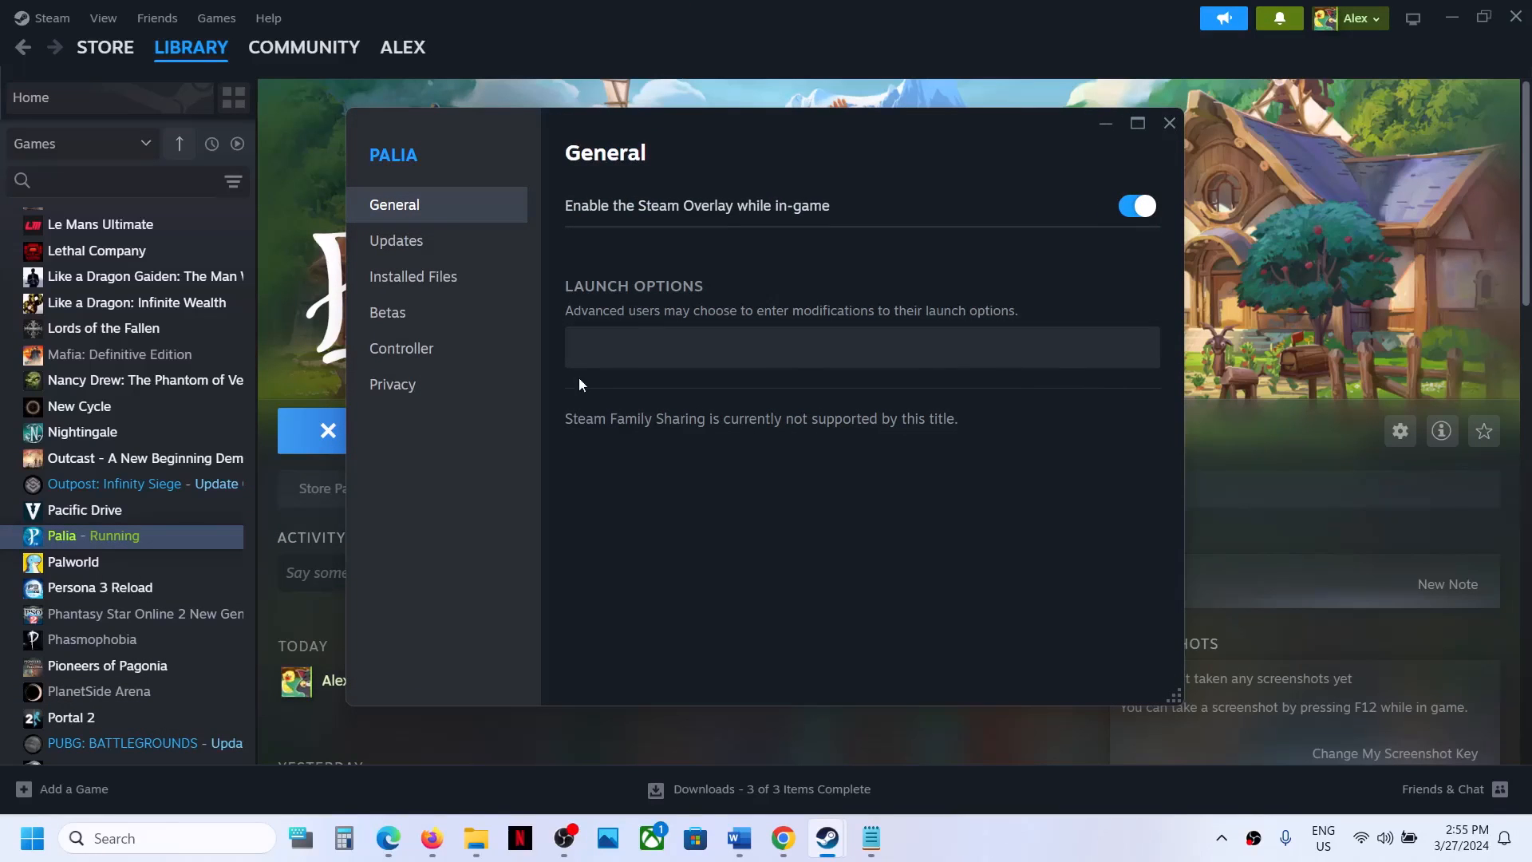
left_click(637, 346)
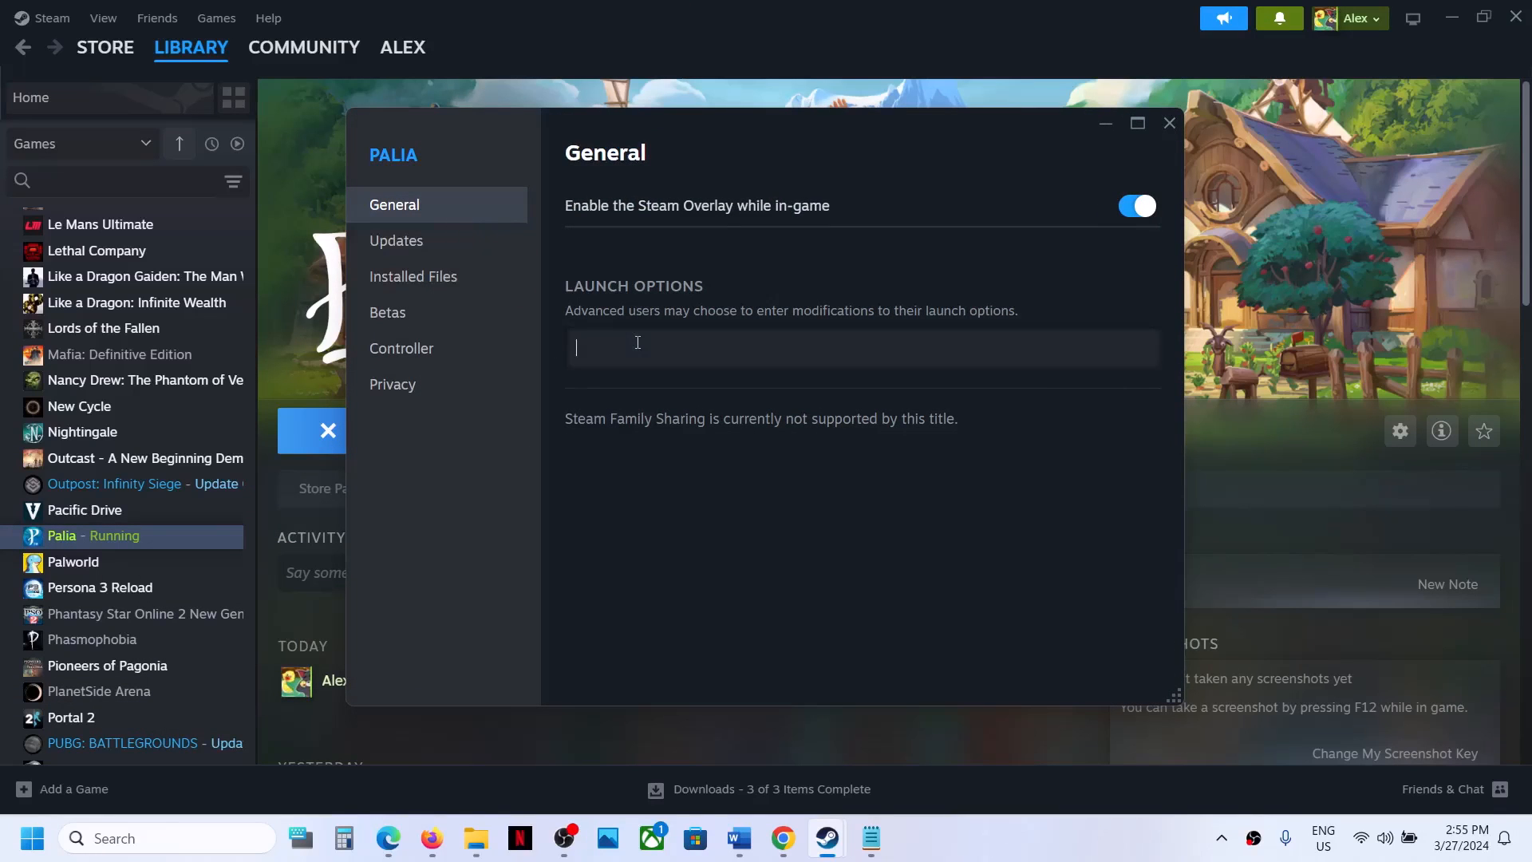
type("-dx11")
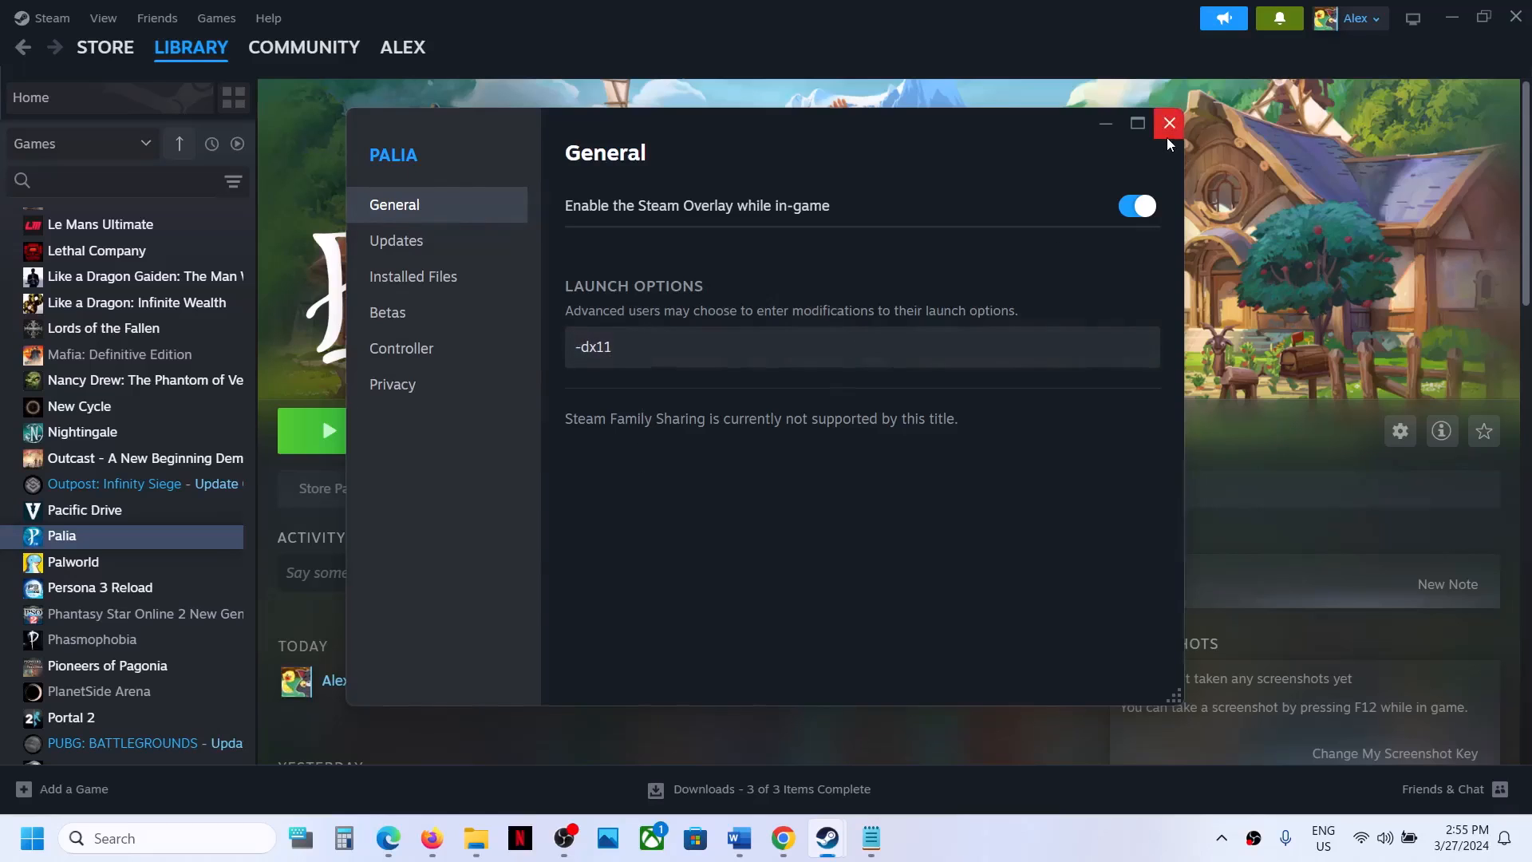
left_click(1168, 122)
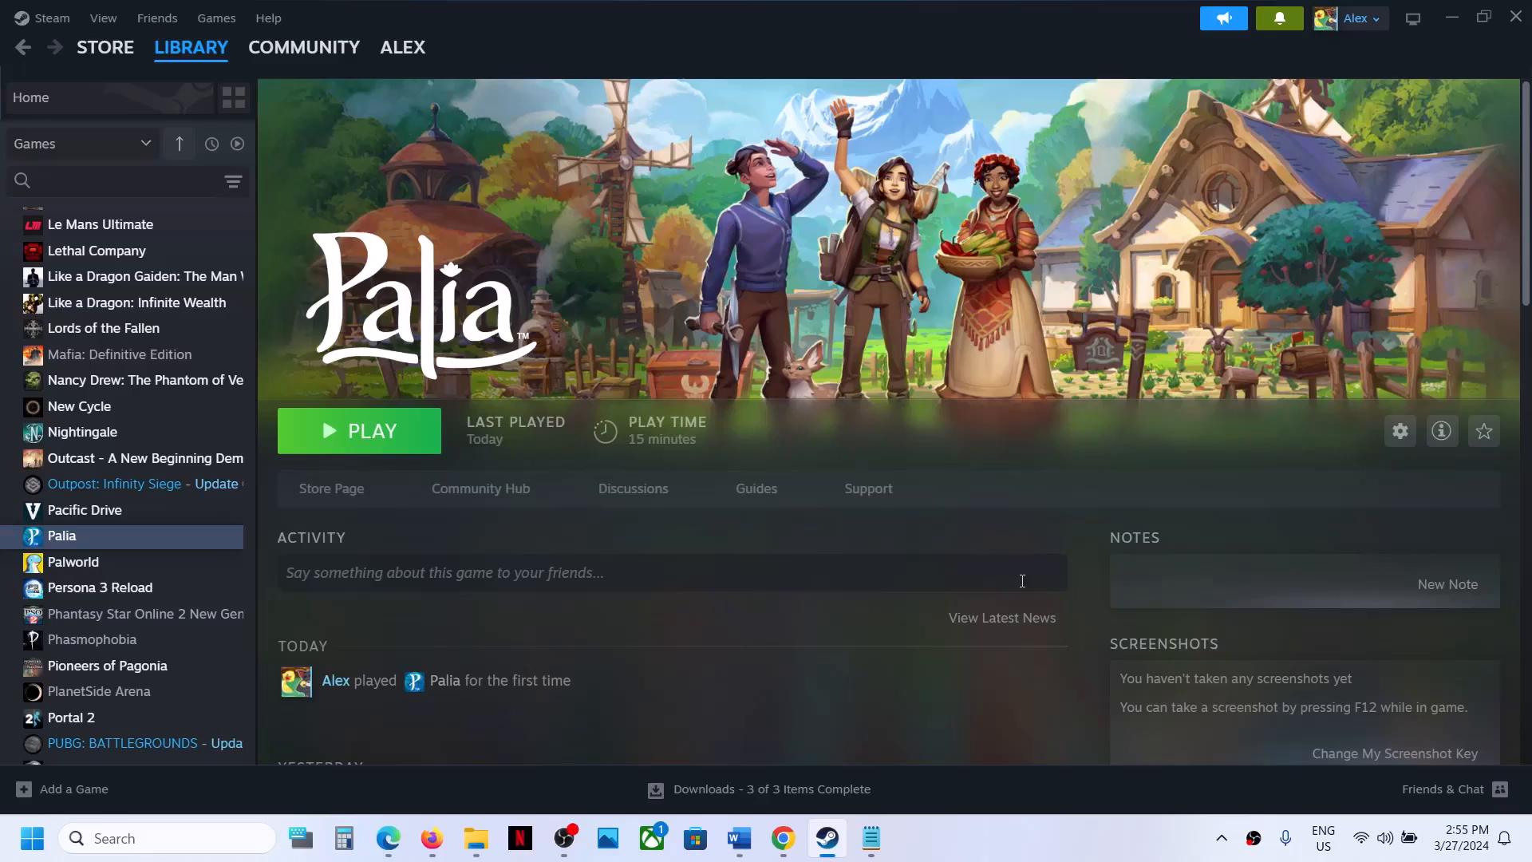
mouse_move(1034, 847)
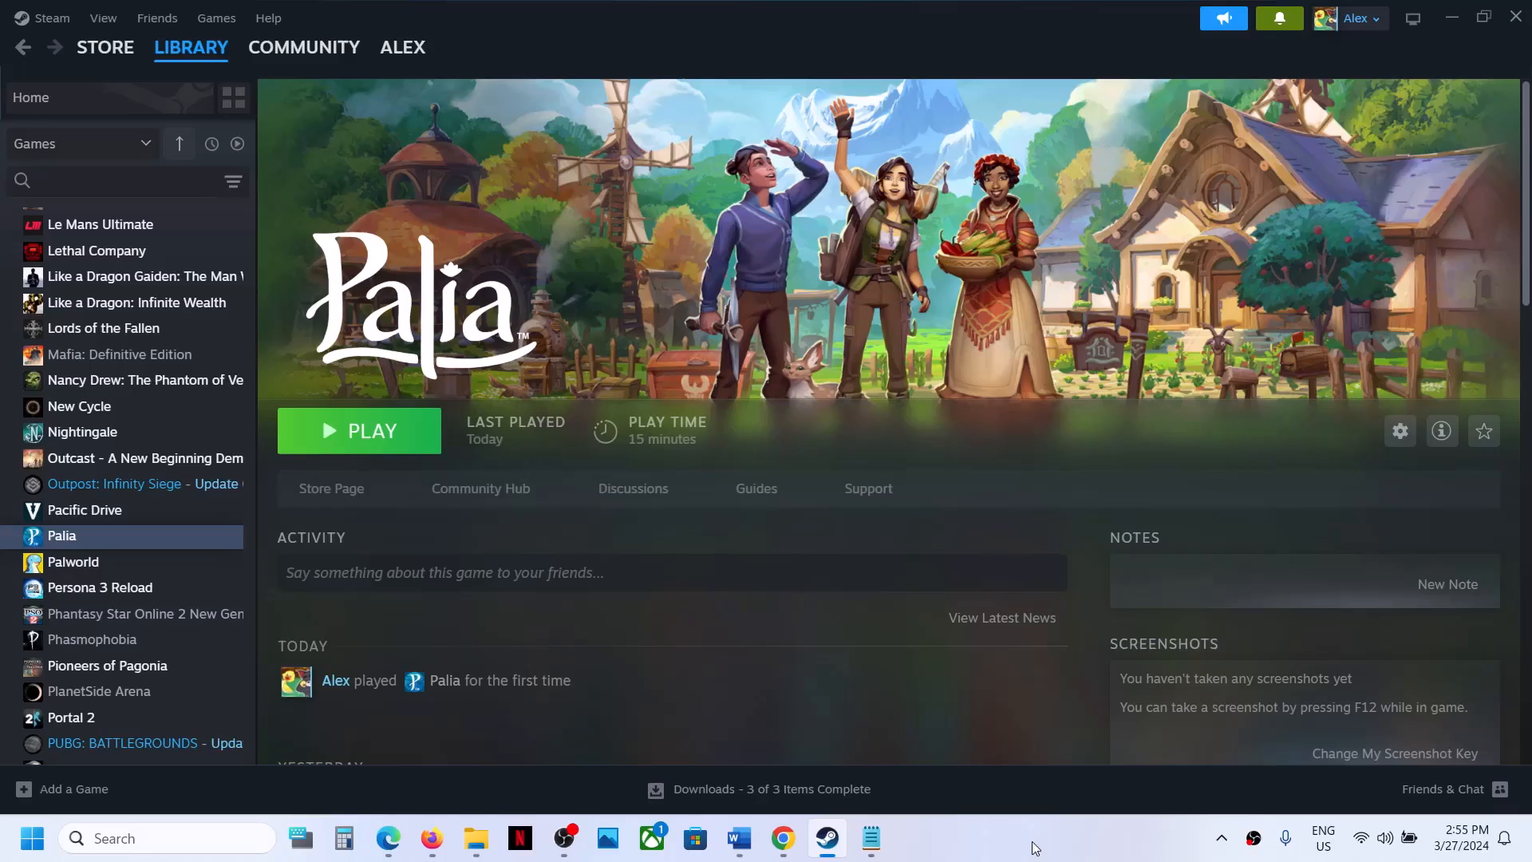